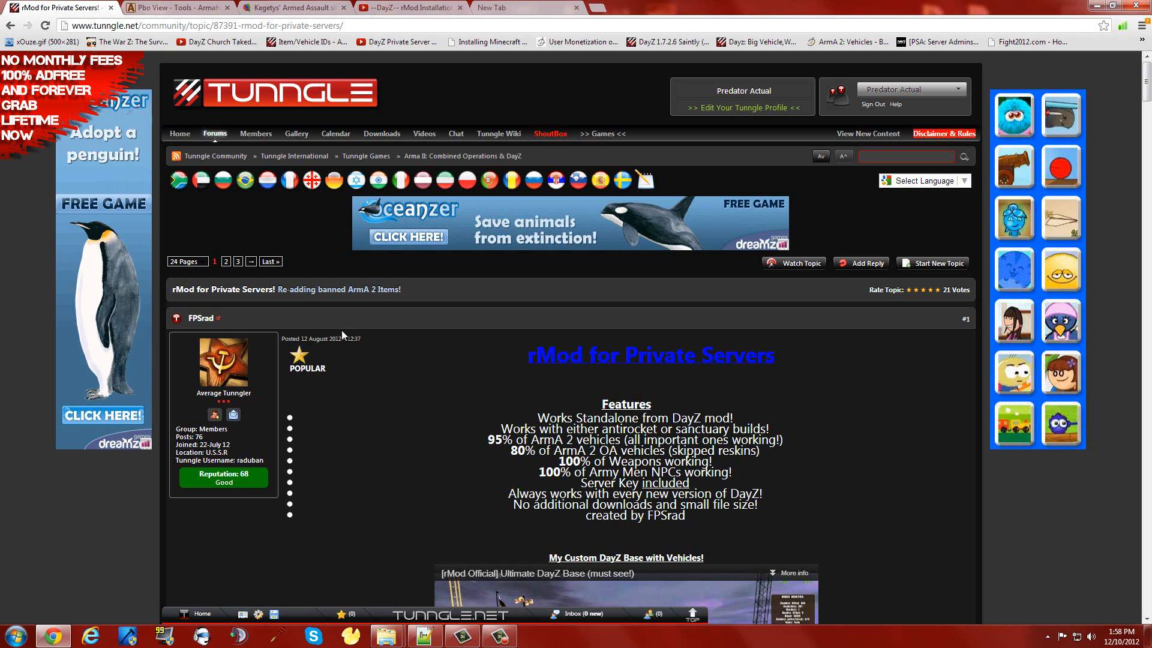
Switch to Notepad++ to read the unsaved rMod server-side install instructions note.
scroll("down", 3)
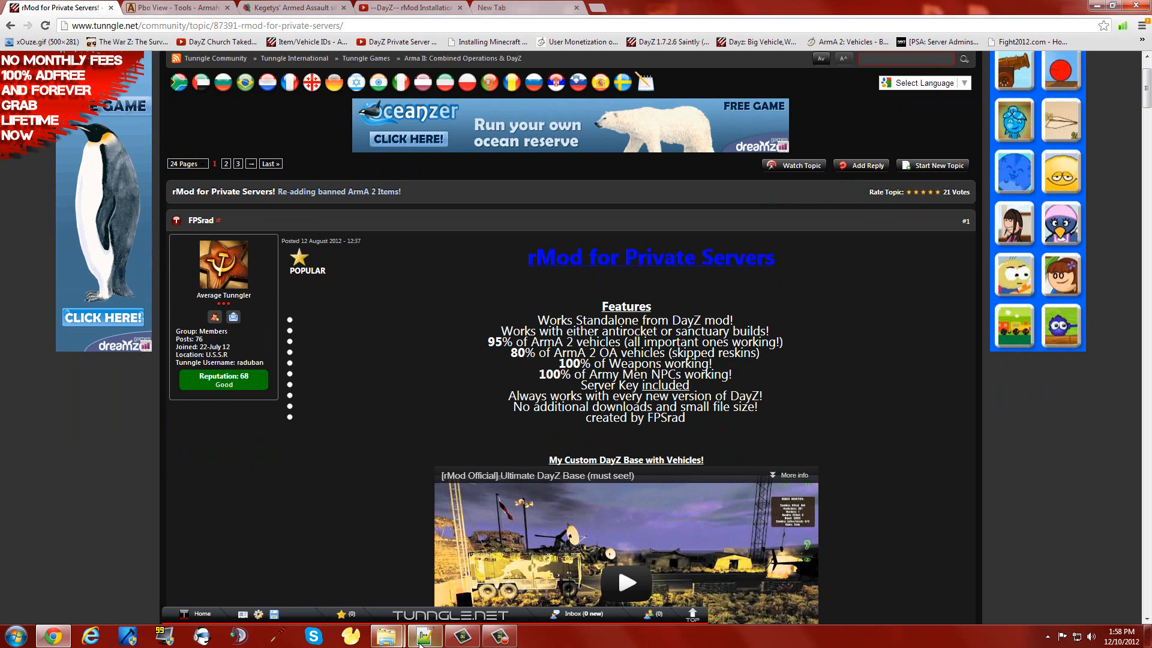
left_click(424, 636)
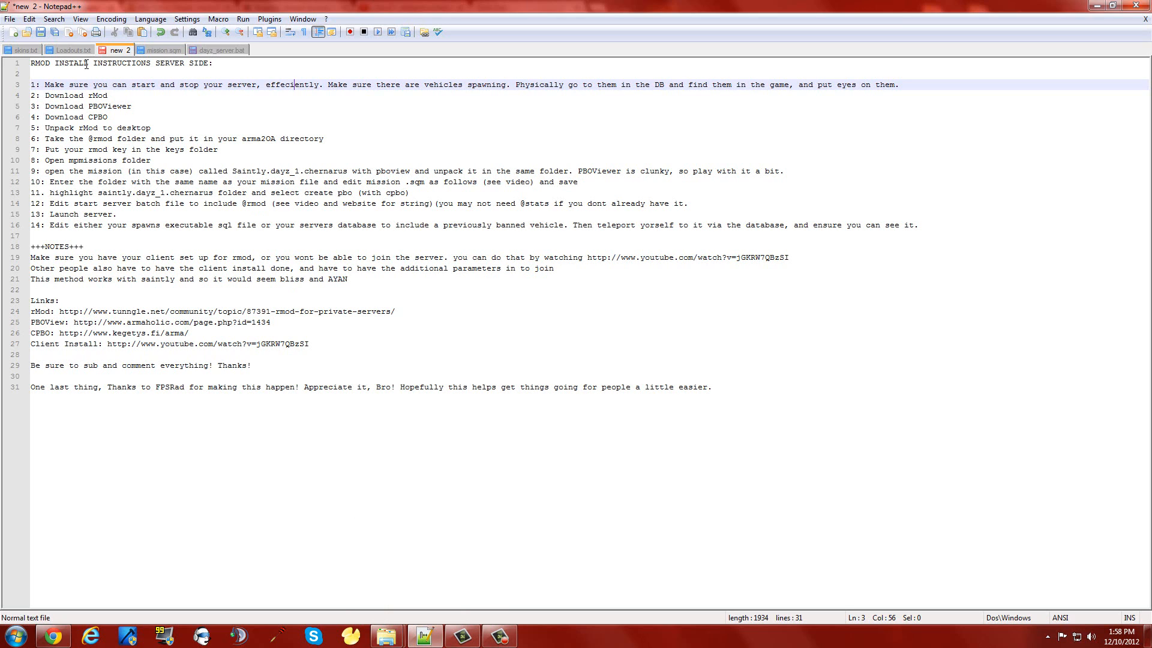
mouse_move(177, 79)
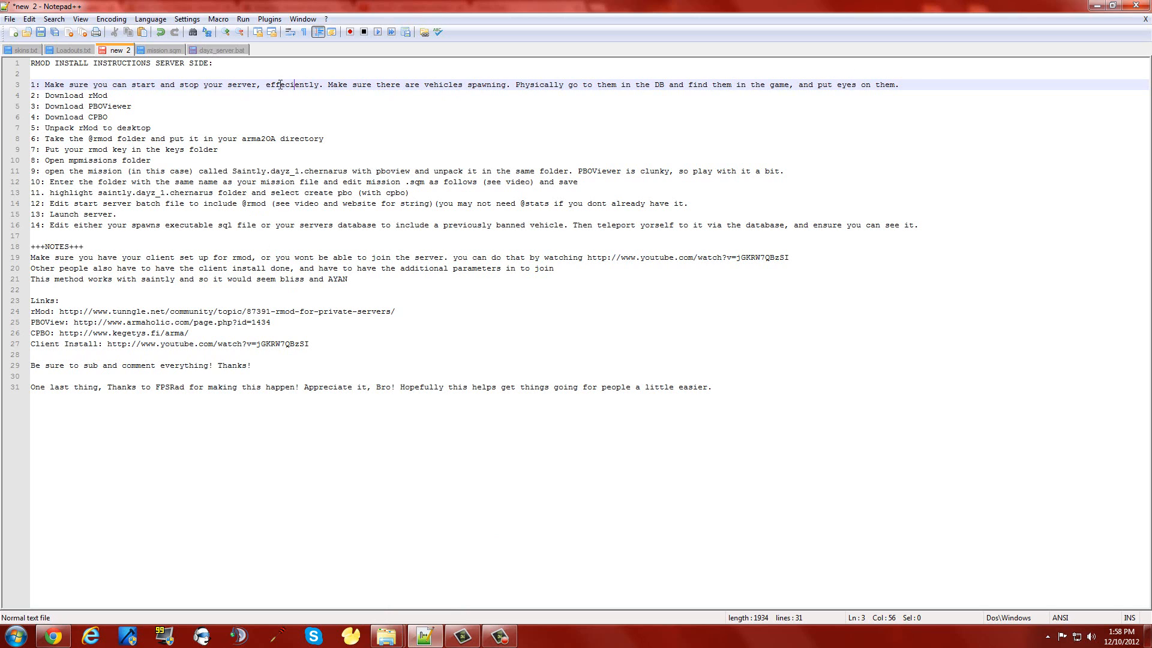
mouse_move(89, 107)
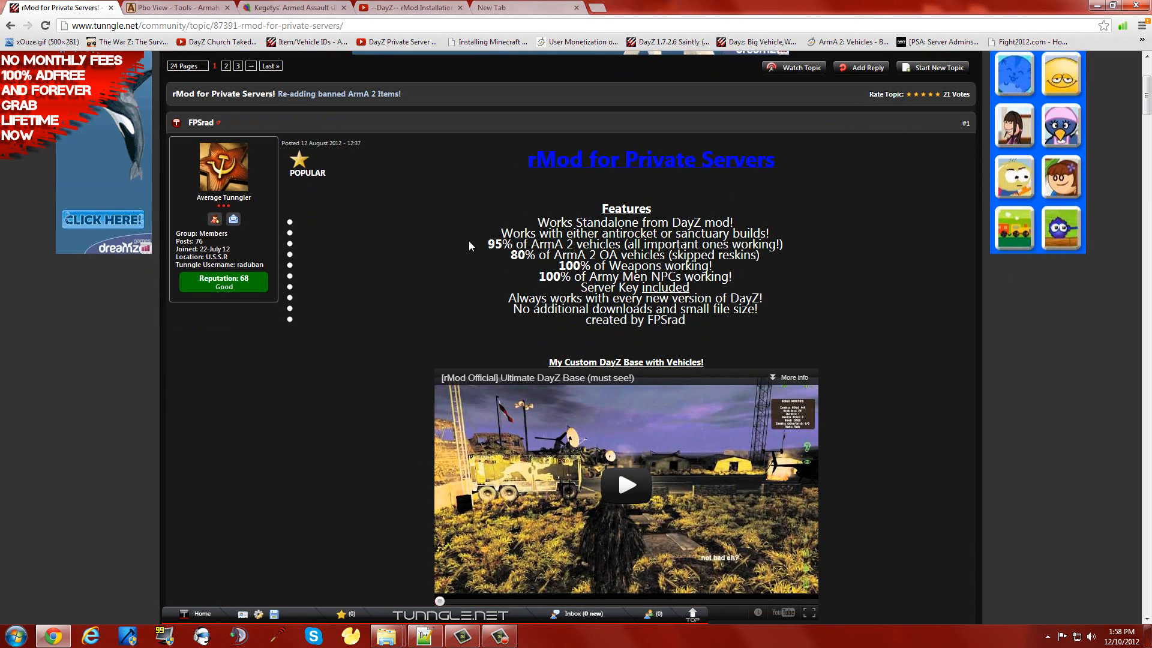
Scroll the rMod forum post to Server Owner Installation and its mission.sqm addOns example.
scroll("down", 3)
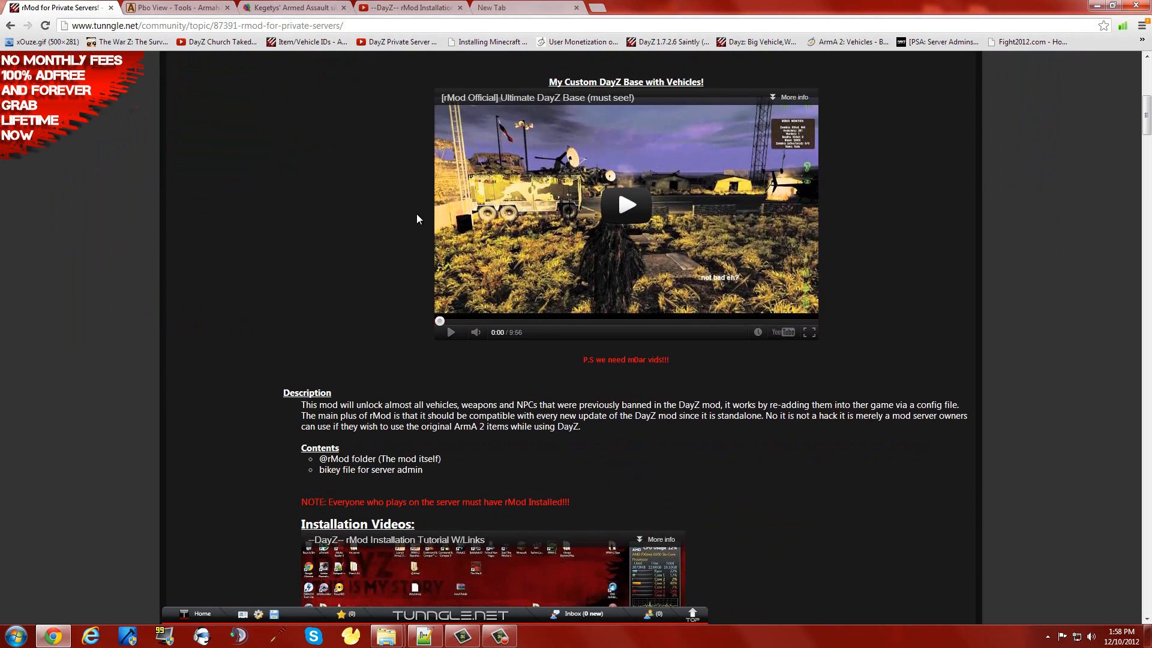
scroll("down", 3)
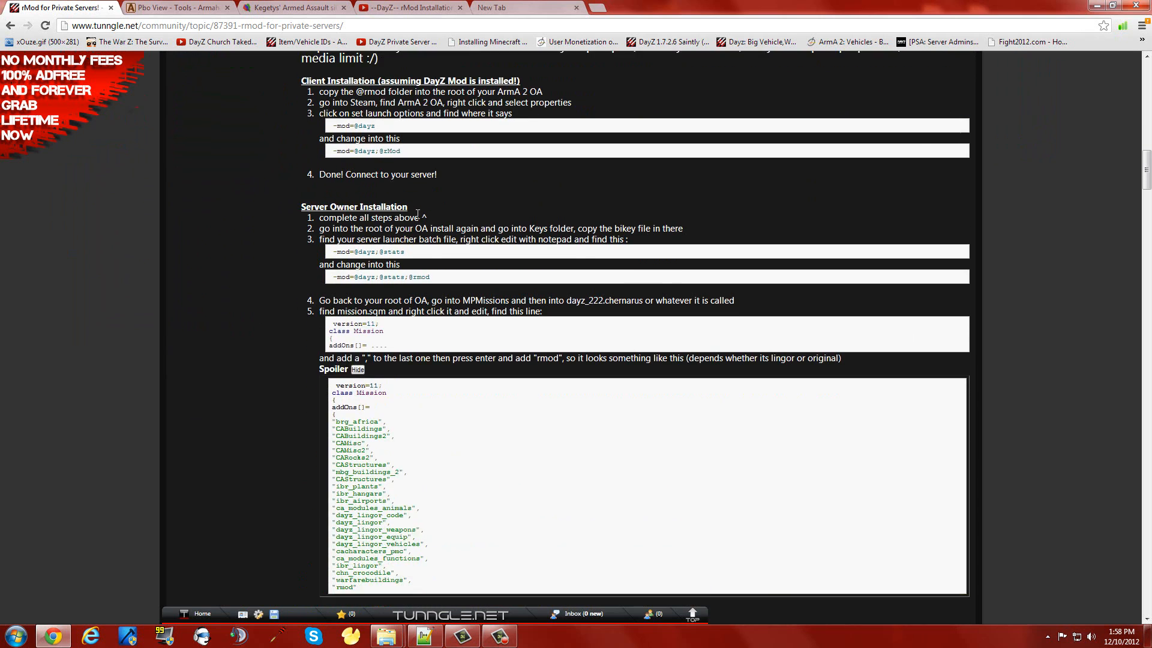
scroll("down", 3)
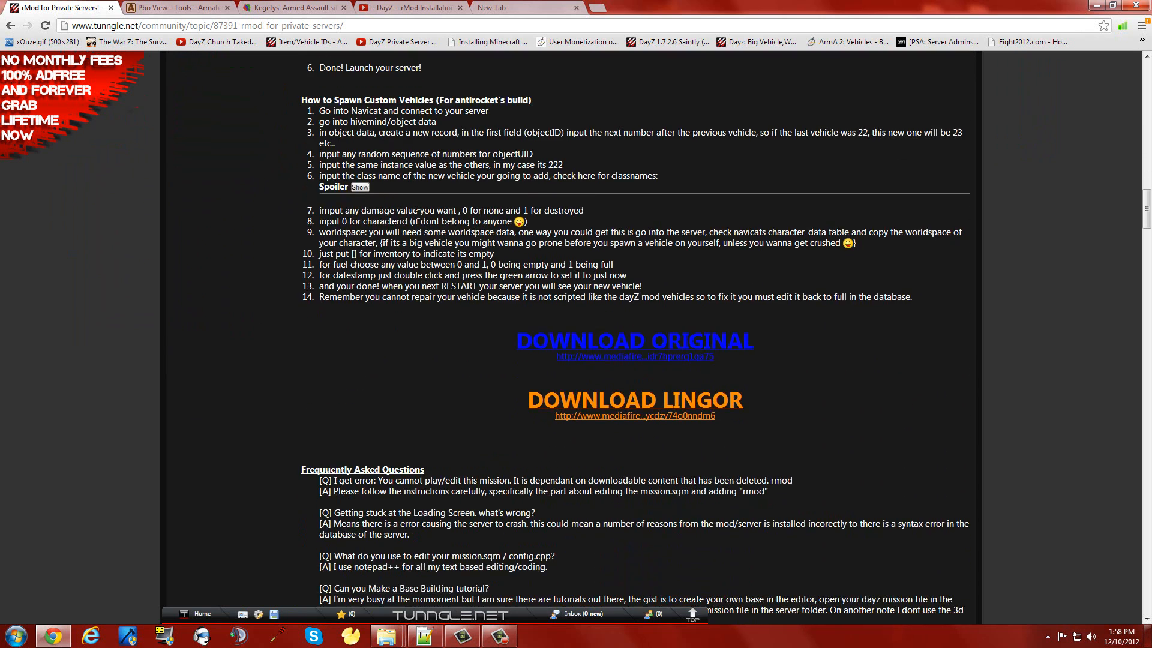
mouse_move(615, 356)
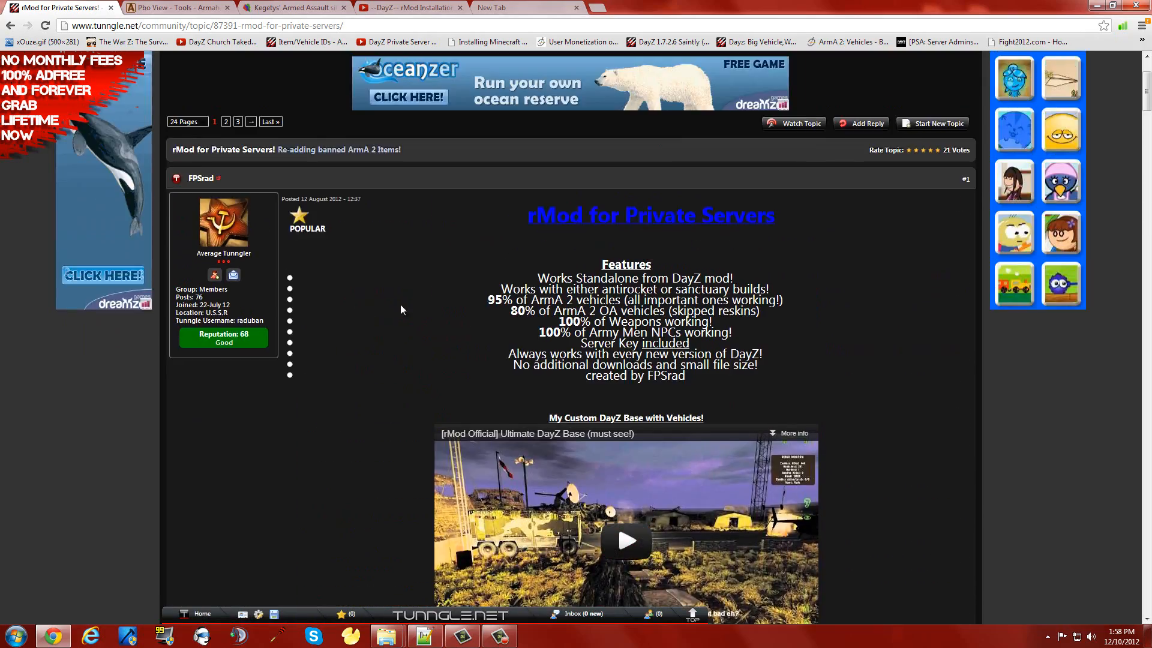
scroll("down", 3)
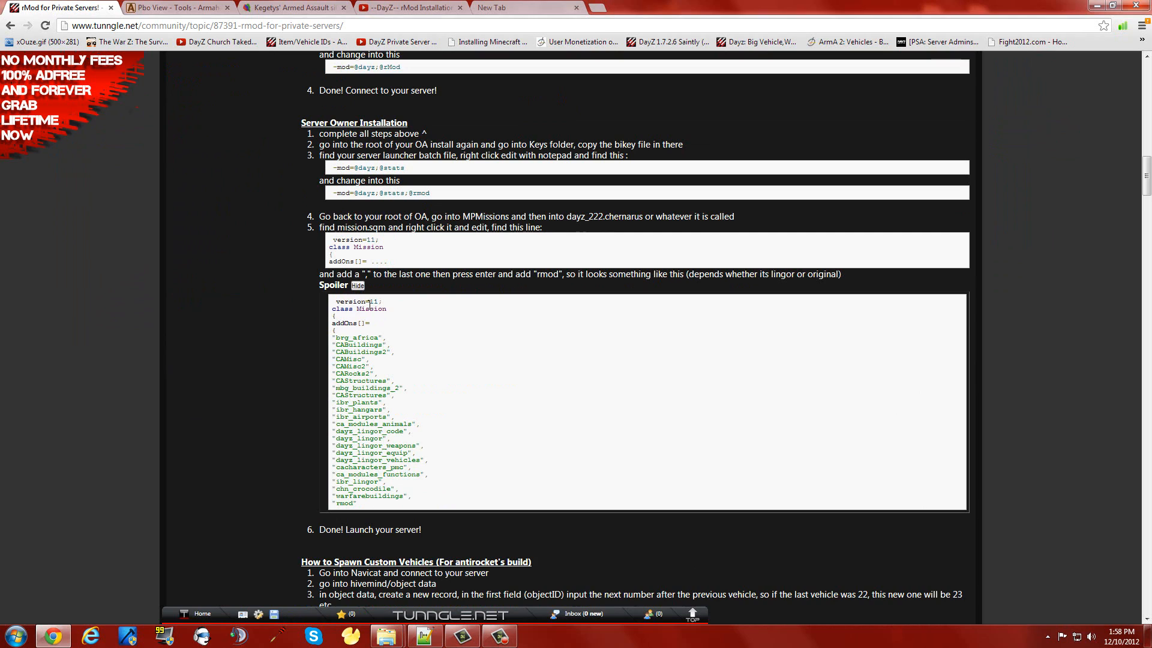
scroll("down", 3)
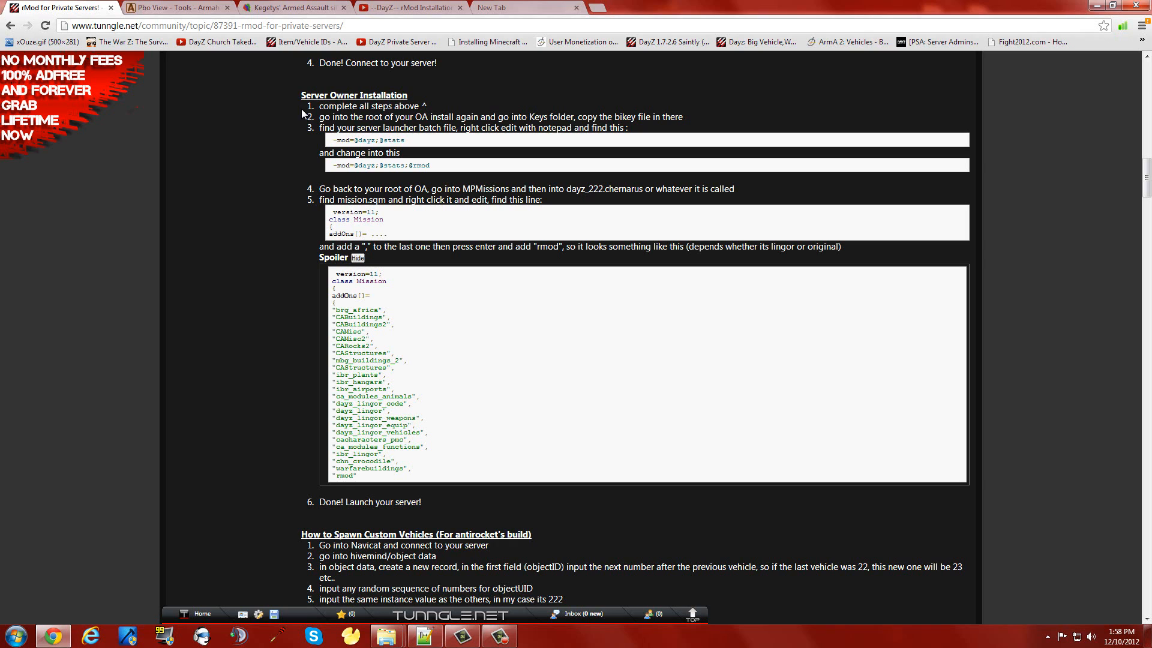
mouse_move(833, 70)
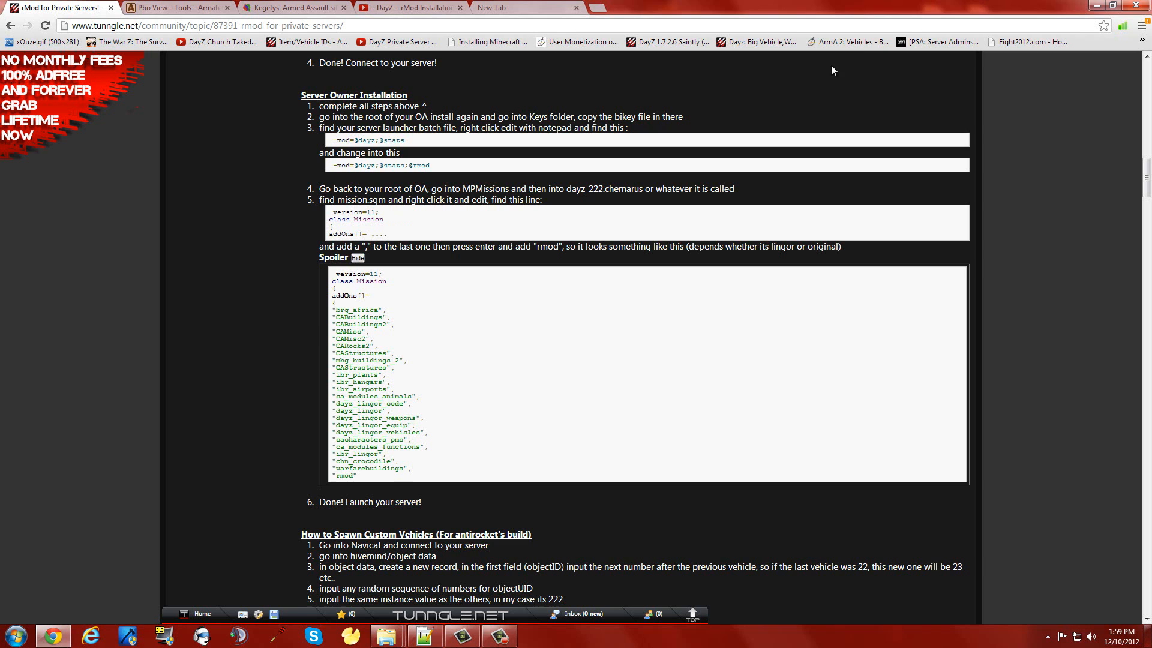
mouse_move(242, 262)
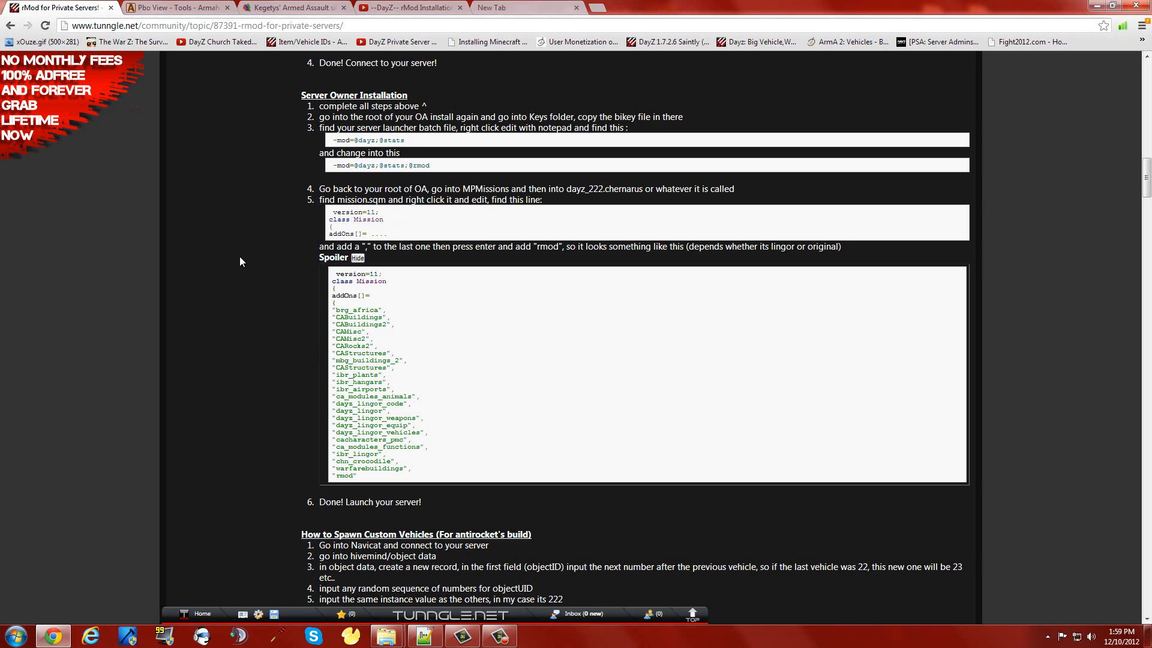
Look over Kegetys' ArmA Tools page for cpbo, then return to the Armaholic Pbo View page.
left_click(177, 7)
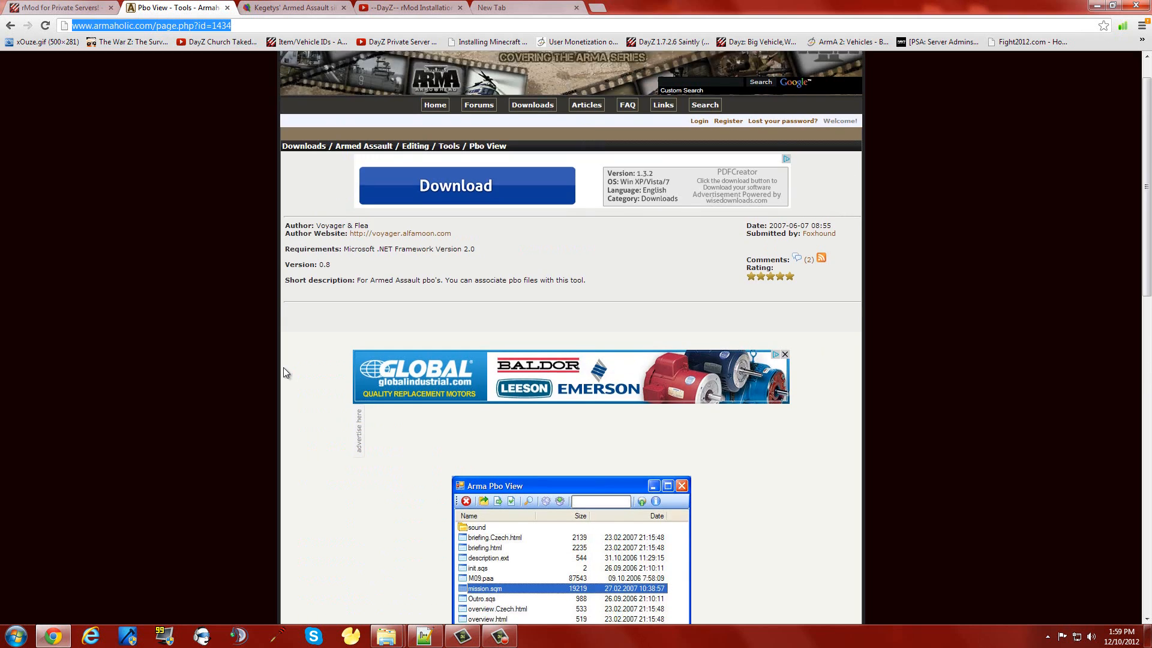
scroll("down", 3)
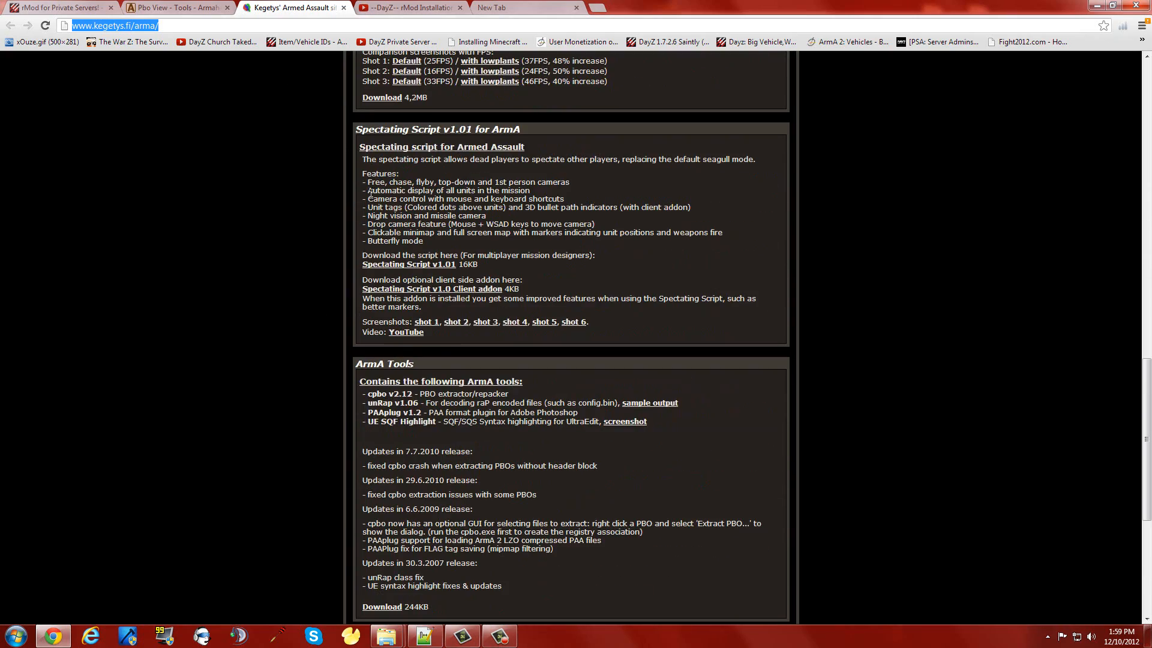
scroll("down", 3)
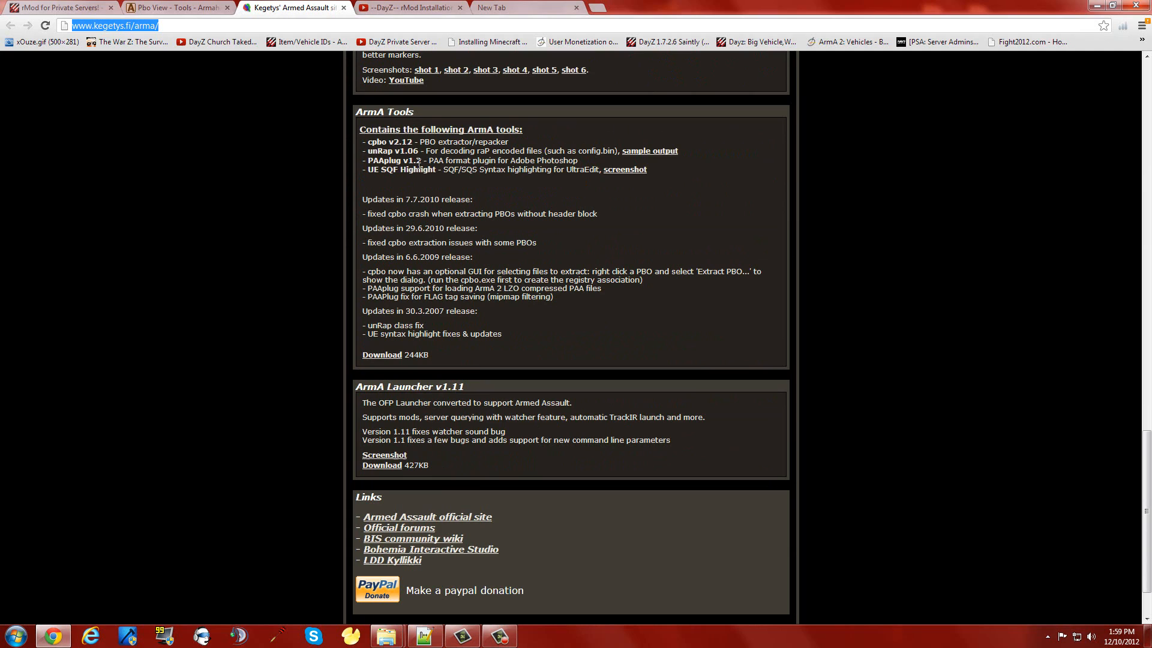
mouse_move(389, 150)
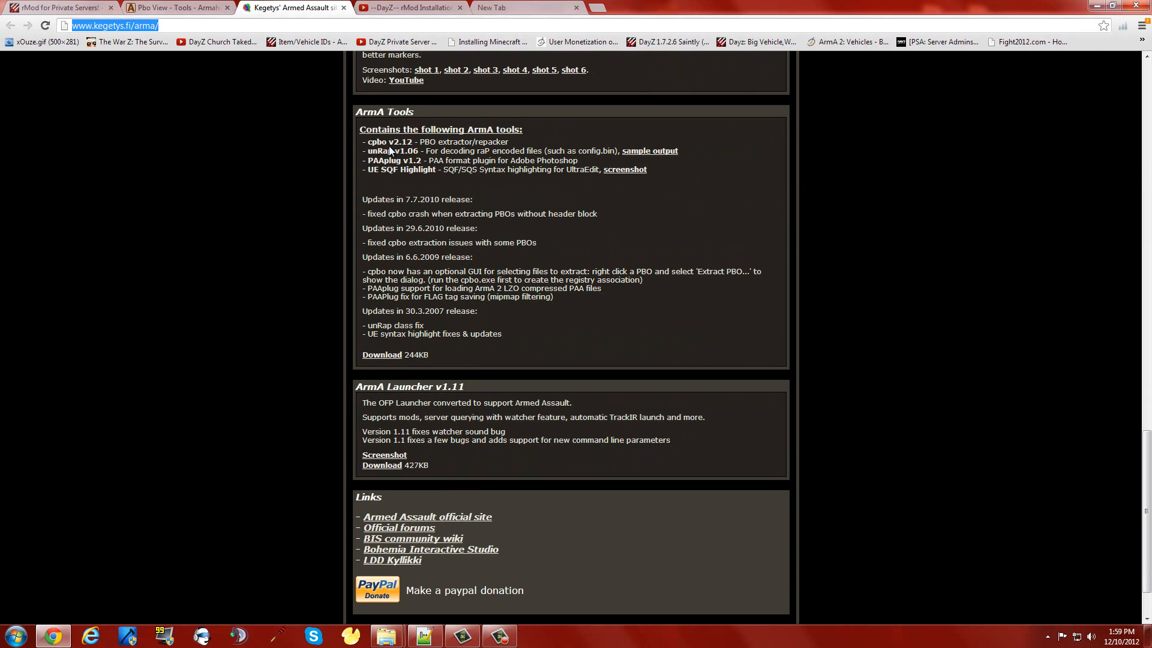
mouse_move(441, 183)
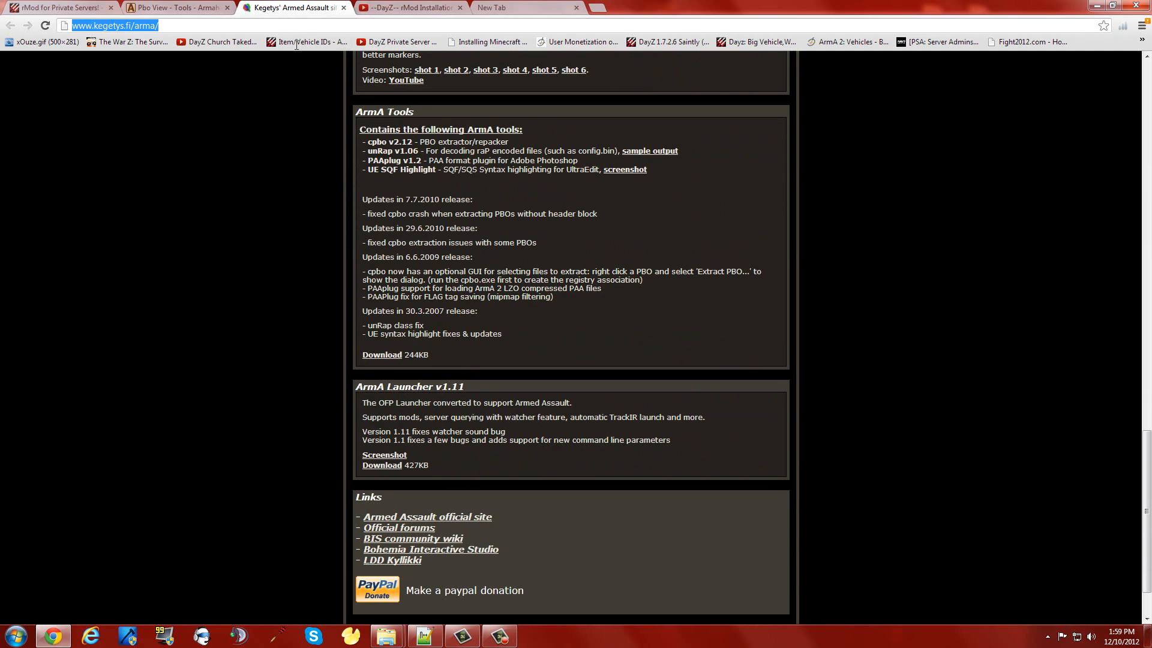
left_click(177, 8)
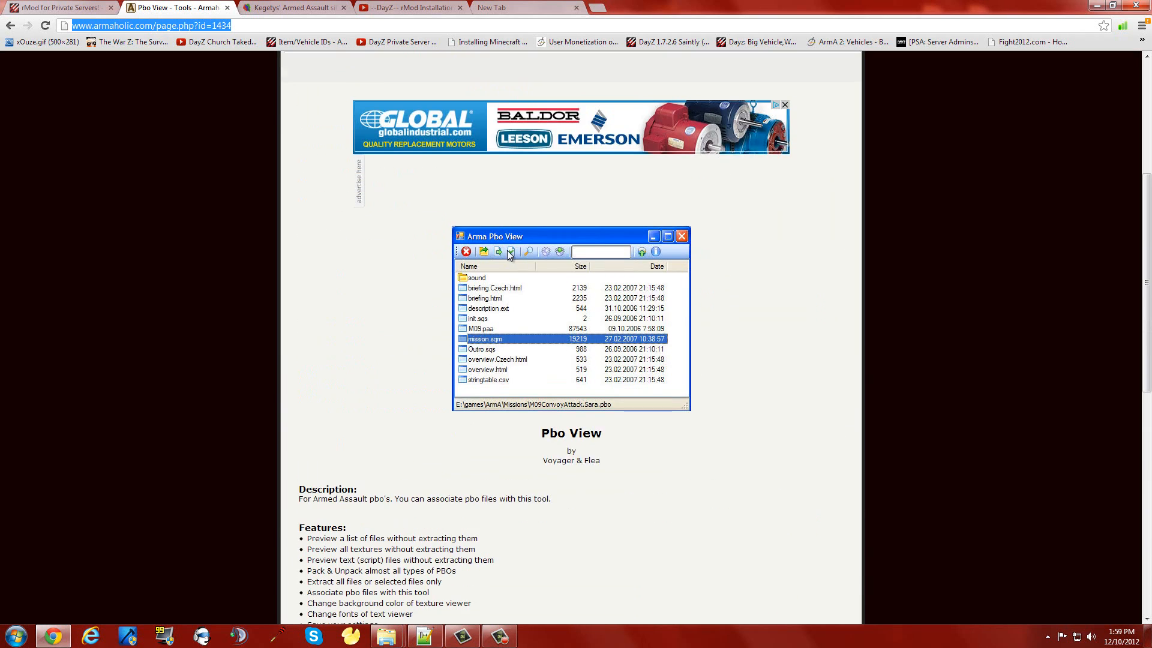
mouse_move(560, 255)
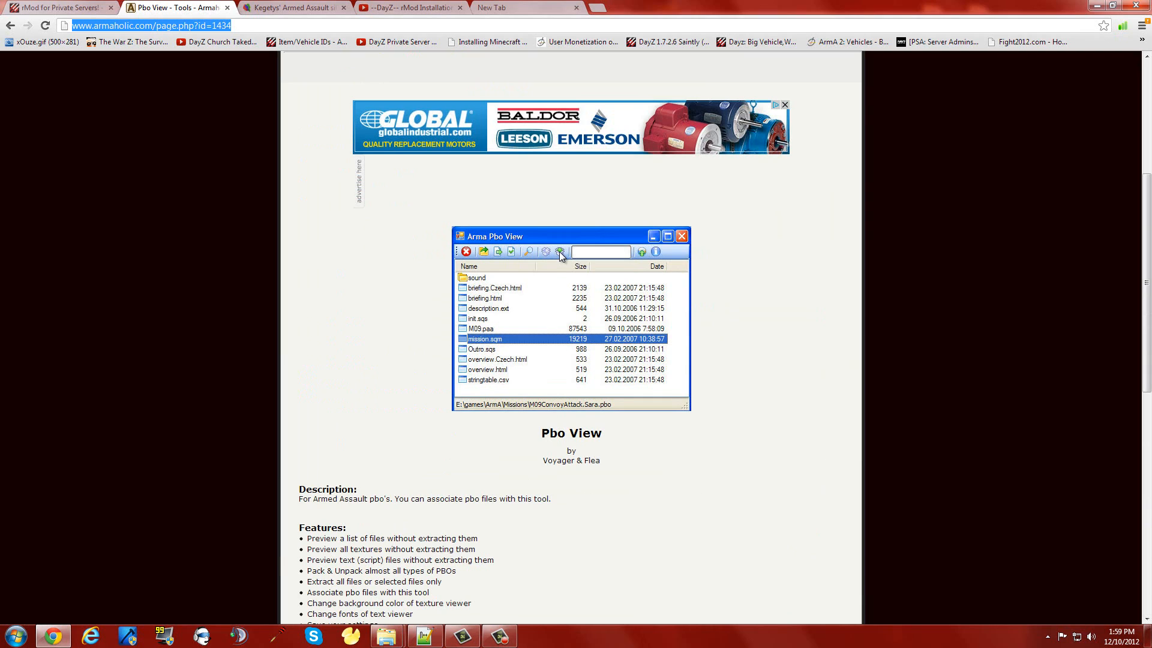
mouse_move(517, 311)
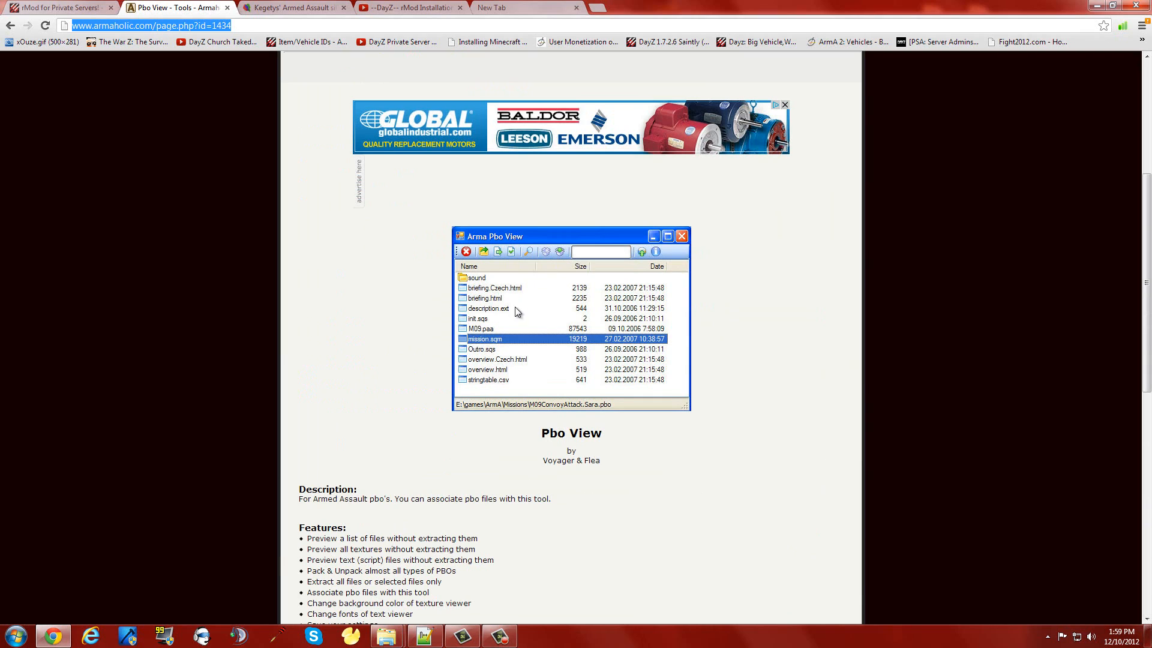
mouse_move(495, 264)
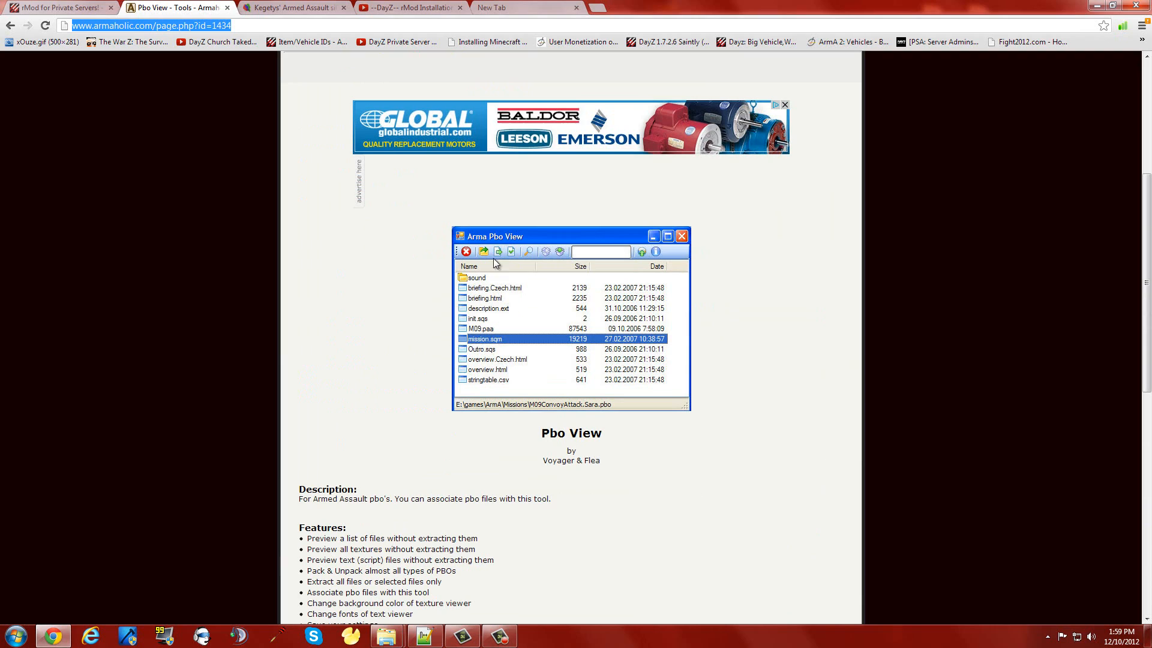
mouse_move(562, 258)
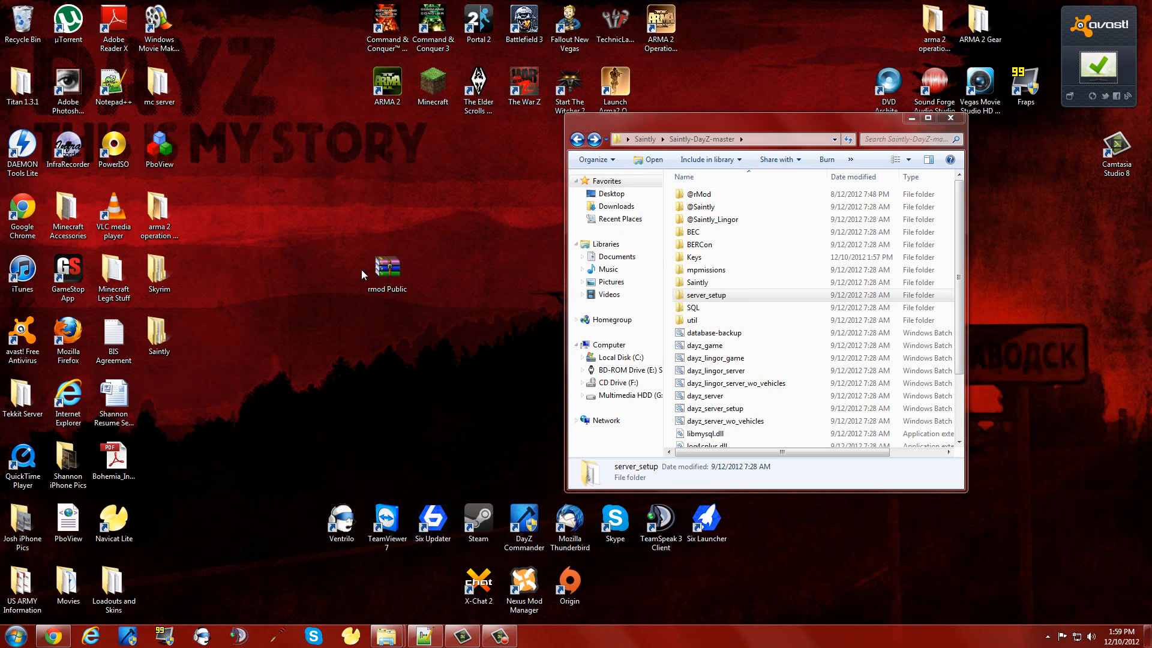
Extract the rmod Public archive onto the desktop, then browse to Local Disk (C:).
right_click(387, 266)
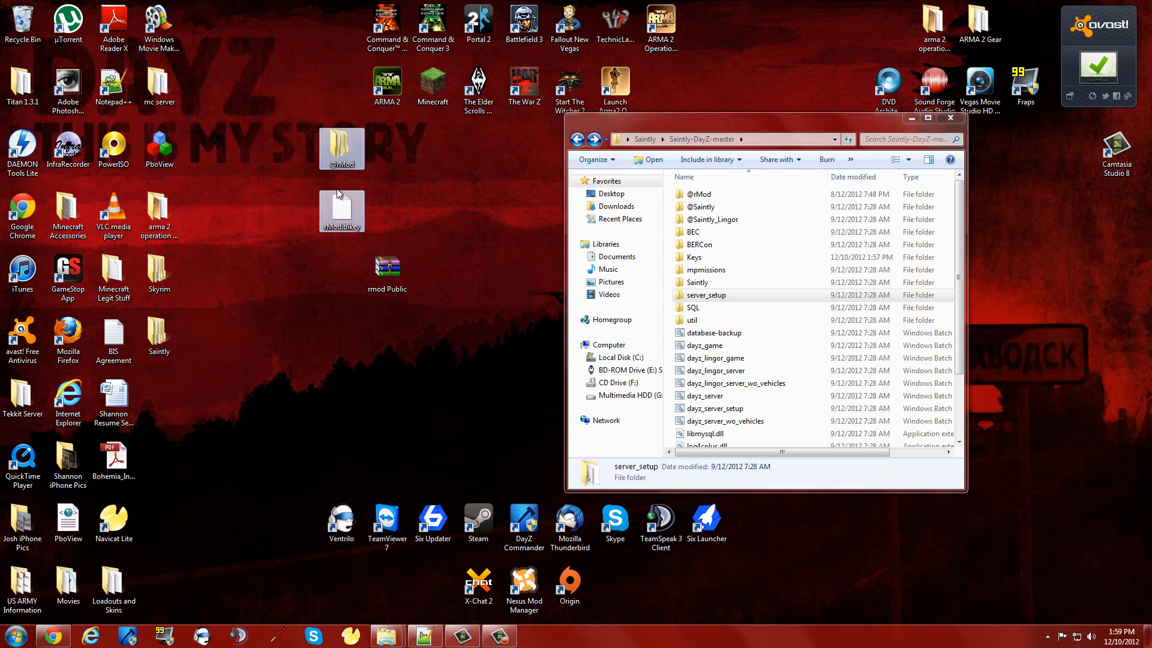
left_click(262, 325)
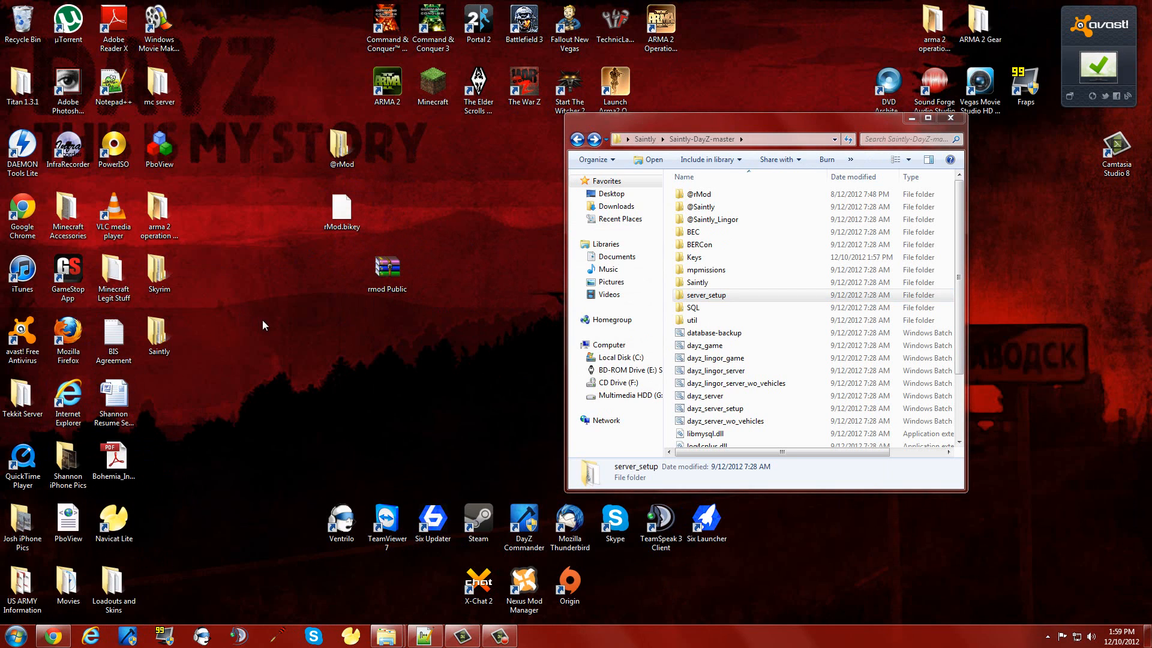
left_click(16, 636)
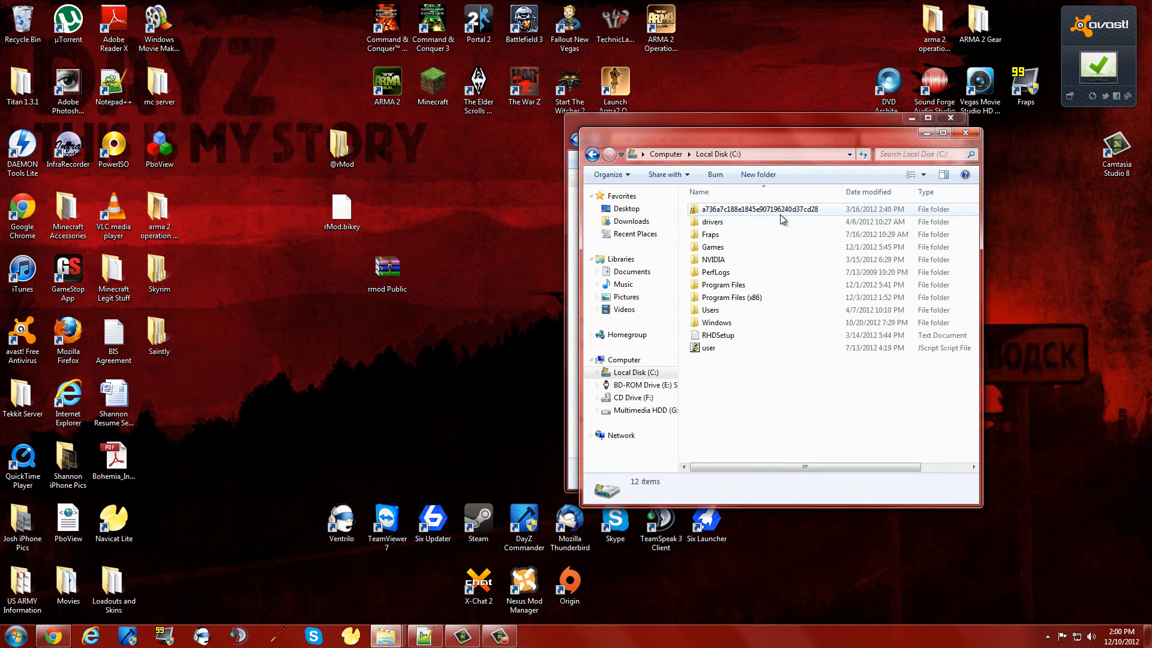
Browse the DayZ Server conan513 files, then close that Explorer window.
double_click(732, 298)
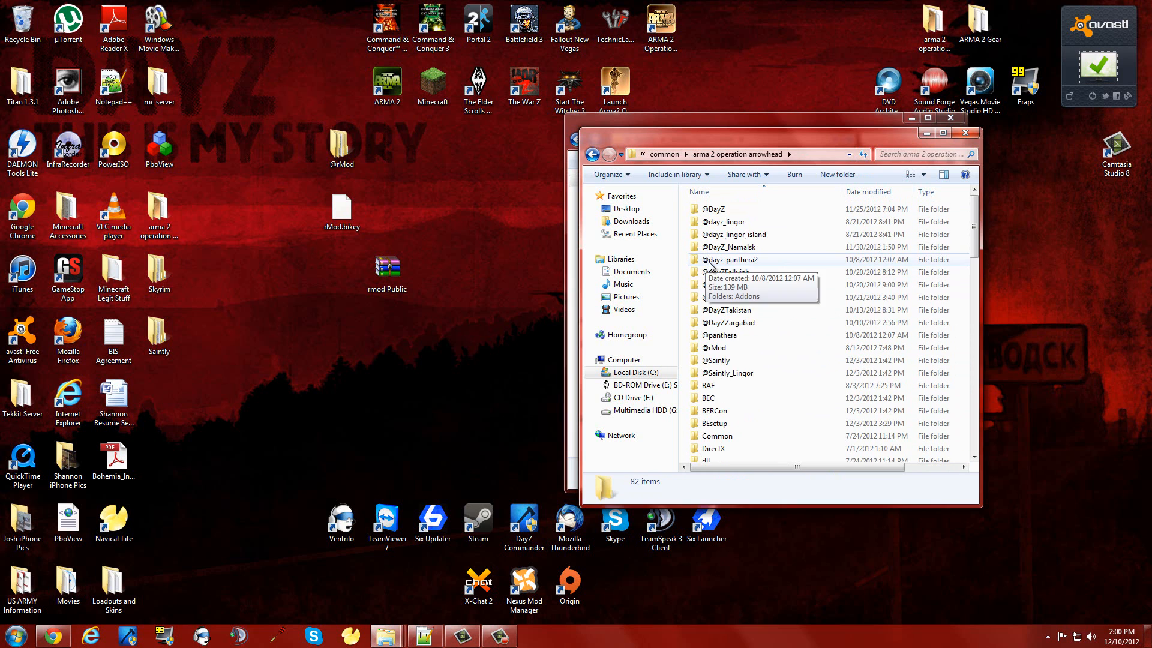
mouse_move(729, 221)
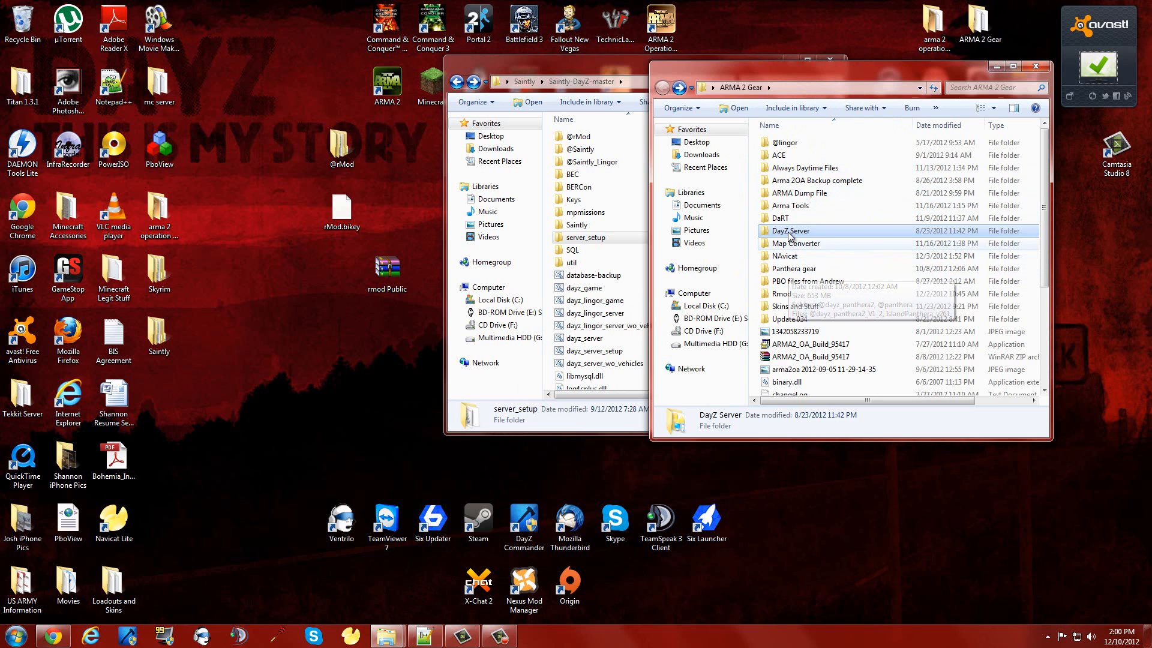
double_click(789, 230)
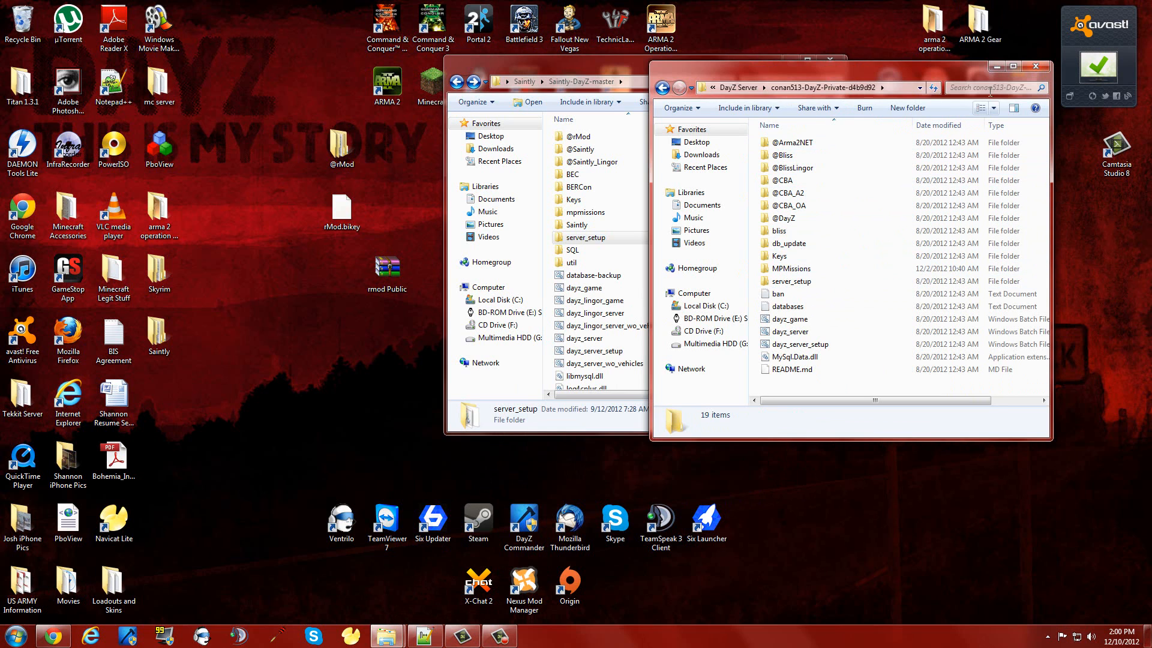
mouse_move(1035, 67)
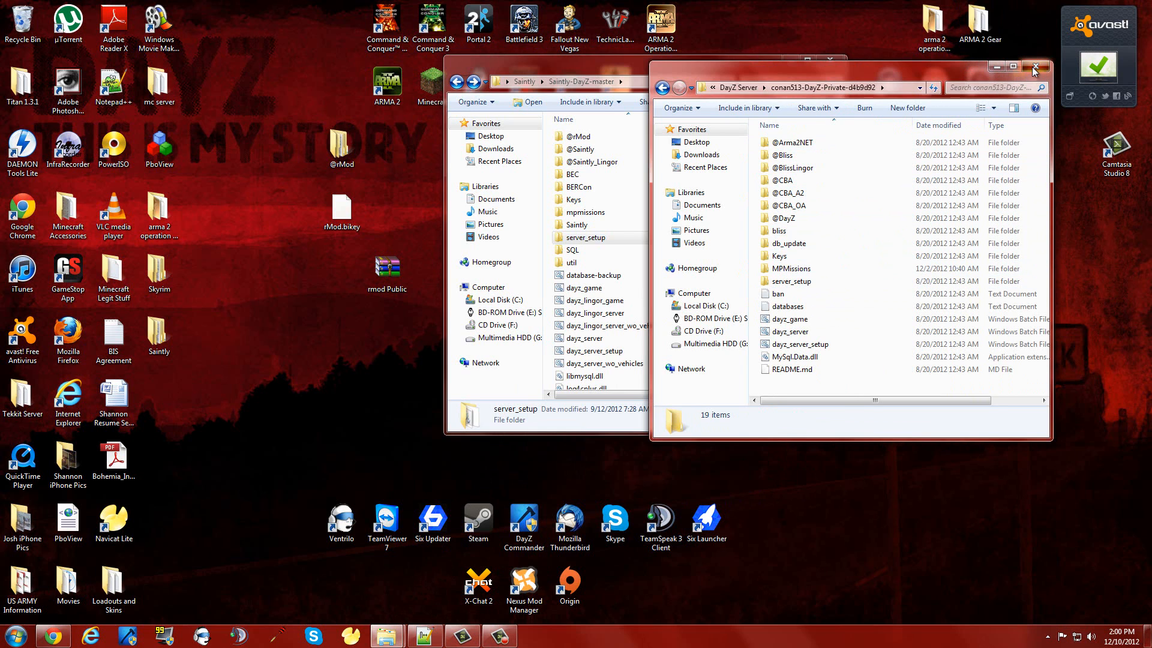
left_click(1033, 66)
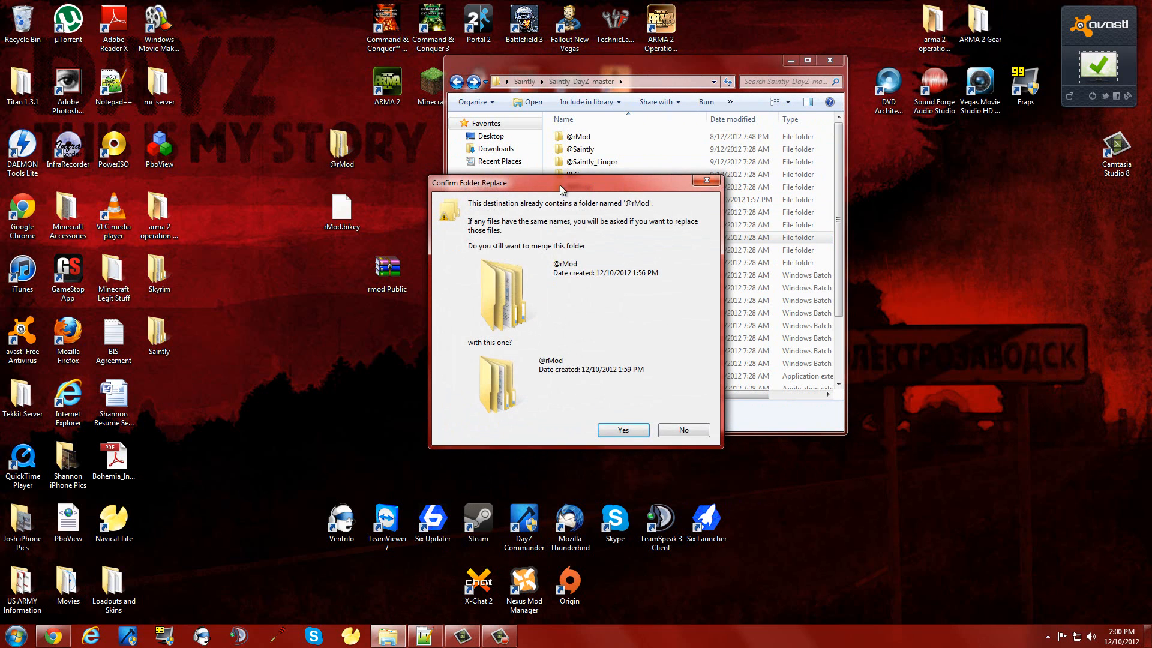
left_click(621, 430)
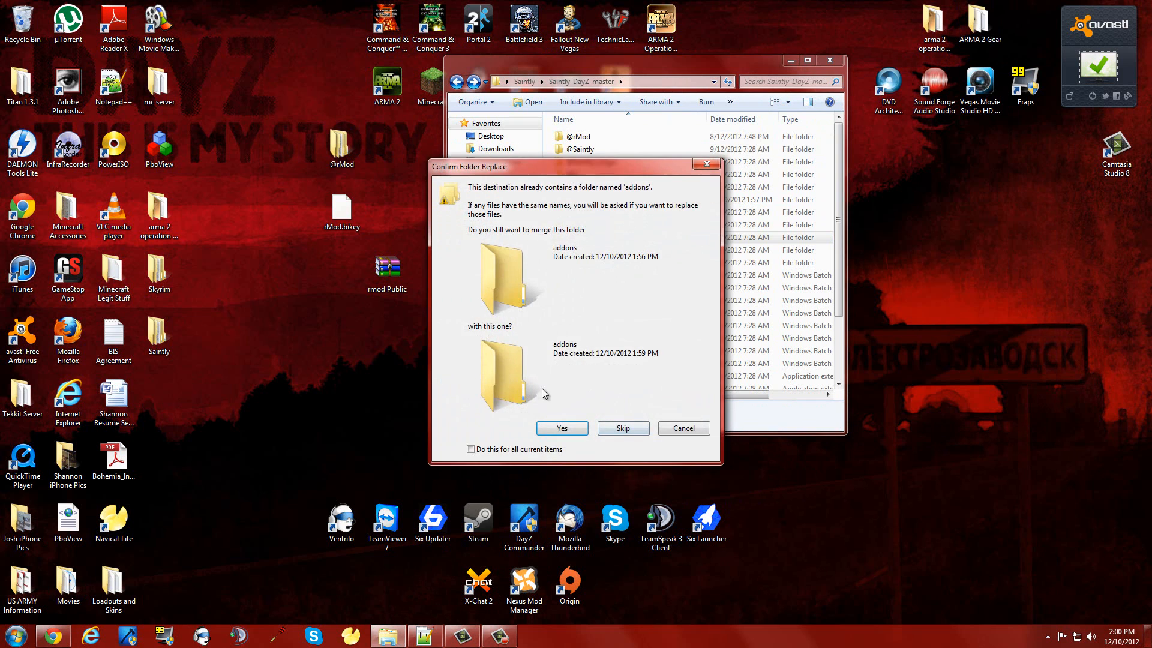
left_click(562, 428)
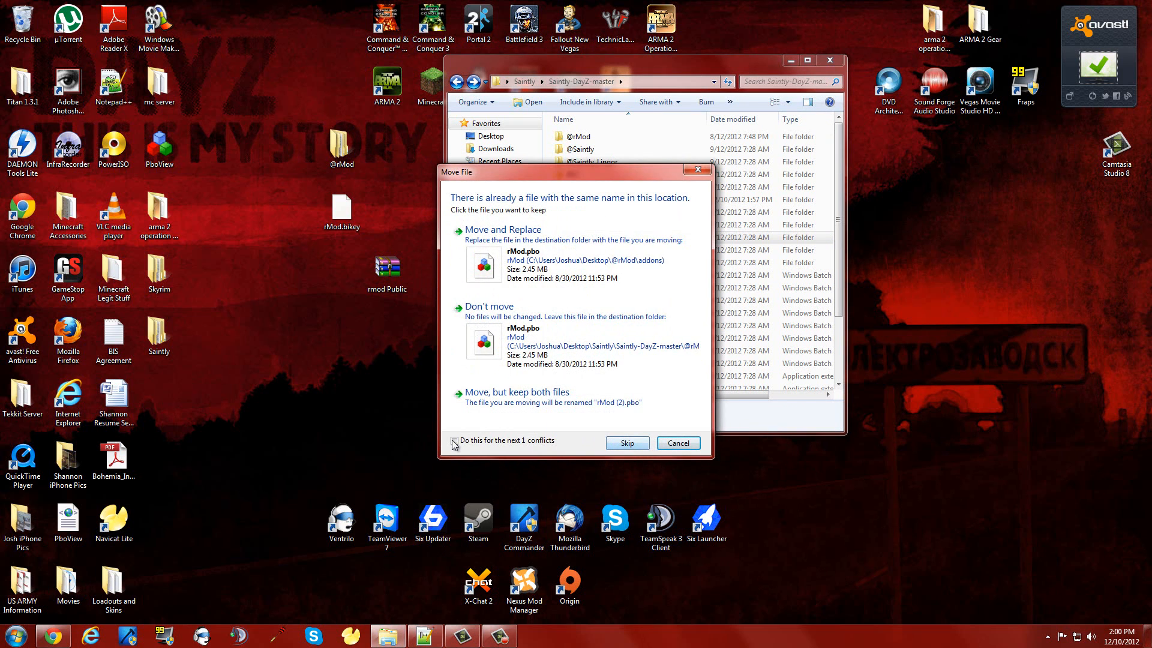
left_click(454, 440)
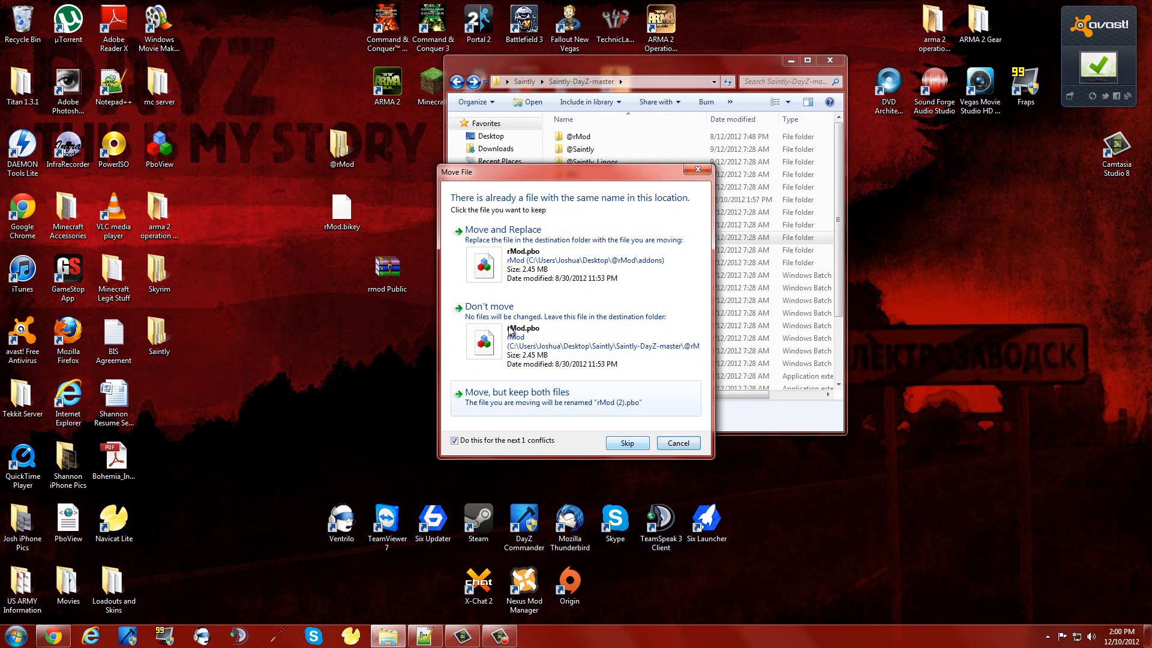
left_click(625, 442)
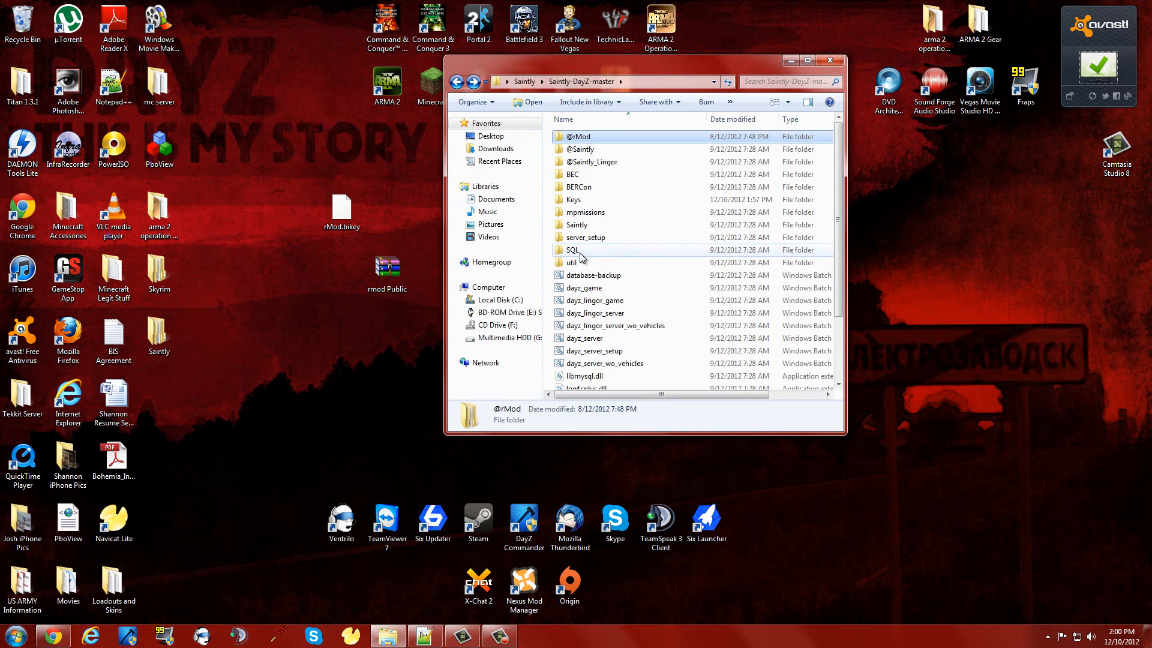
left_click(341, 211)
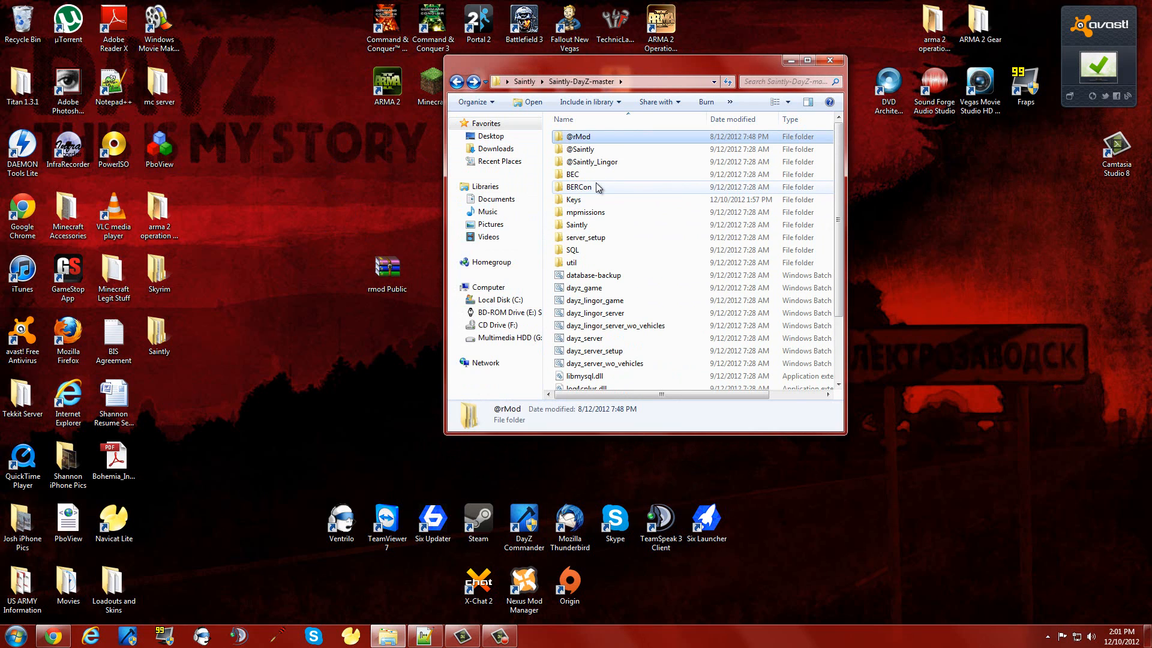
scroll("down", 3)
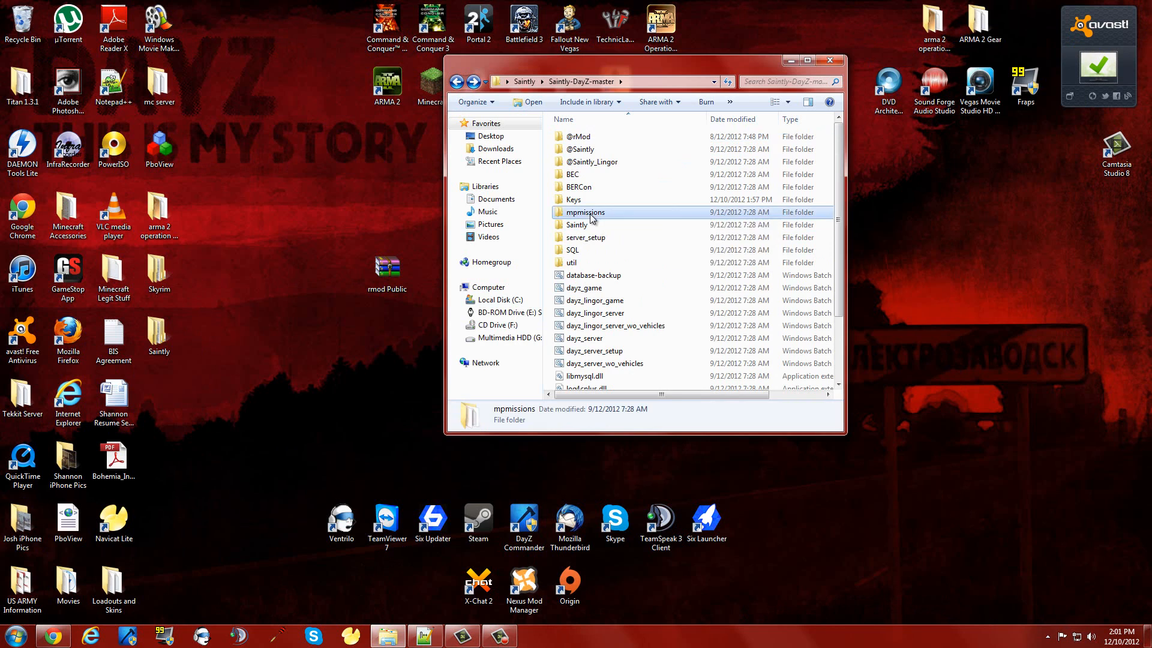
Open mpmissions and select the Saintly.dayz_1.chernarus.pbo file.
double_click(585, 212)
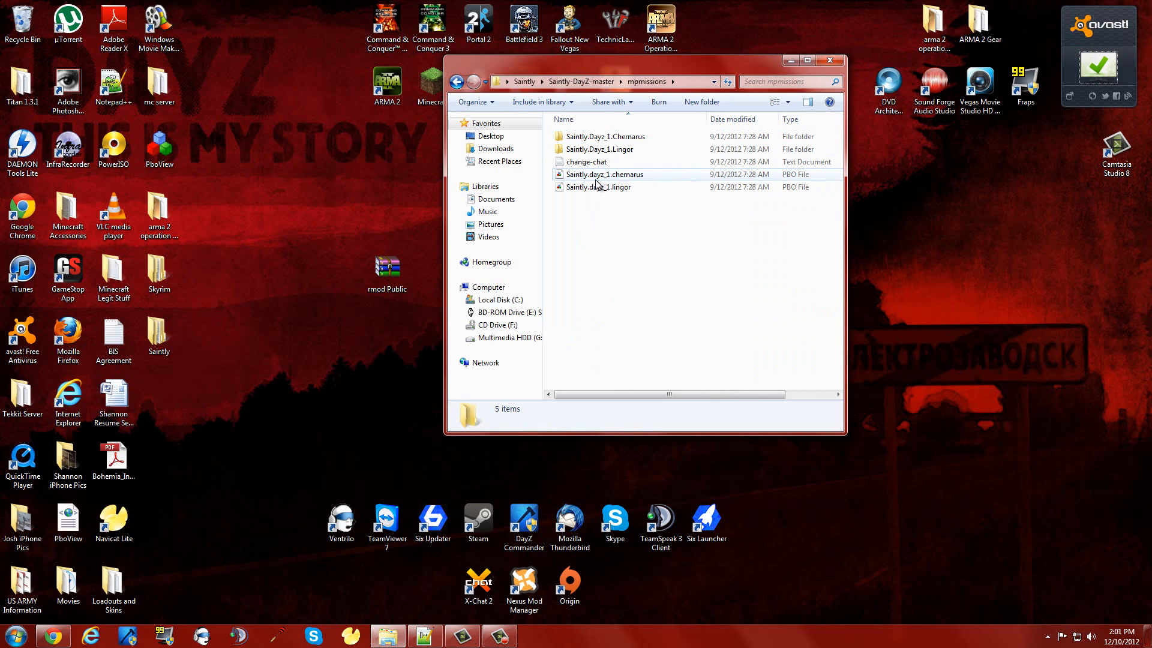
right_click(604, 174)
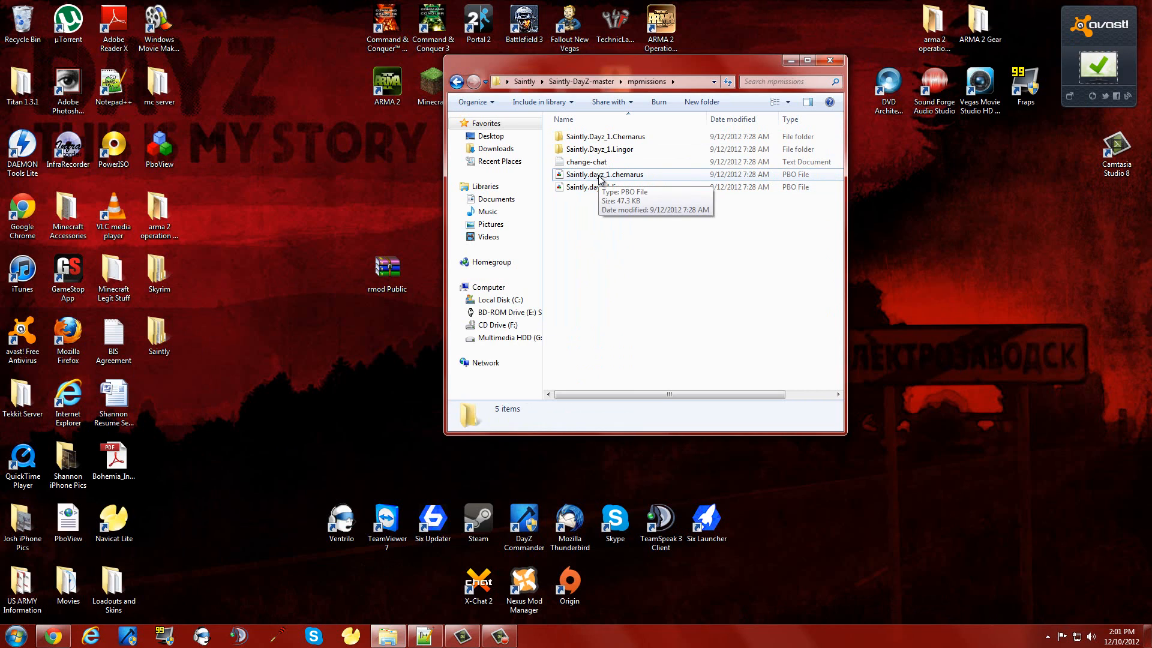
left_click(605, 174)
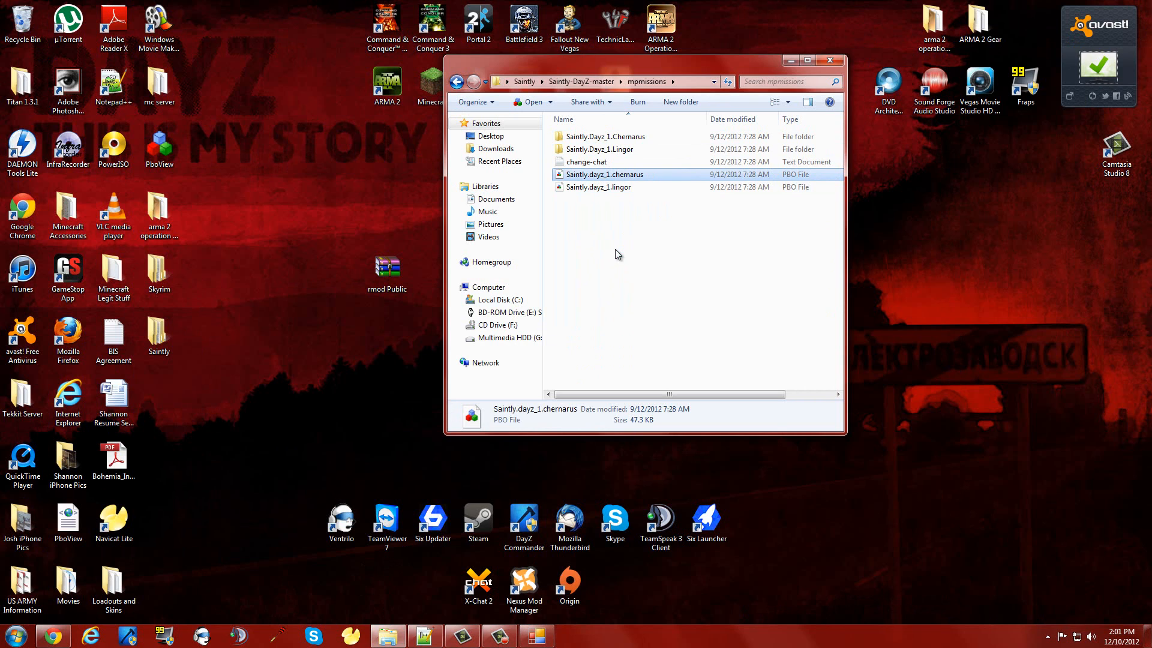
View Saintly.dayz_1.chernarus.pbo in PBO View, then open the Saintly.Dayz_1.Chernarus folder's mission.sqm options.
double_click(604, 174)
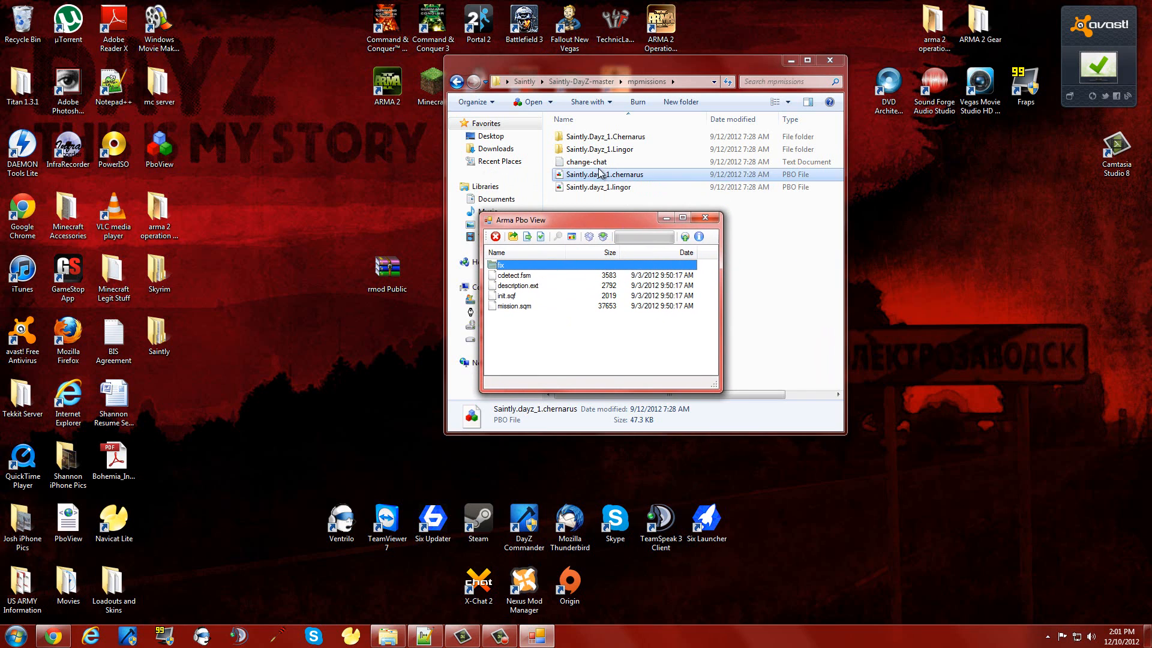
left_click(599, 150)
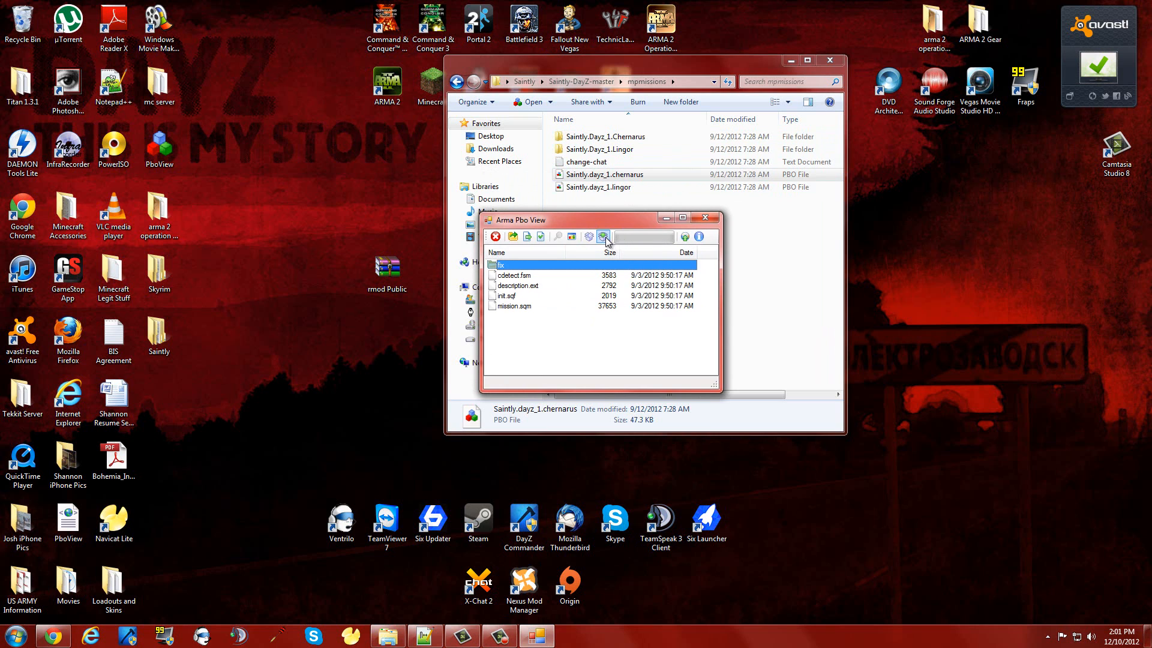
left_click(605, 236)
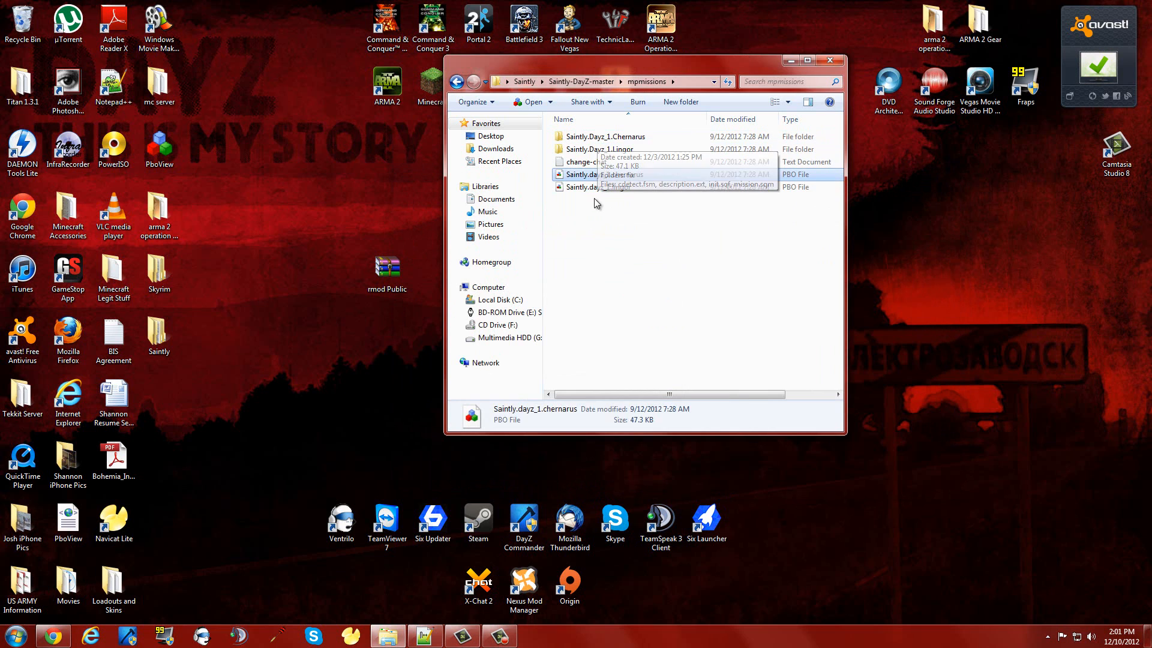
double_click(606, 136)
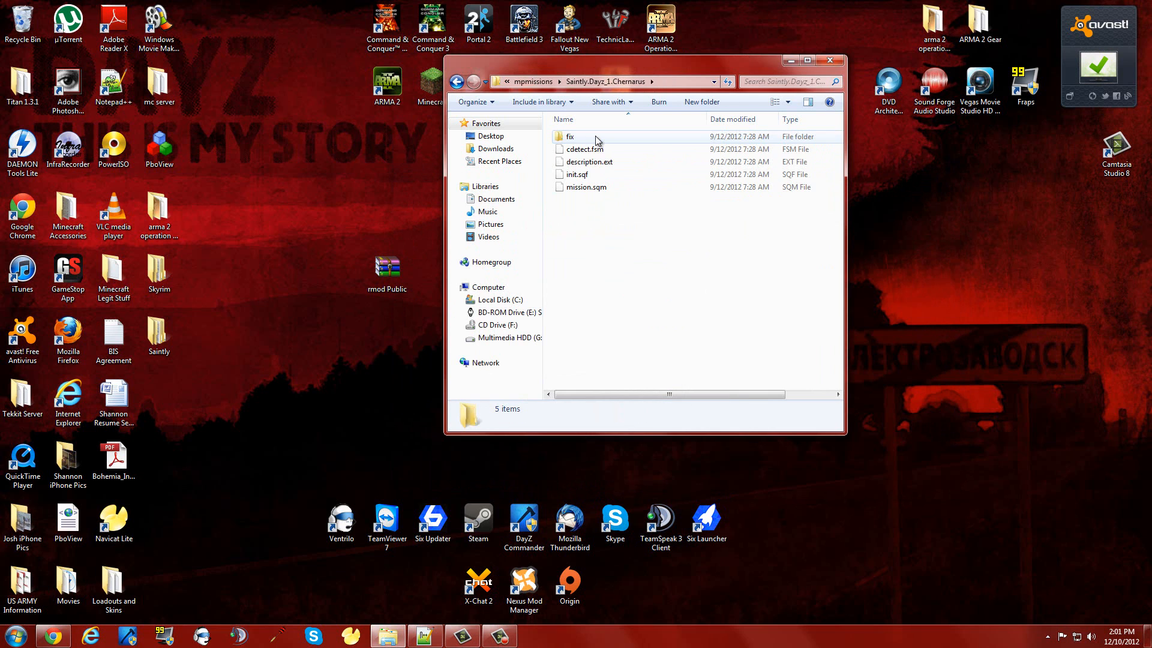
right_click(586, 186)
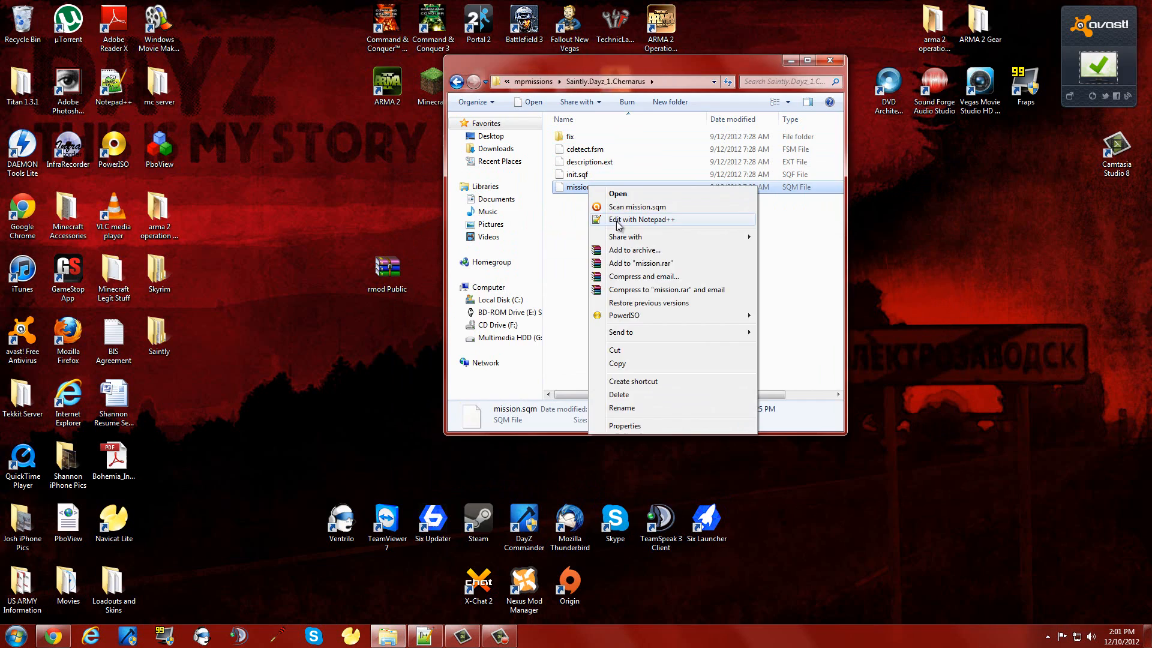
Edit mission.sqm in Notepad++, appending "rMod" after ca_modules_functions with the commas fixed.
left_click(641, 219)
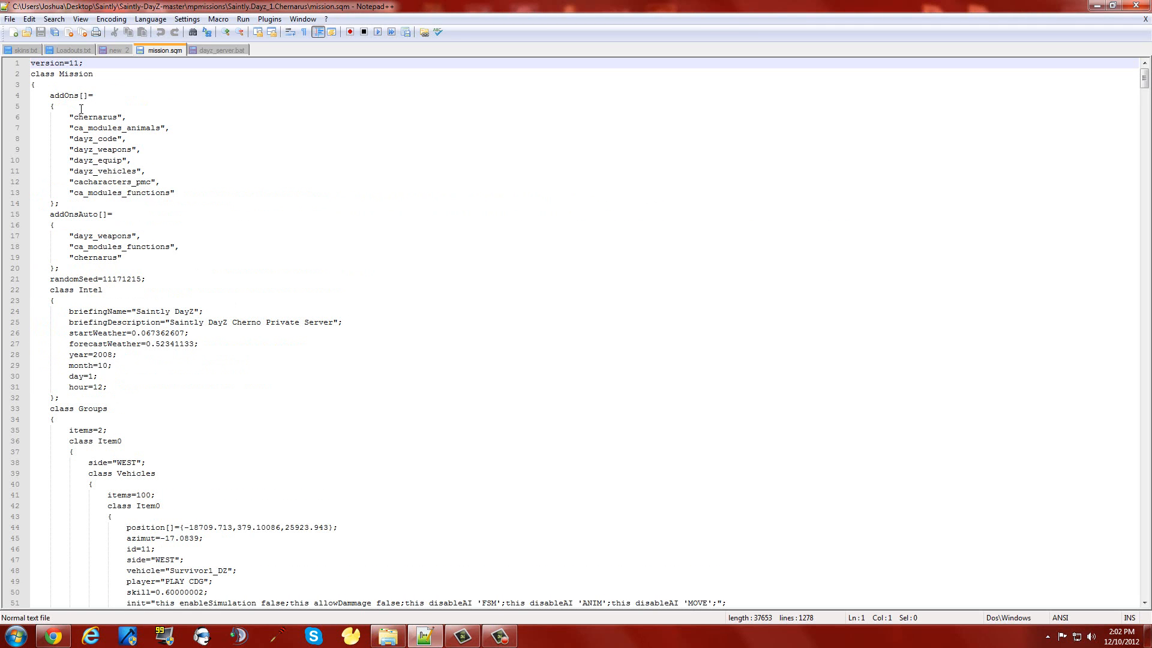
mouse_move(86, 117)
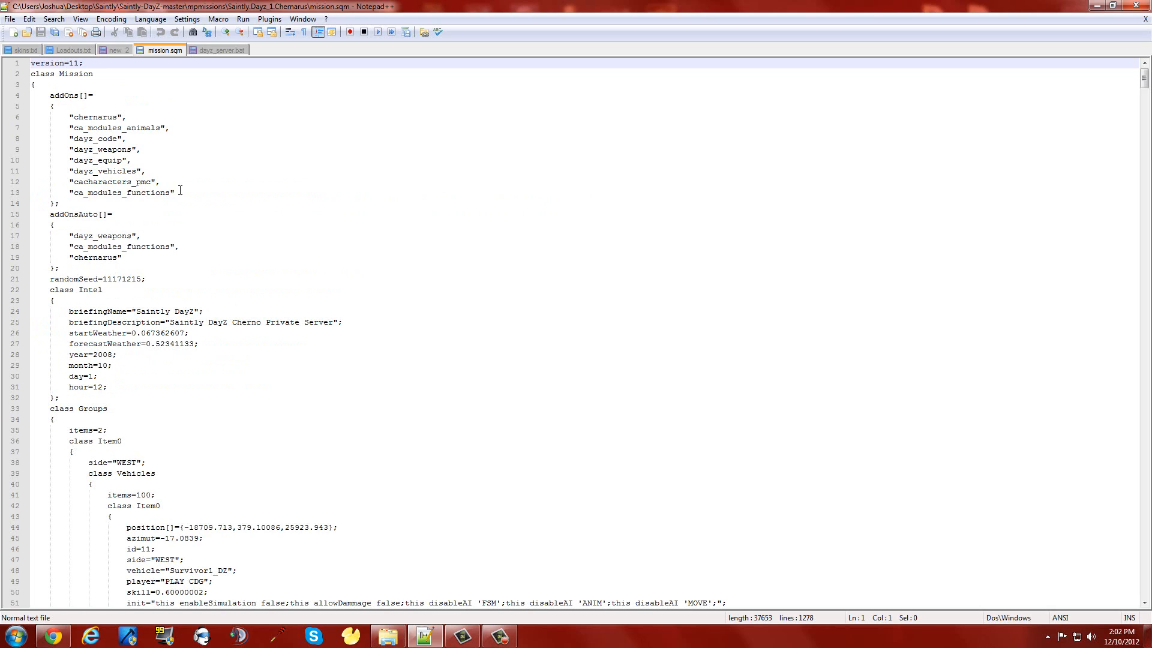
key("Enter")
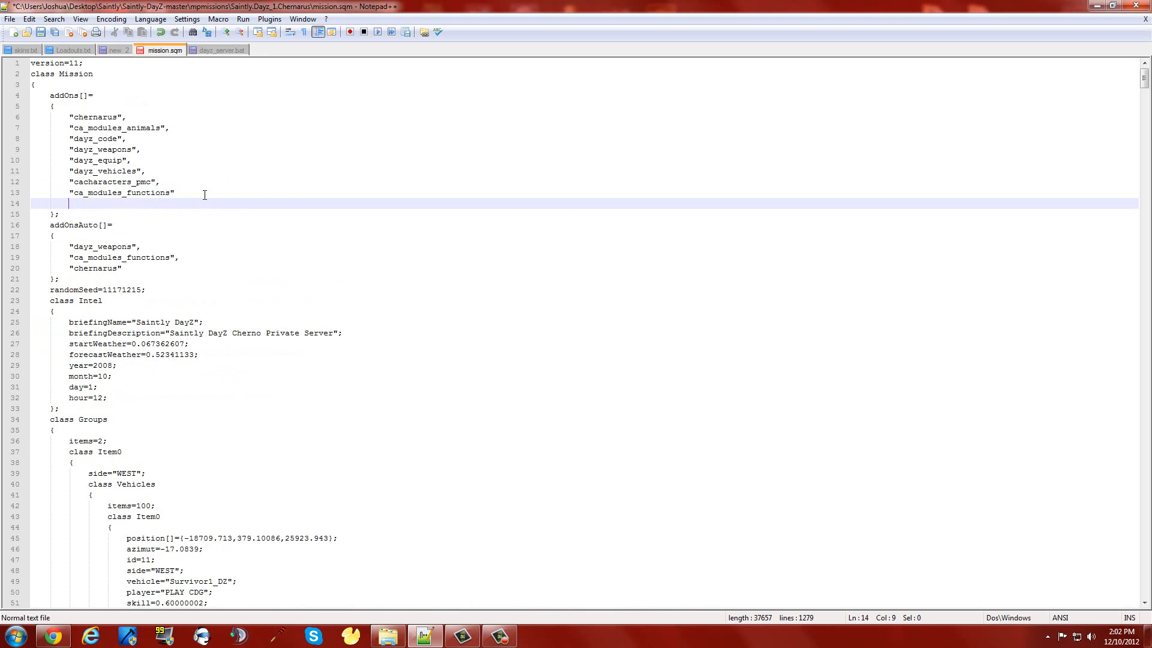
type("\"")
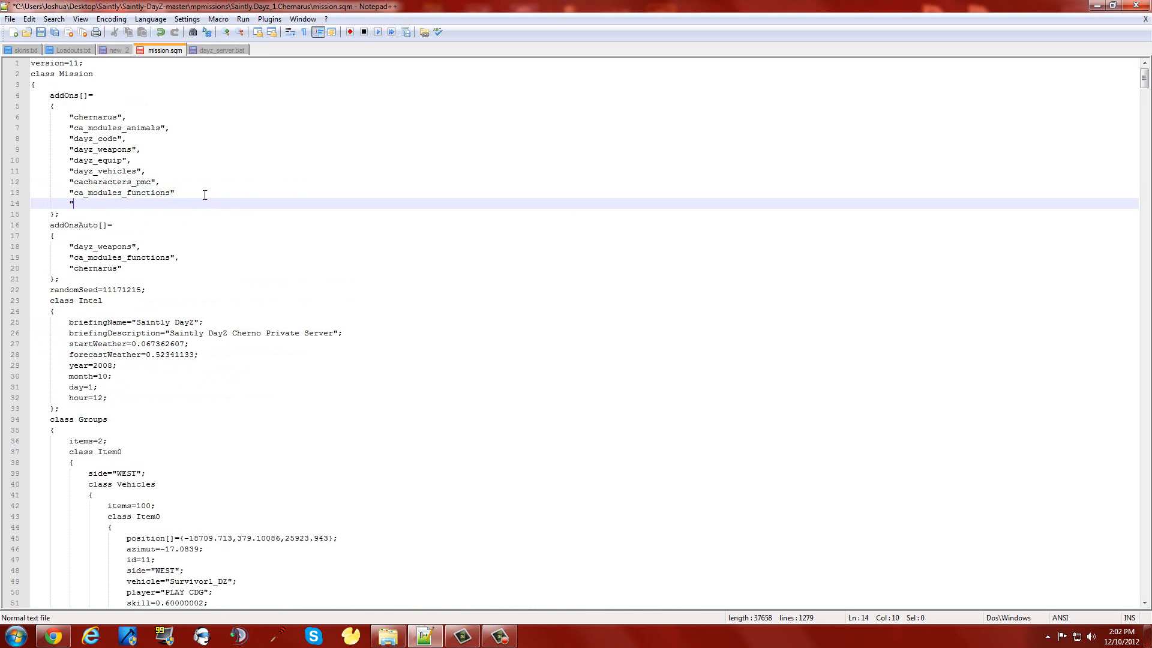
type("rMod")
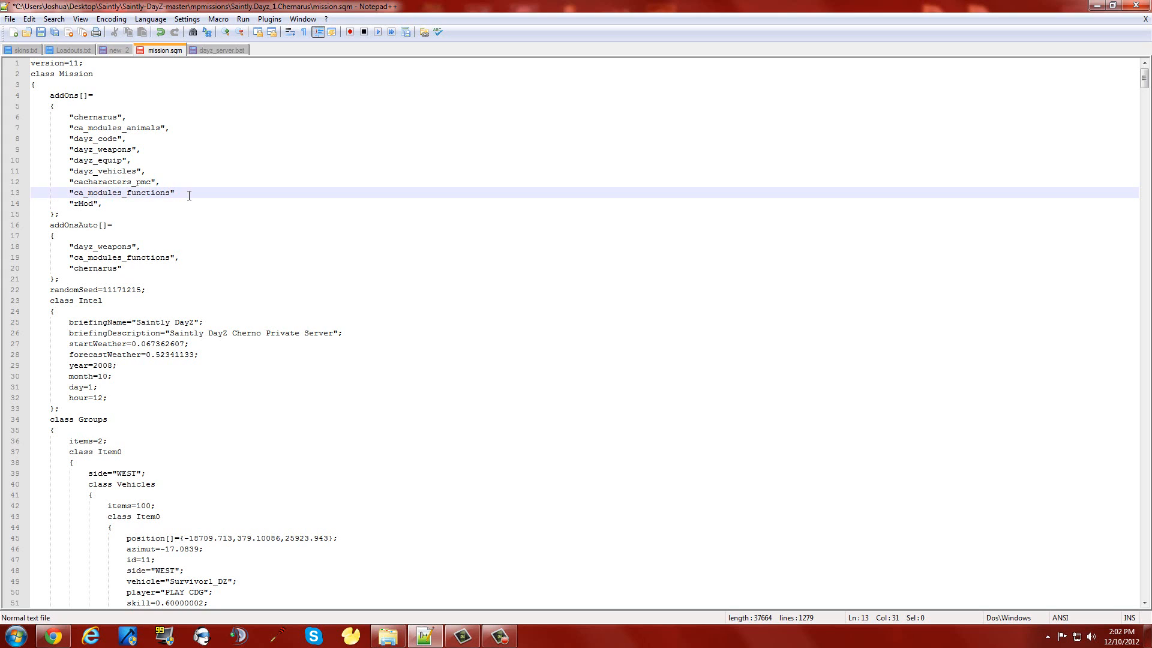
type(",")
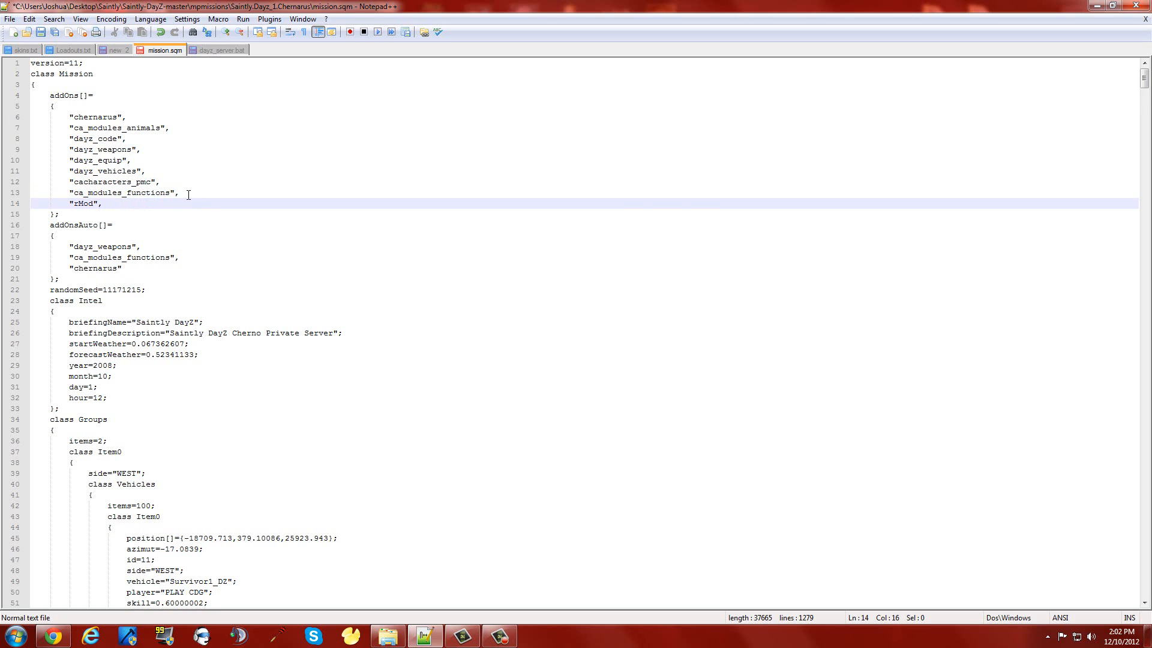
key("Backspace")
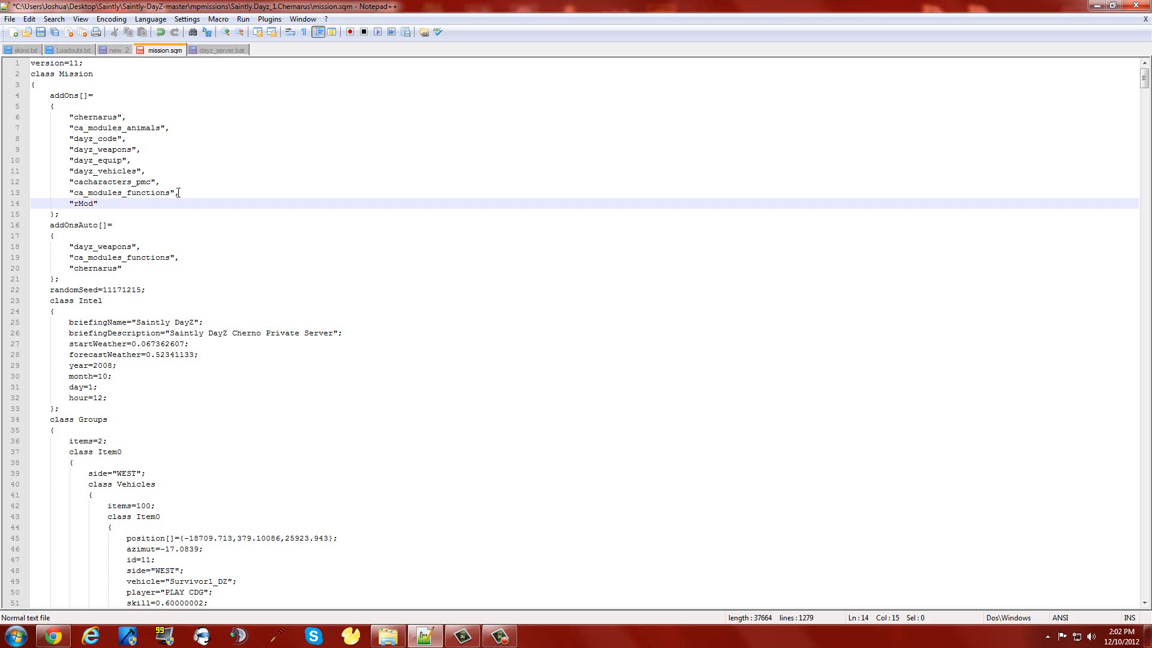
left_click(9, 18)
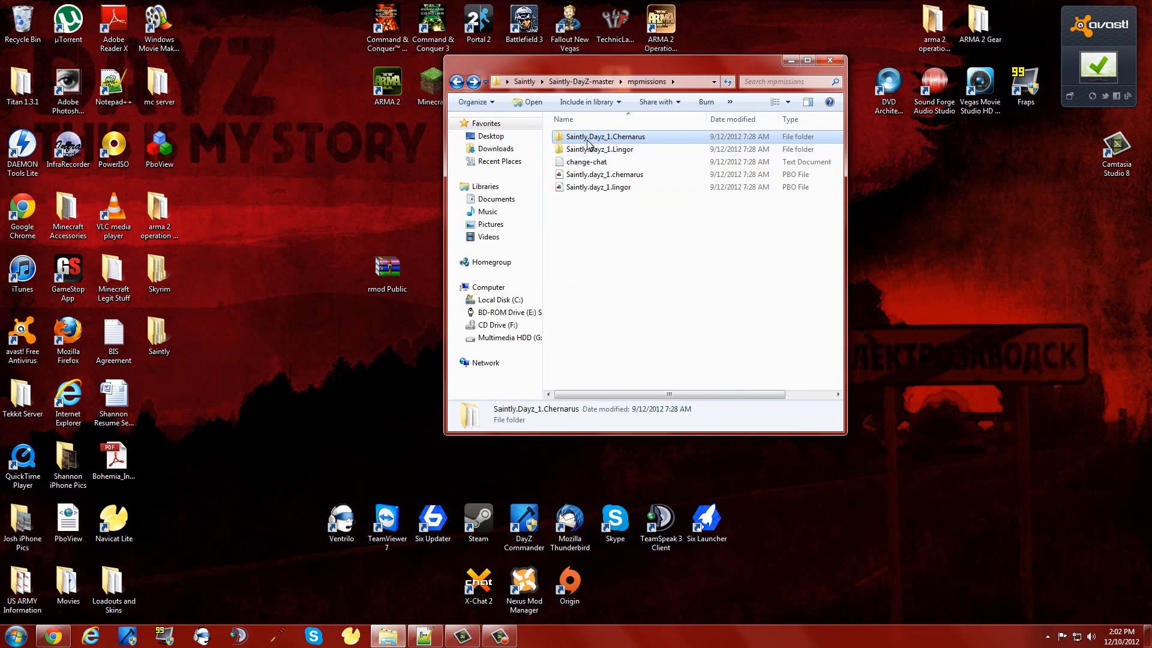
Pack the Saintly.Dayz_1.Chernarus folder into a PBO with cpbo, overwriting the old file.
right_click(605, 136)
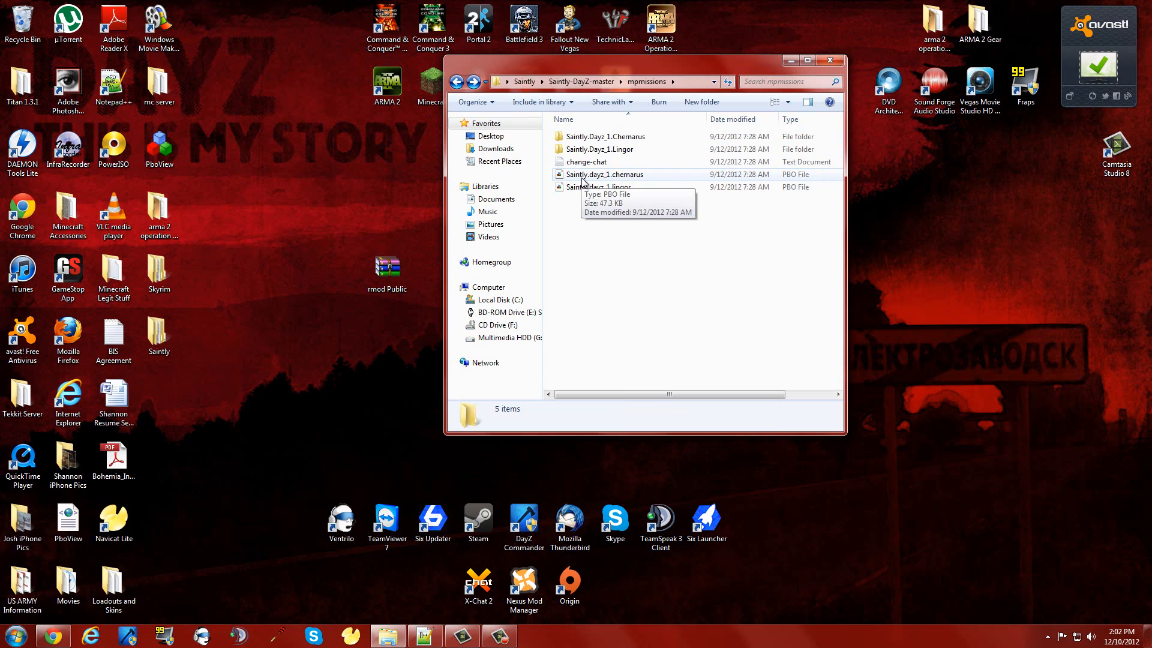
left_click(606, 137)
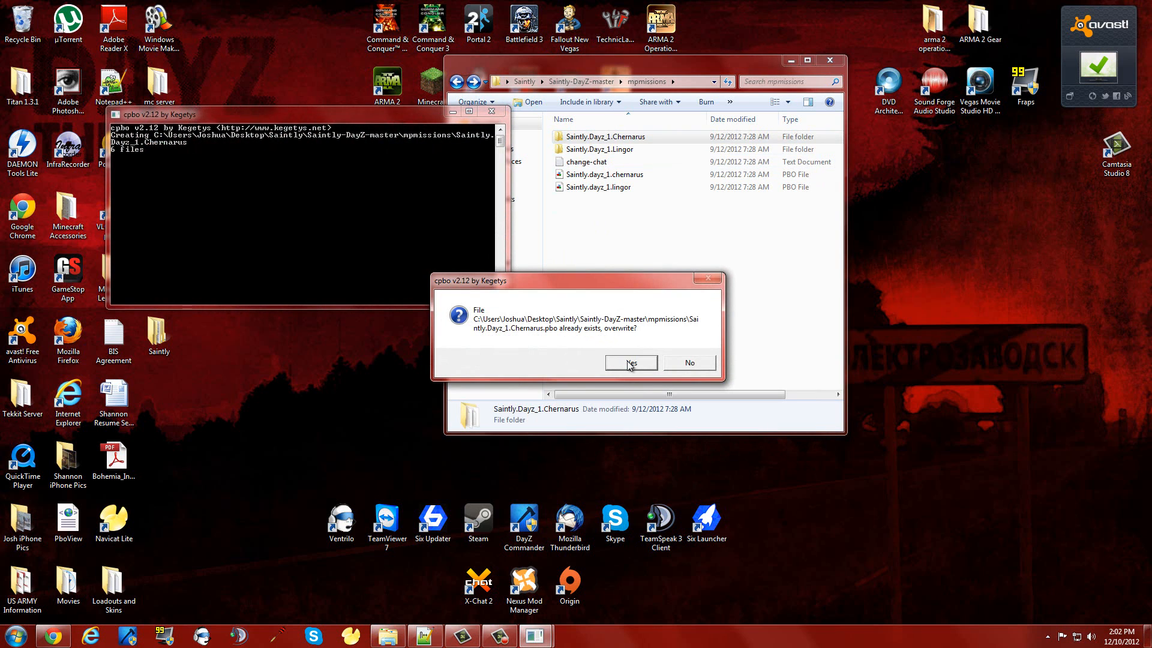
left_click(630, 362)
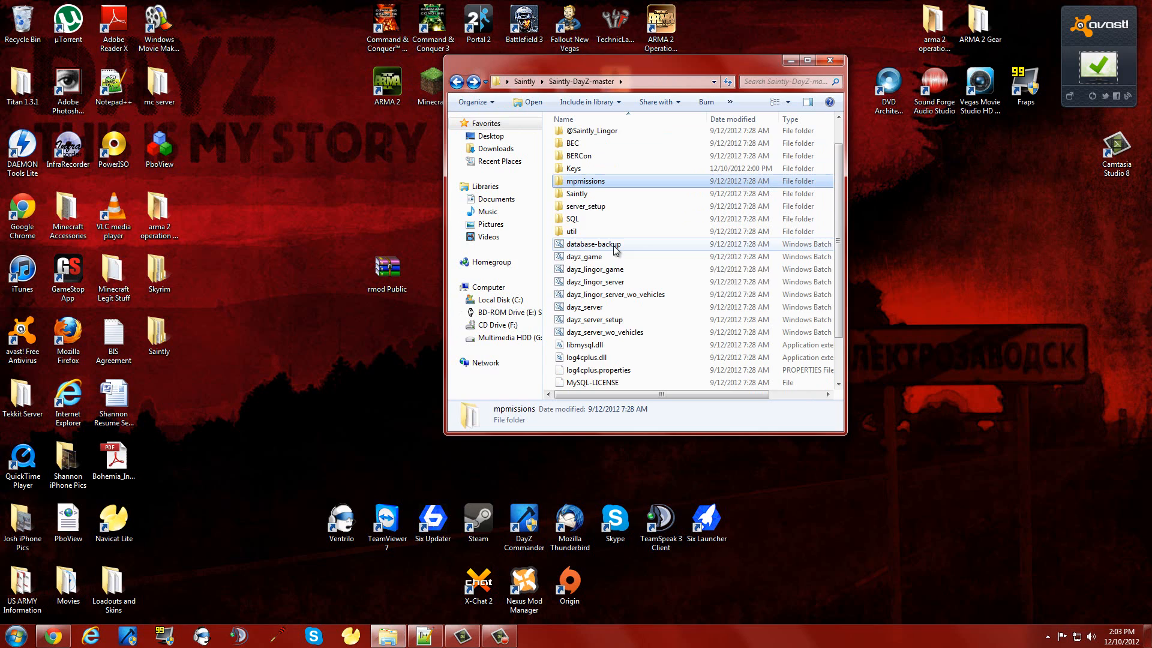
Open Saintly-DayZ-master's dayz_server.bat in Notepad++ from its Explorer context menu.
scroll("down", 3)
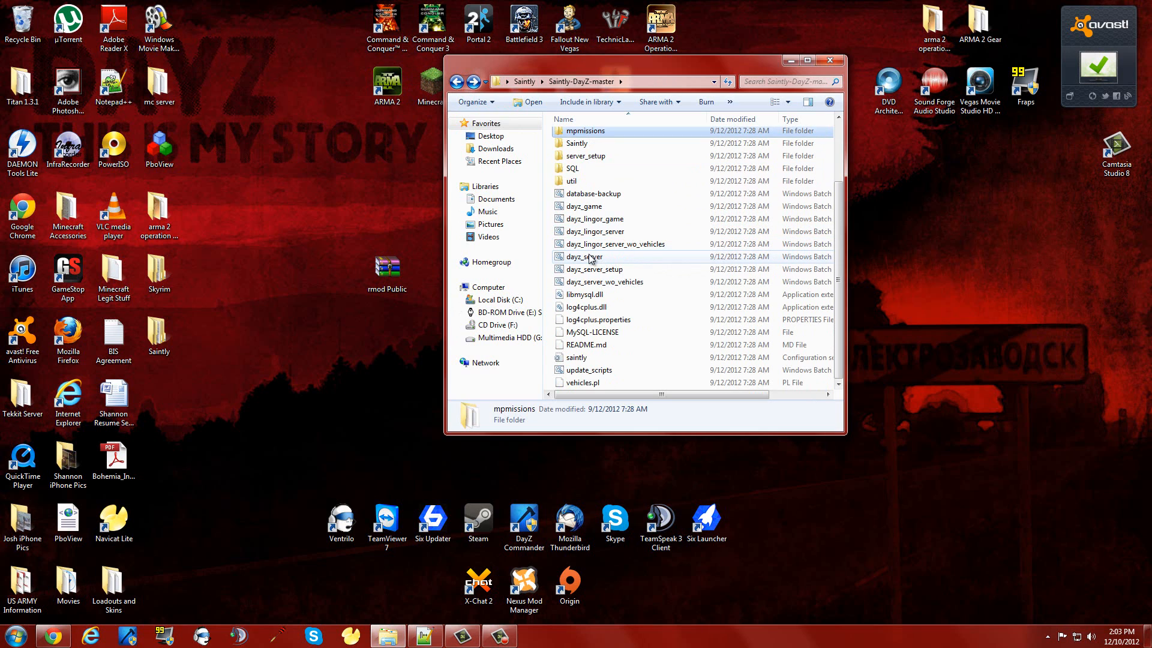
mouse_move(584, 256)
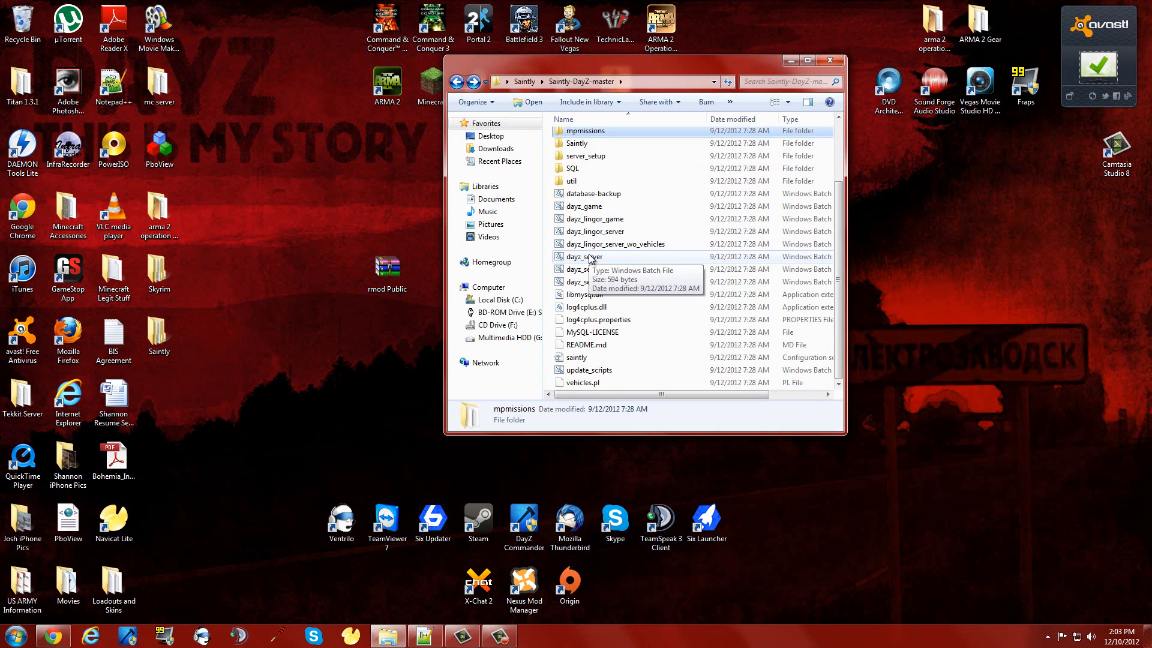
right_click(583, 257)
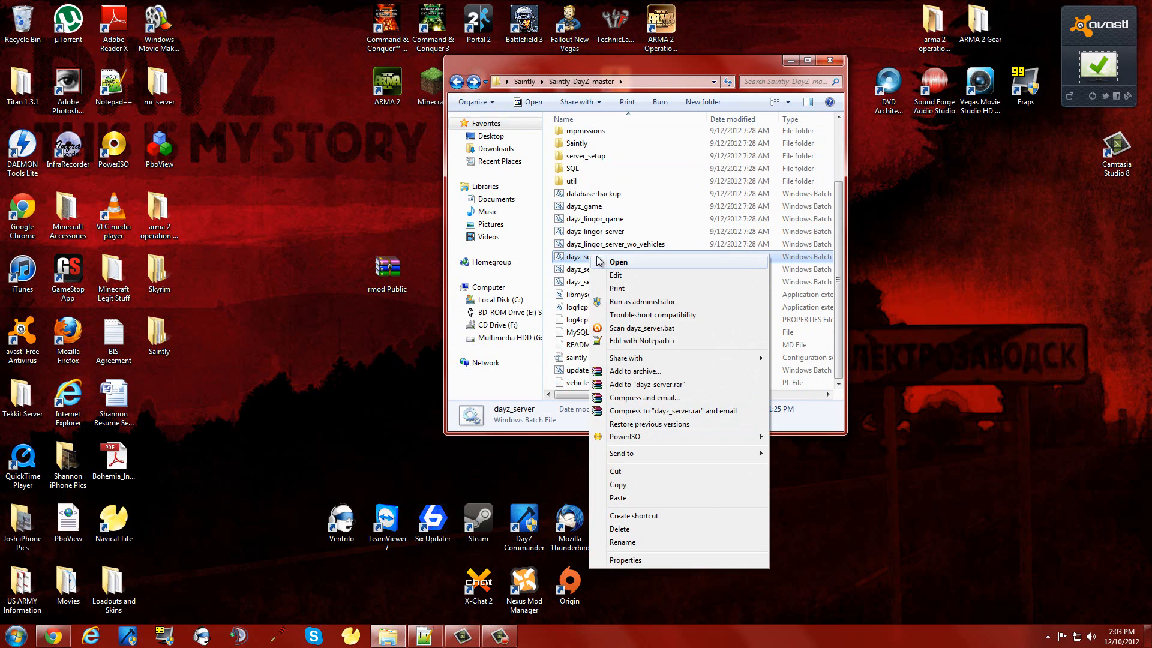
mouse_move(621, 378)
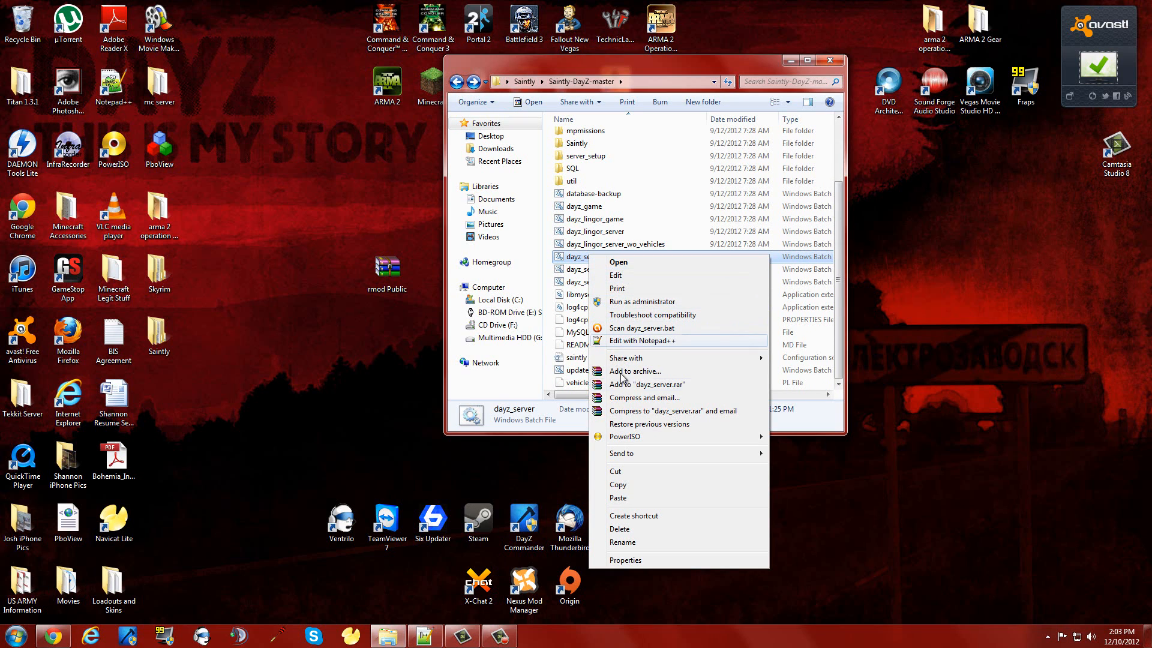
mouse_move(622, 288)
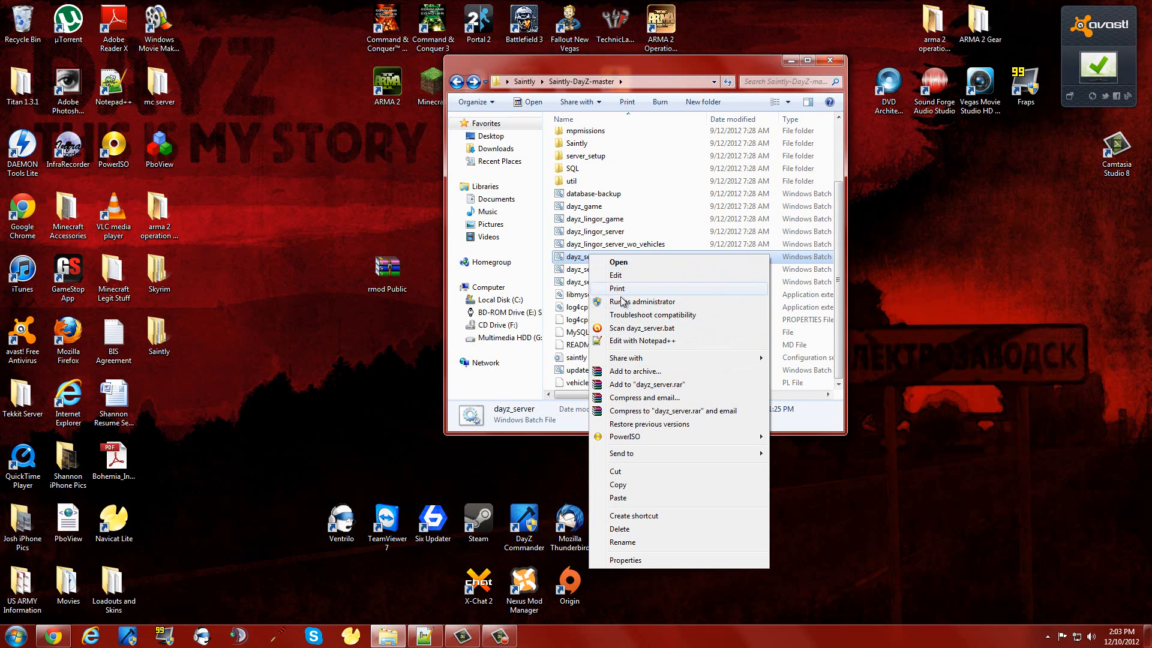
left_click(641, 340)
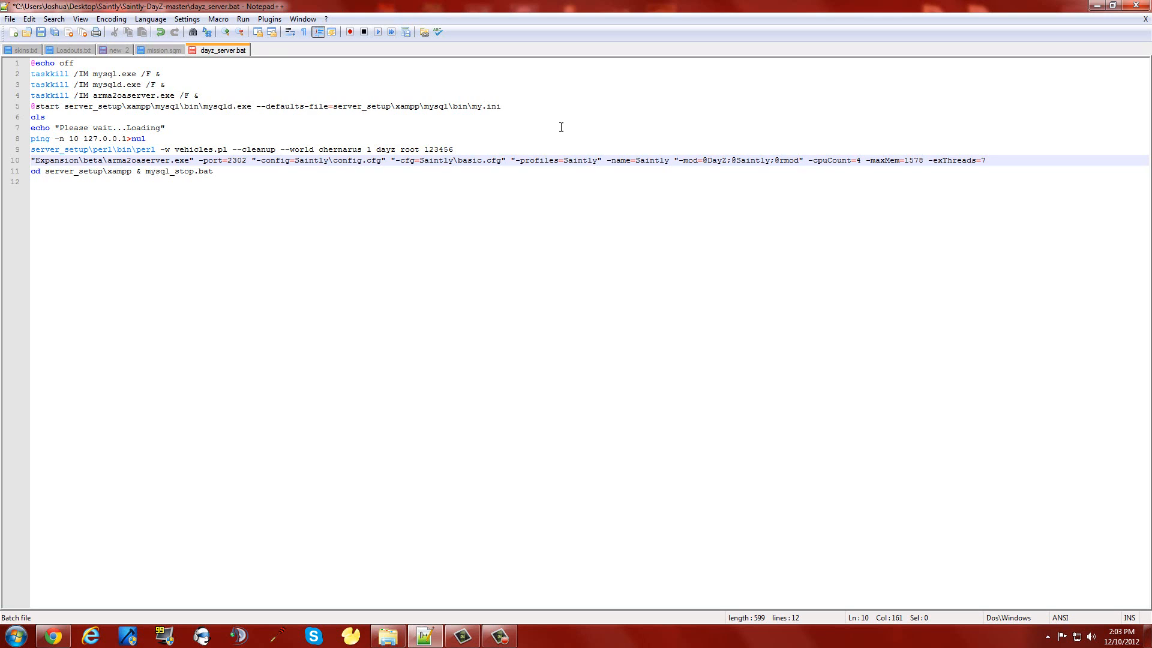
mouse_move(607, 140)
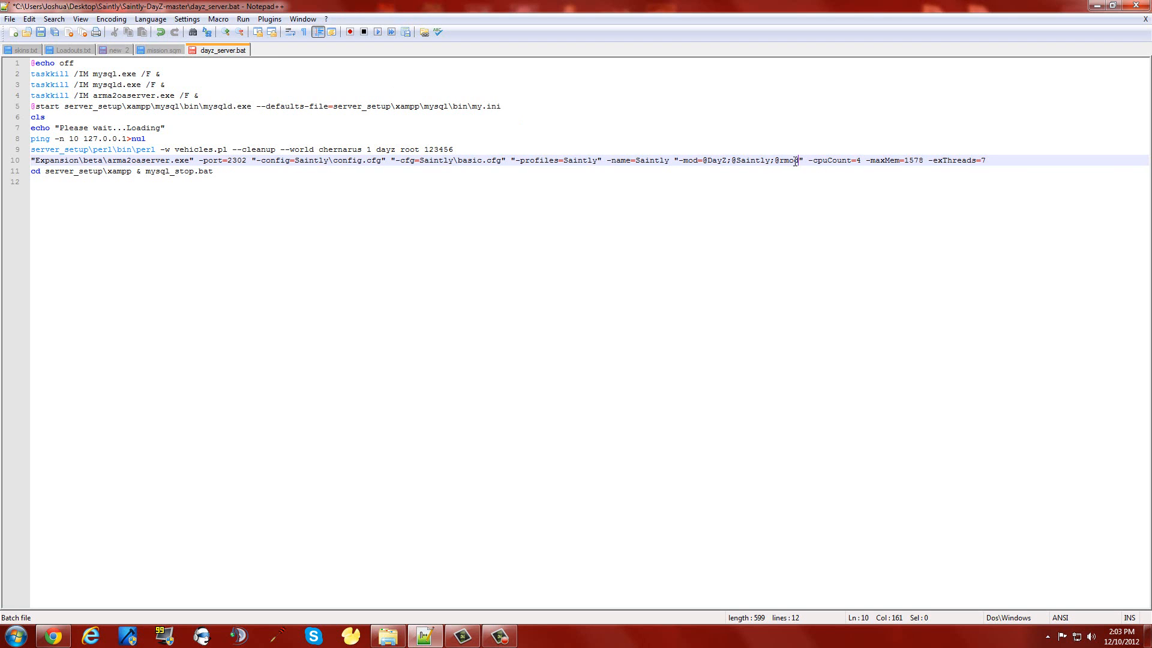
double_click(783, 161)
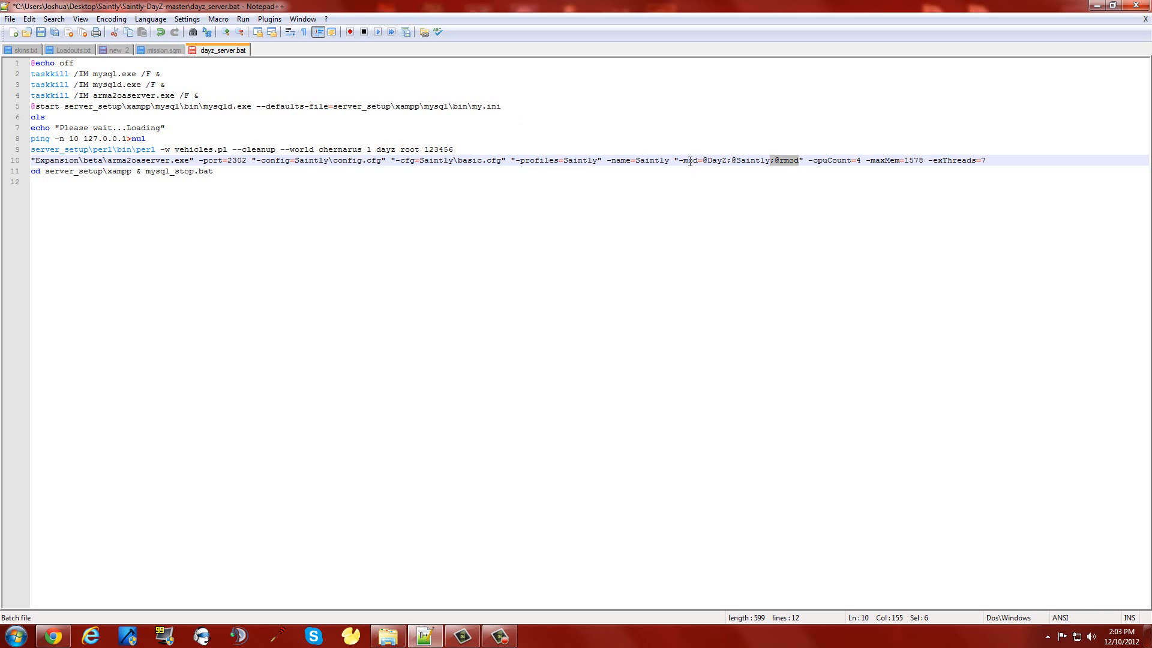
left_click(703, 160)
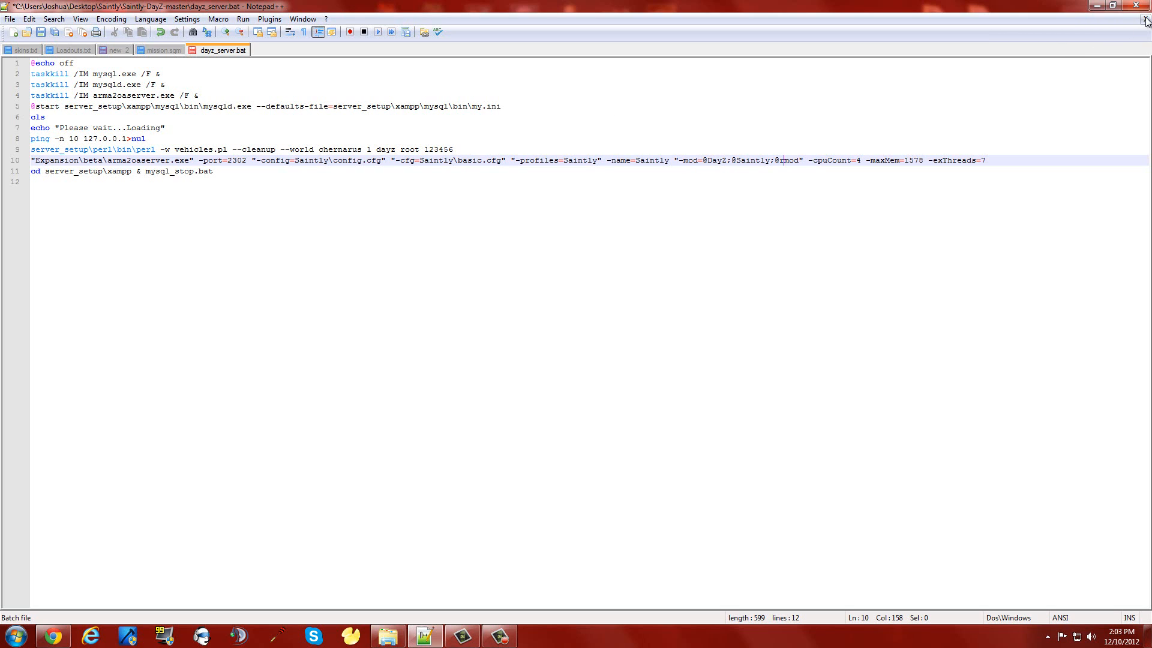
mouse_move(10, 20)
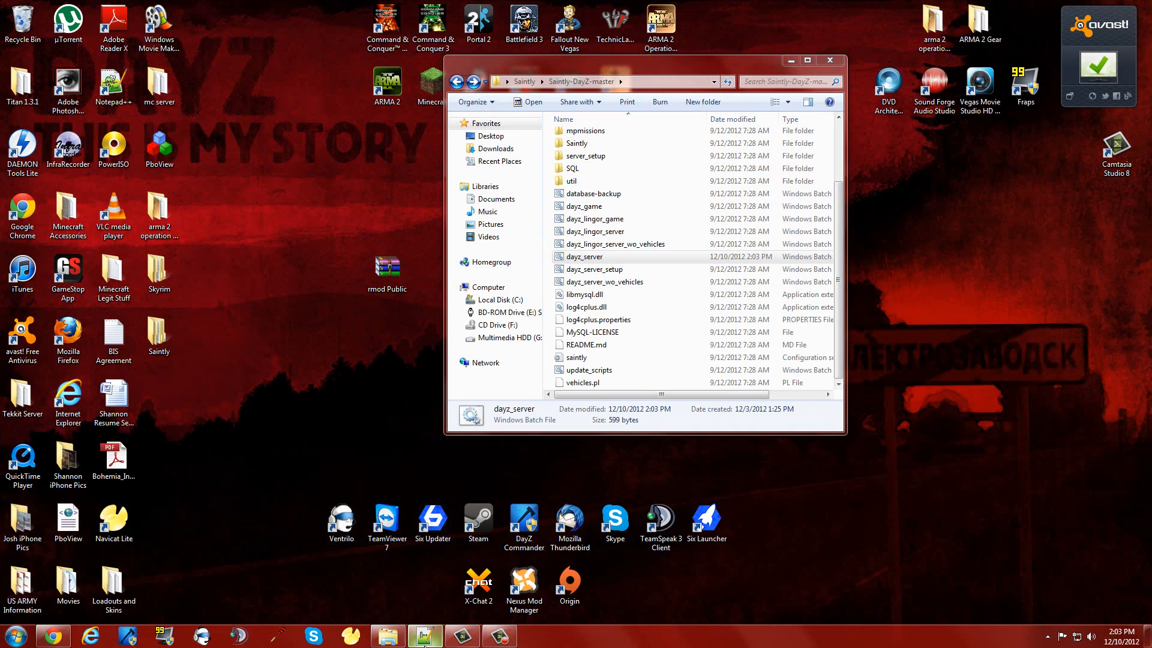
Bring up the rMod server-side install instructions note in Notepad++.
left_click(424, 636)
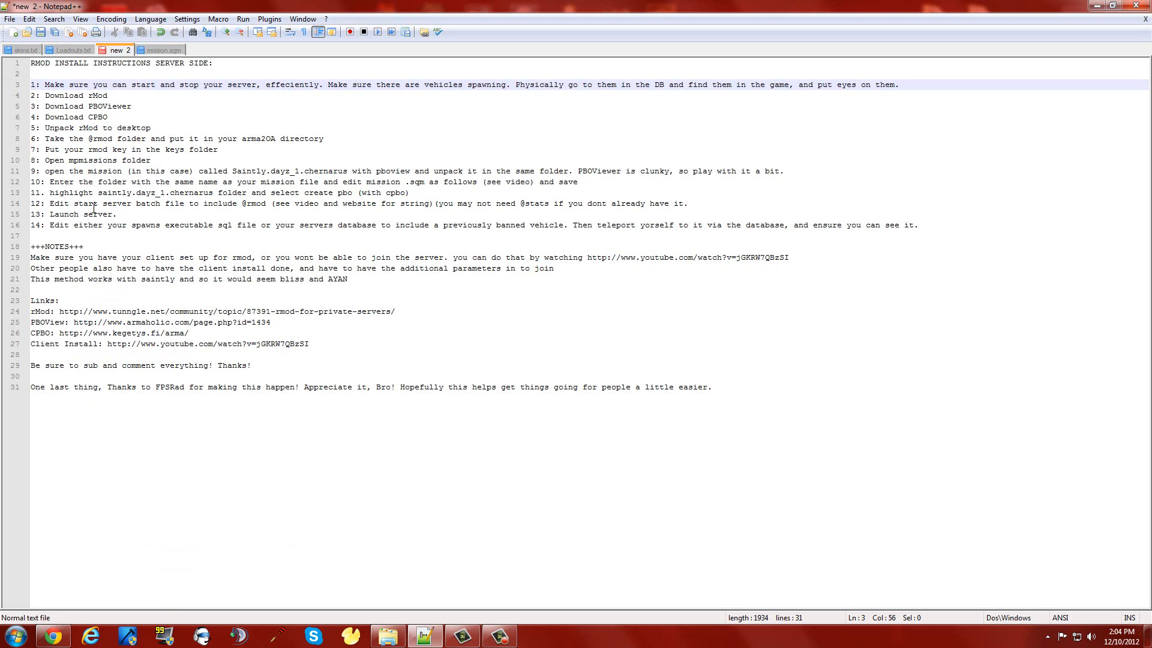
mouse_move(173, 228)
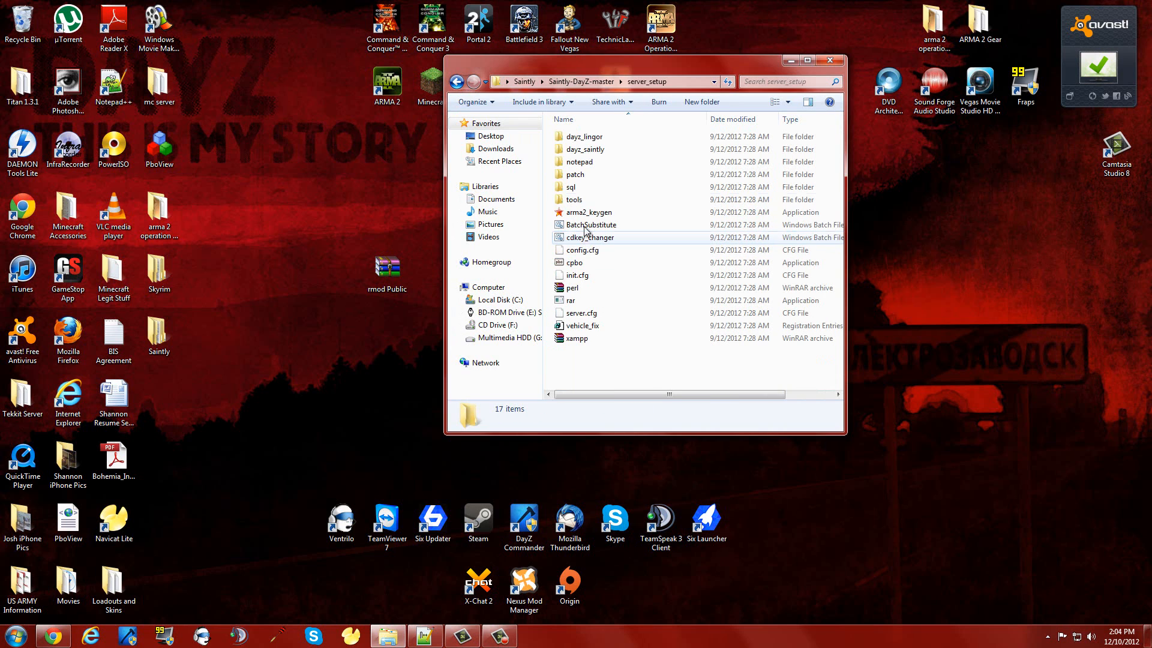
Browse to the conan513-DayZ-Private package's server_setup sql folder and view chernarus_spawns.sql.
double_click(573, 186)
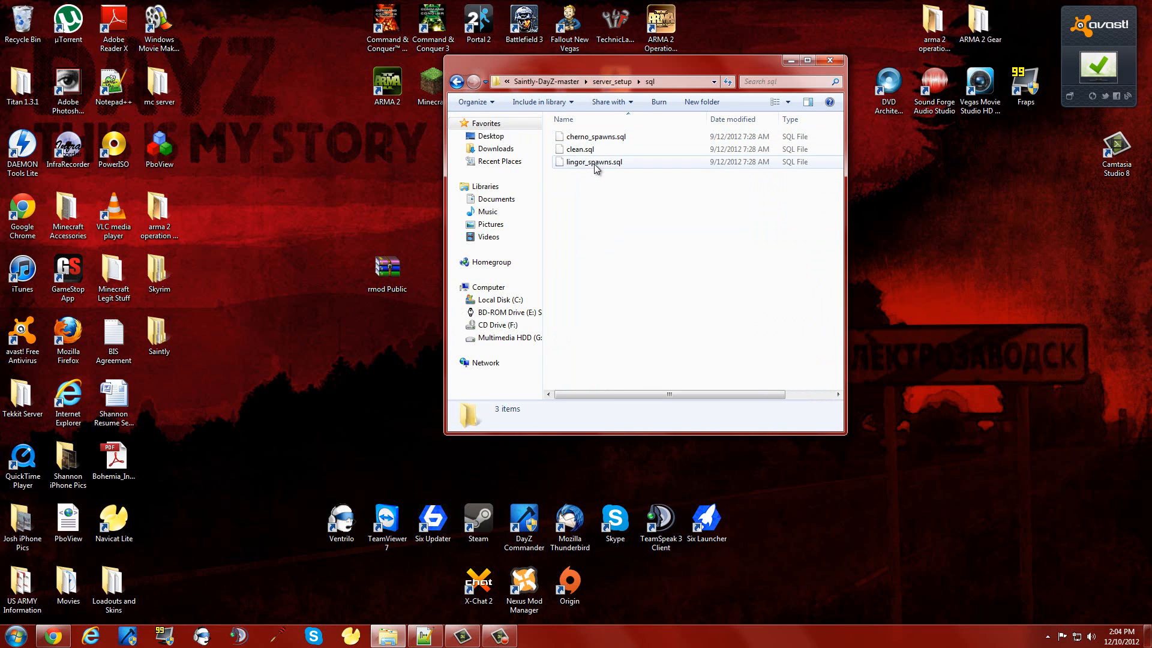
double_click(979, 22)
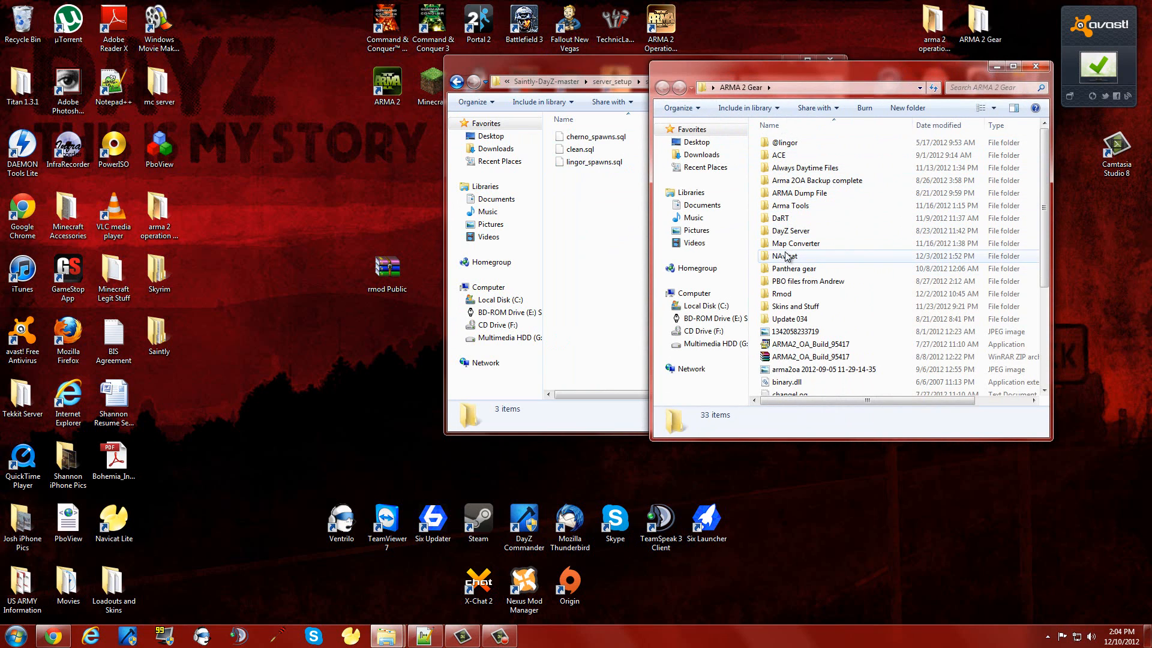
double_click(792, 229)
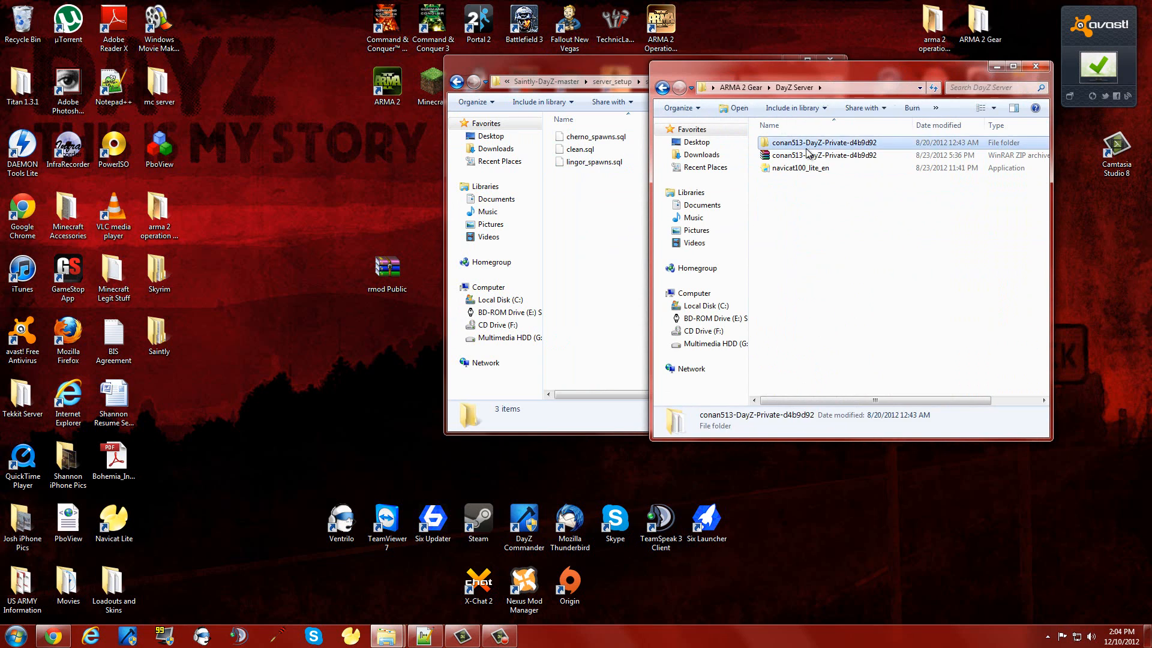
double_click(824, 143)
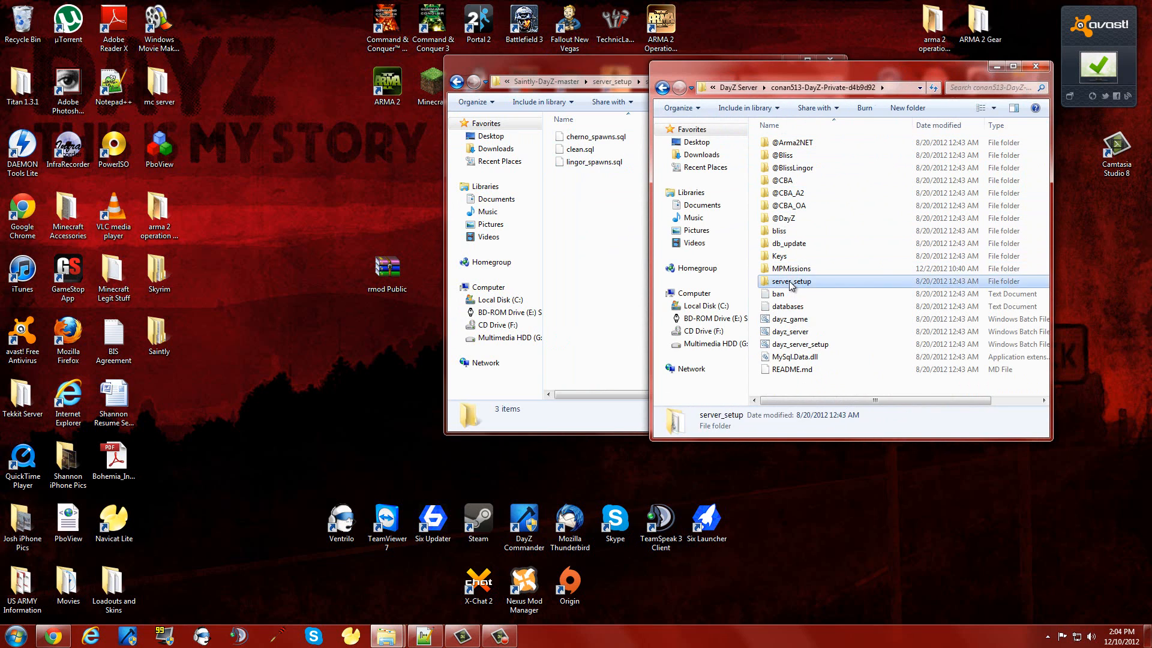
double_click(790, 281)
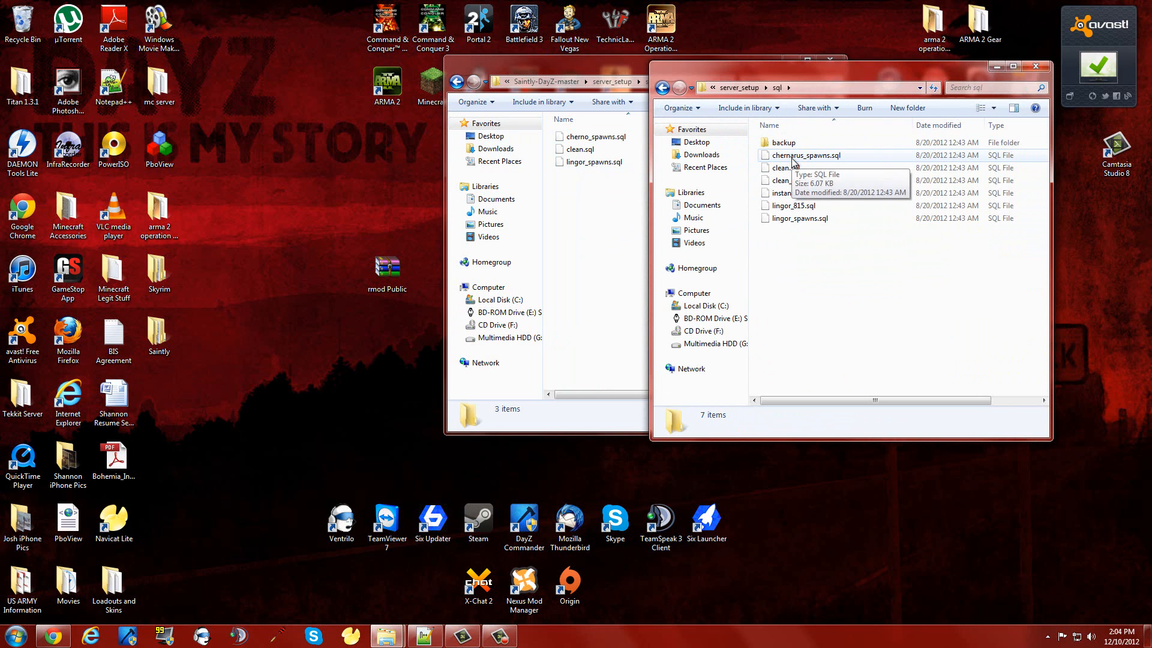
double_click(805, 155)
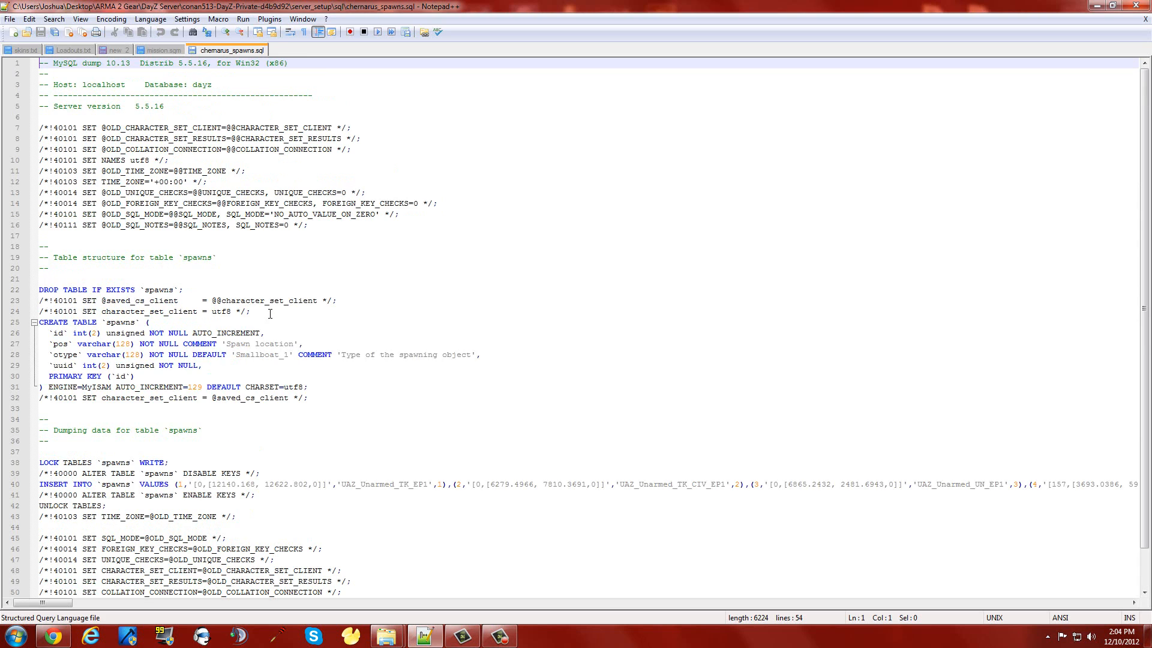
scroll("down", 3)
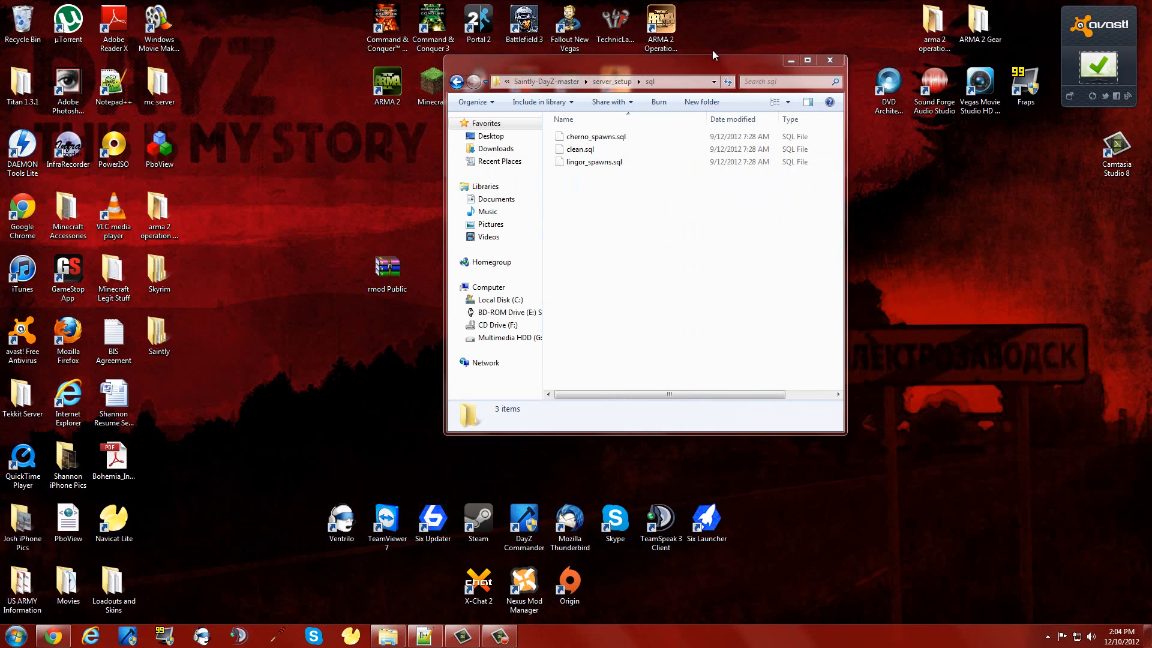
Open Saintly's cherno_spawns.sql and duplicate its last spawn record line at the end.
right_click(596, 137)
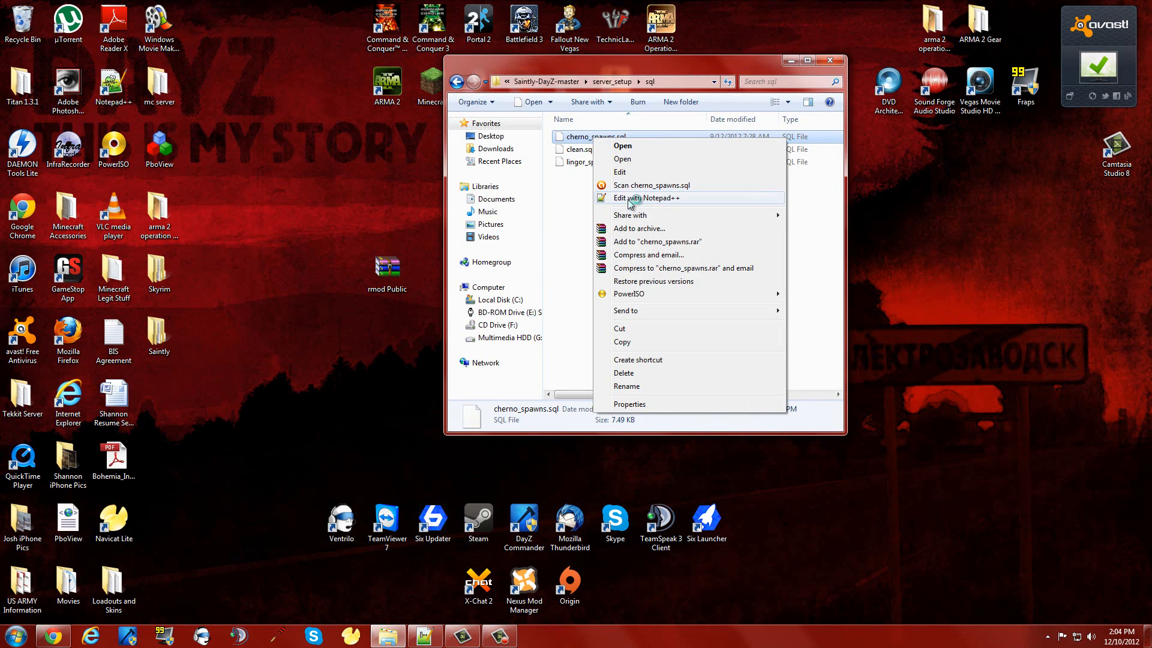
left_click(647, 197)
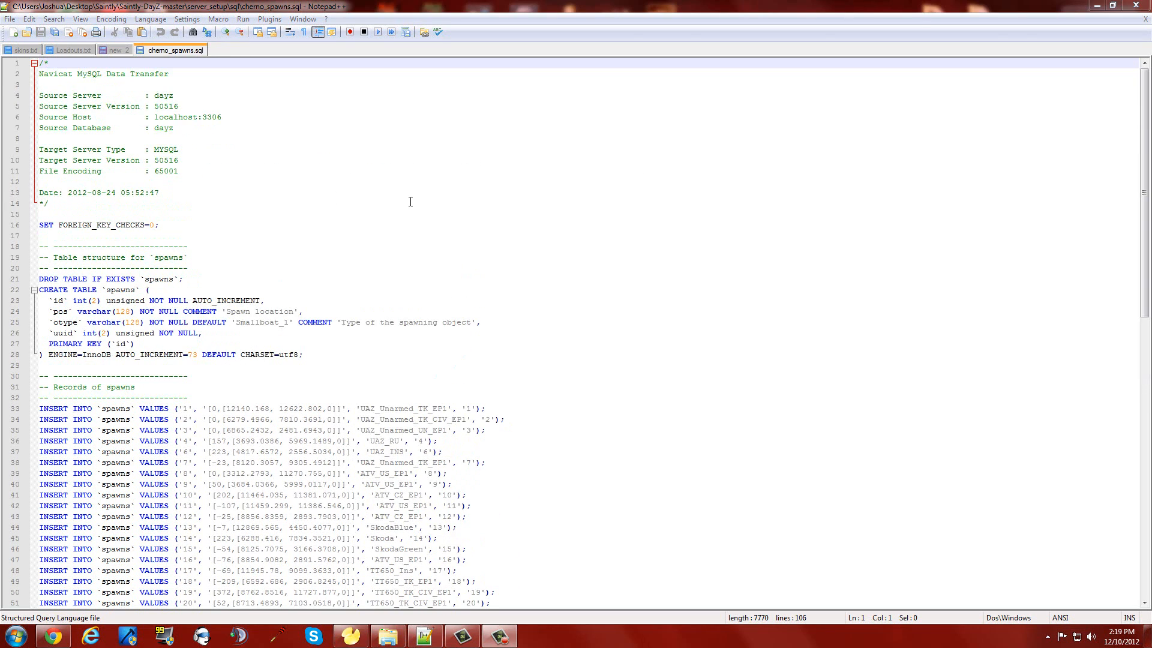
mouse_move(390, 205)
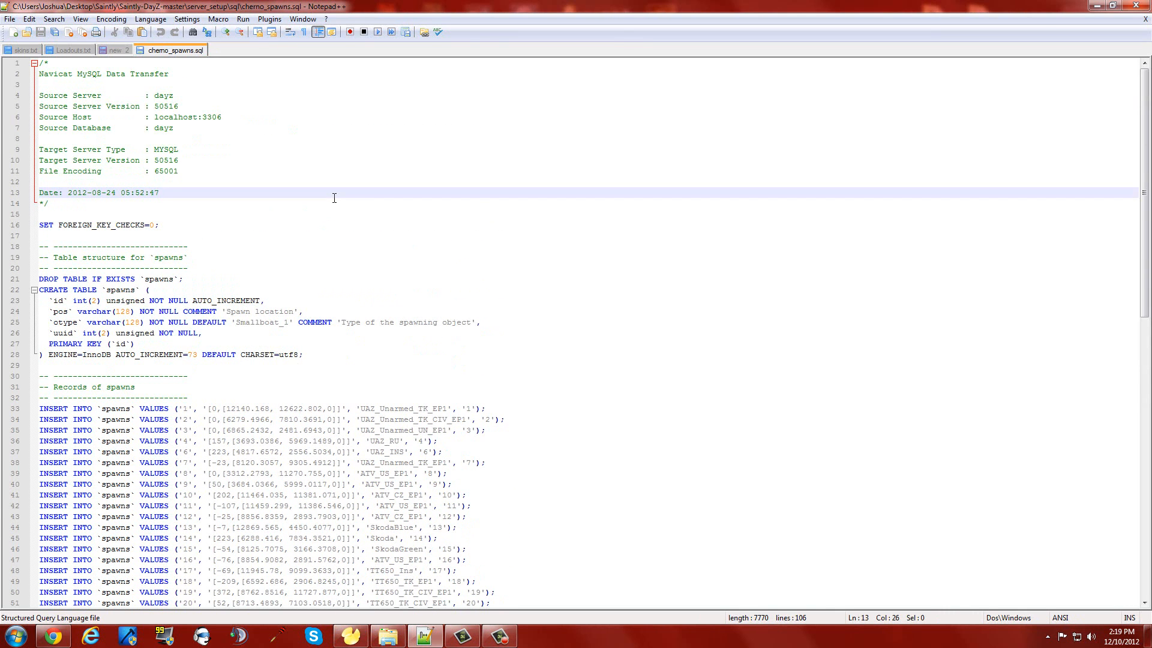
scroll("down", 3)
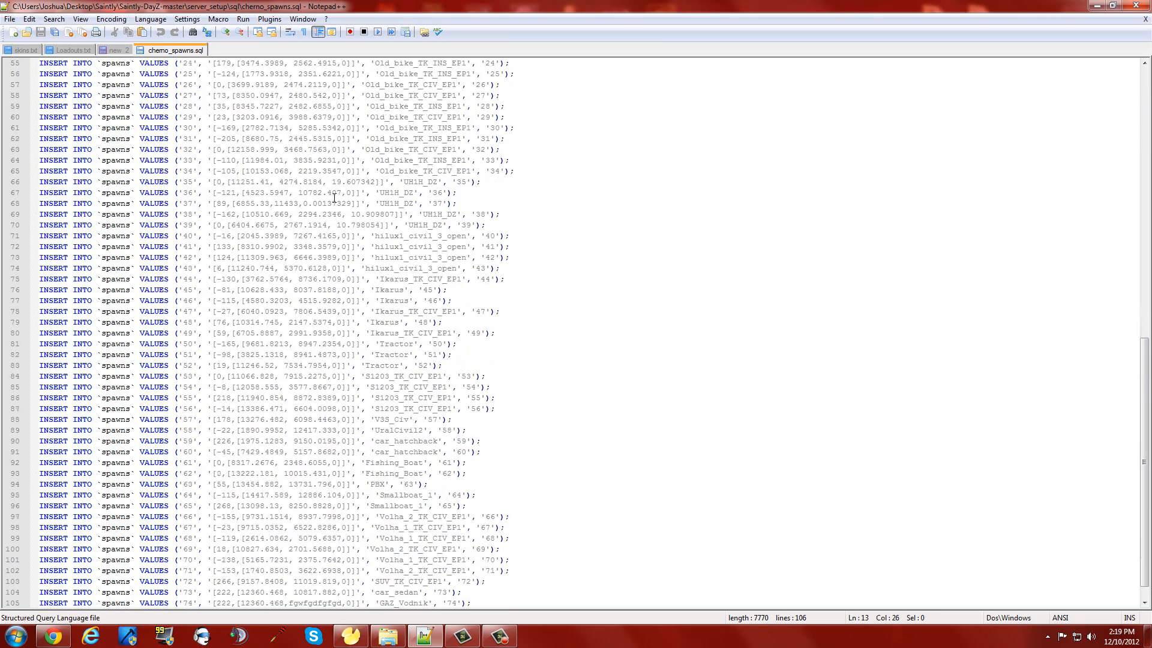
scroll("down", 3)
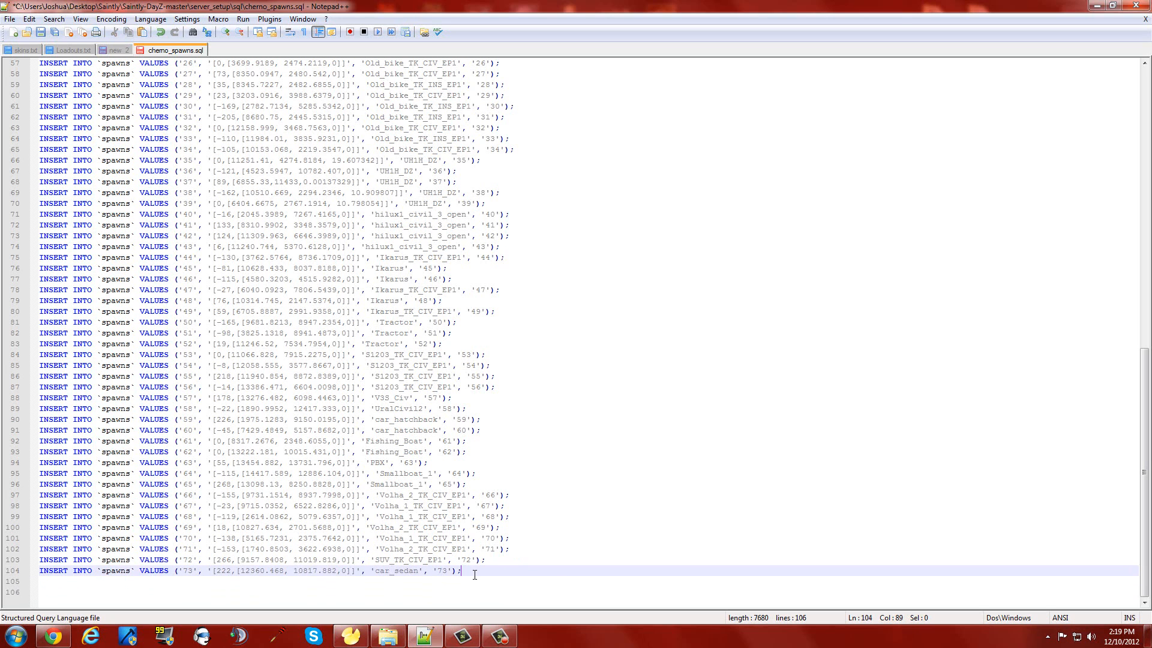
key("Enter")
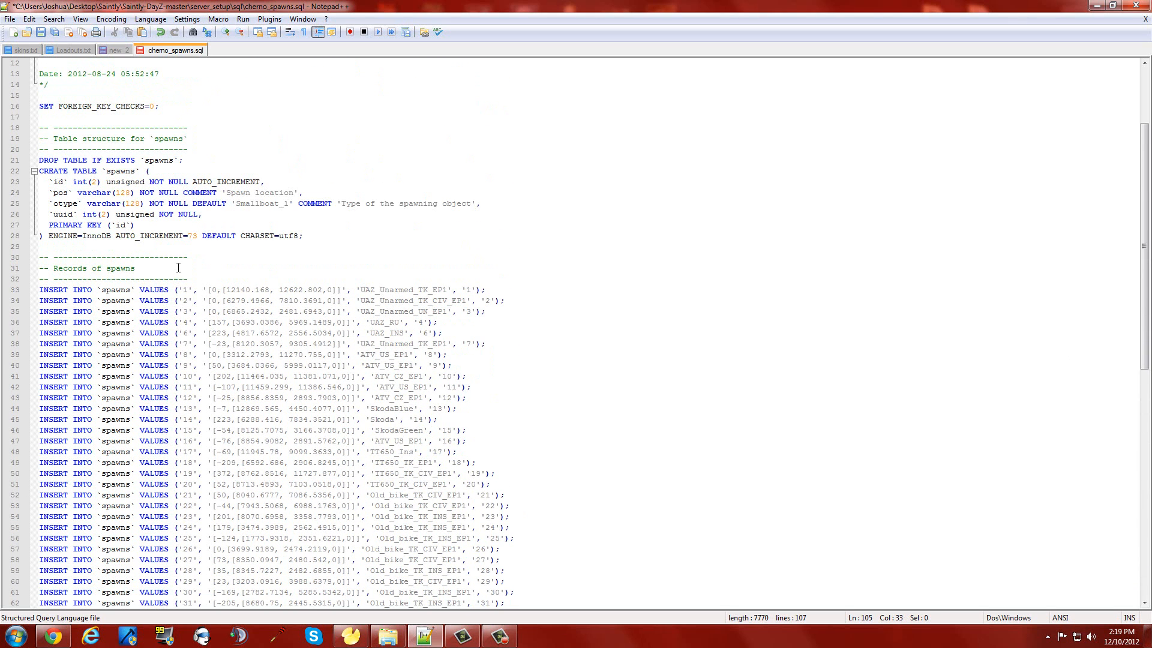
mouse_move(65, 181)
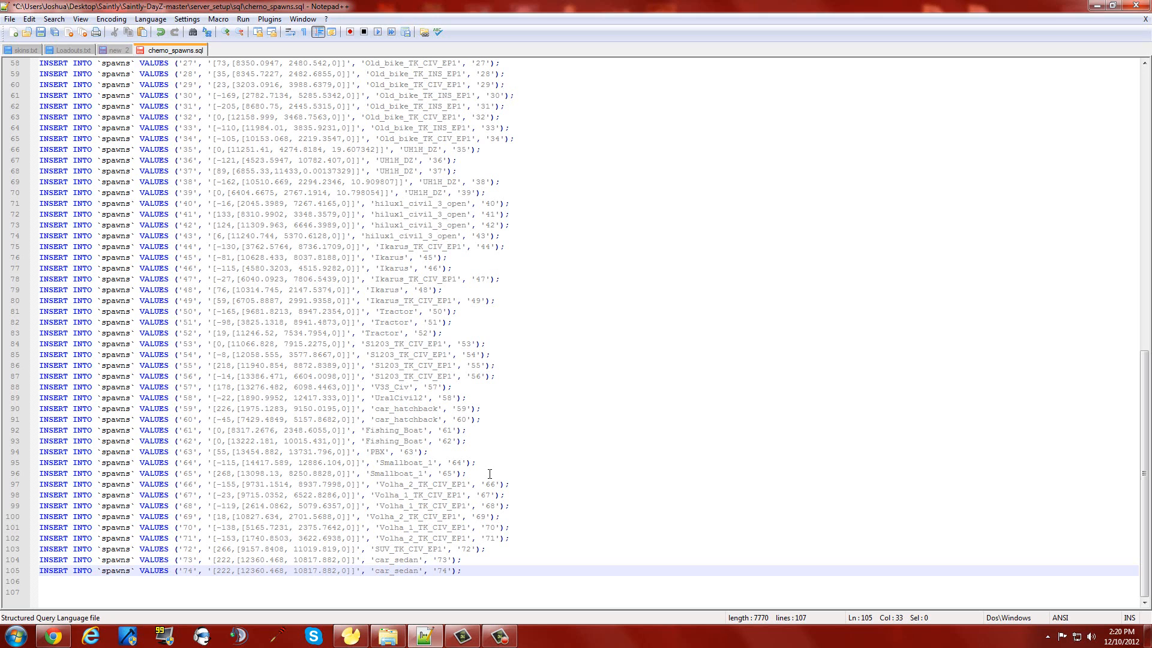
Give spawn record 74 placeholder position text and change its type to GAZ.
left_click_drag(295, 570, 357, 571)
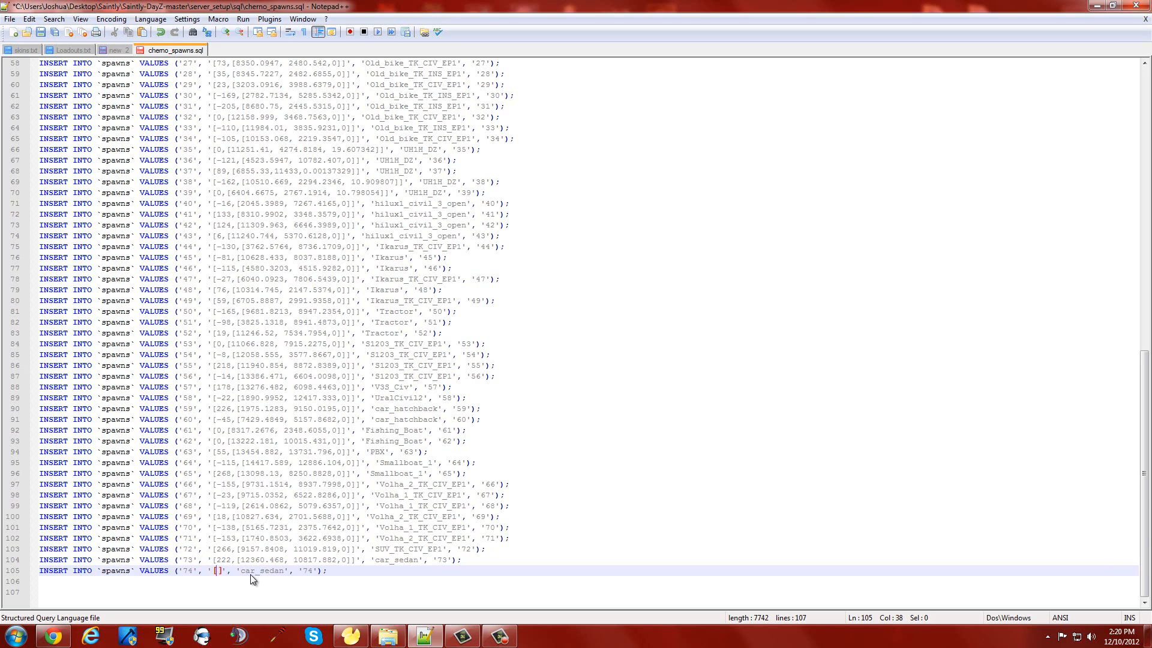
type("fakldshfjaklsdhdflksahdflkj")
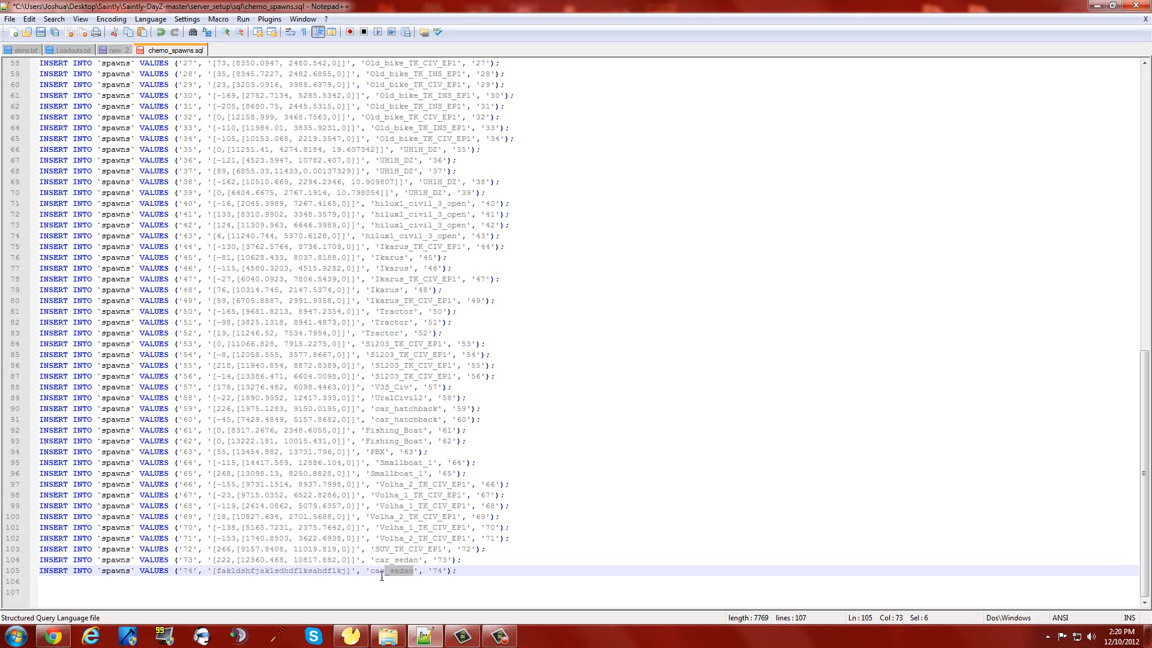
double_click(392, 570)
type("C")
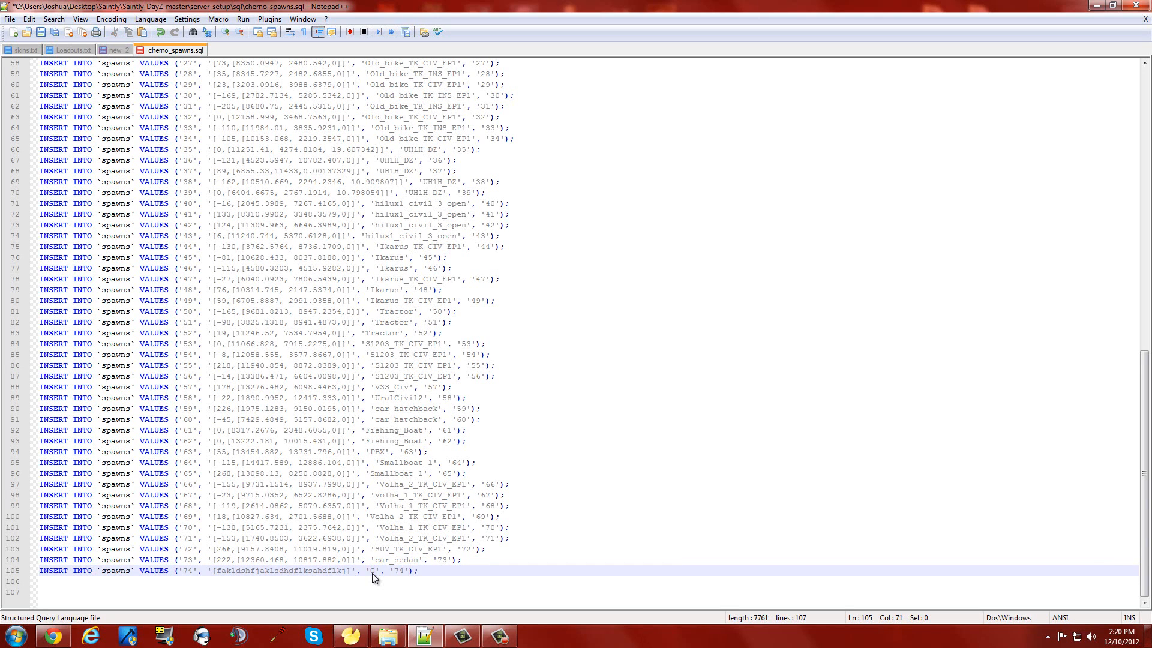
type("GAZ")
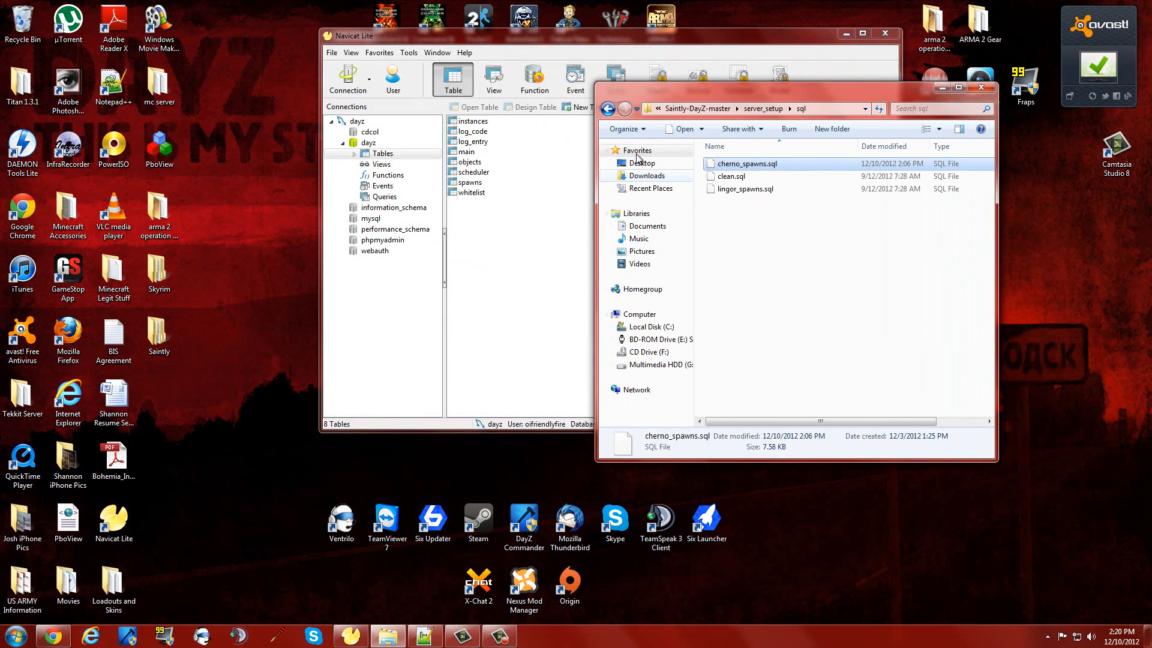
Open Saintly-DayZ-master's vehicles.pl in Notepad++ for editing.
left_click(608, 108)
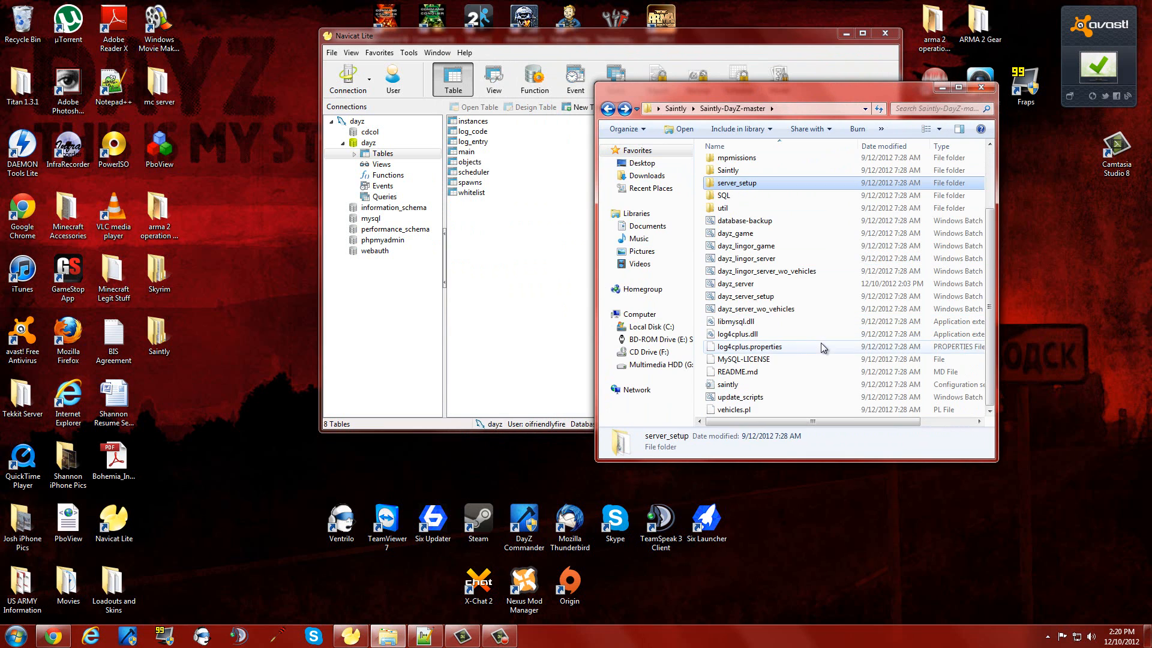
right_click(746, 409)
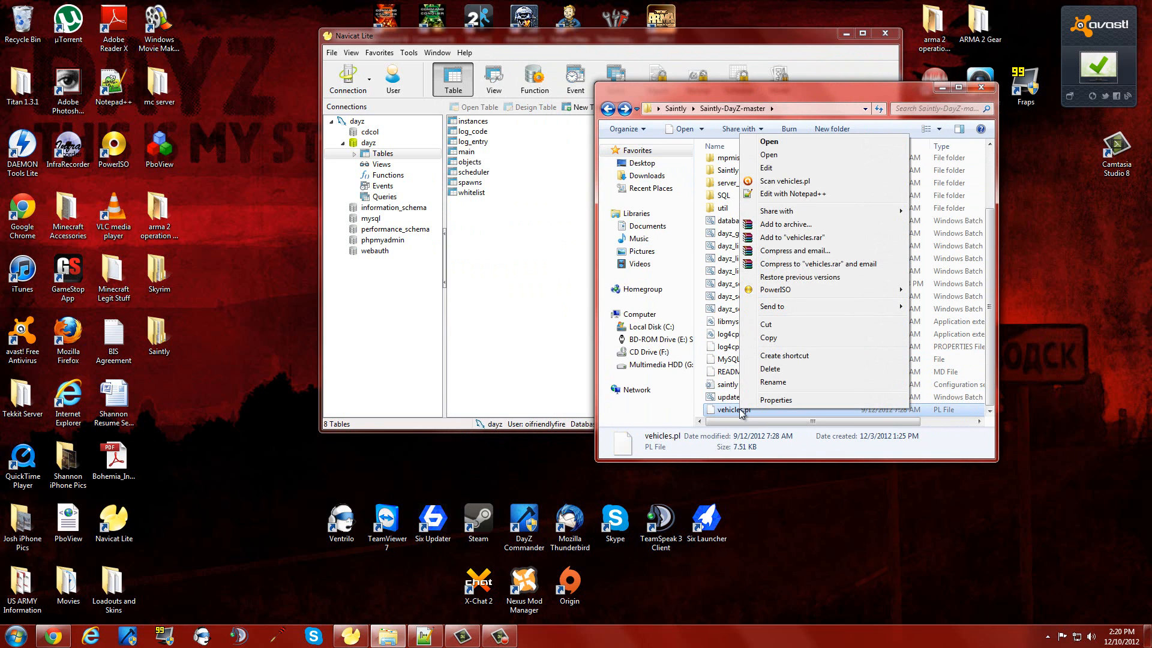
left_click(793, 193)
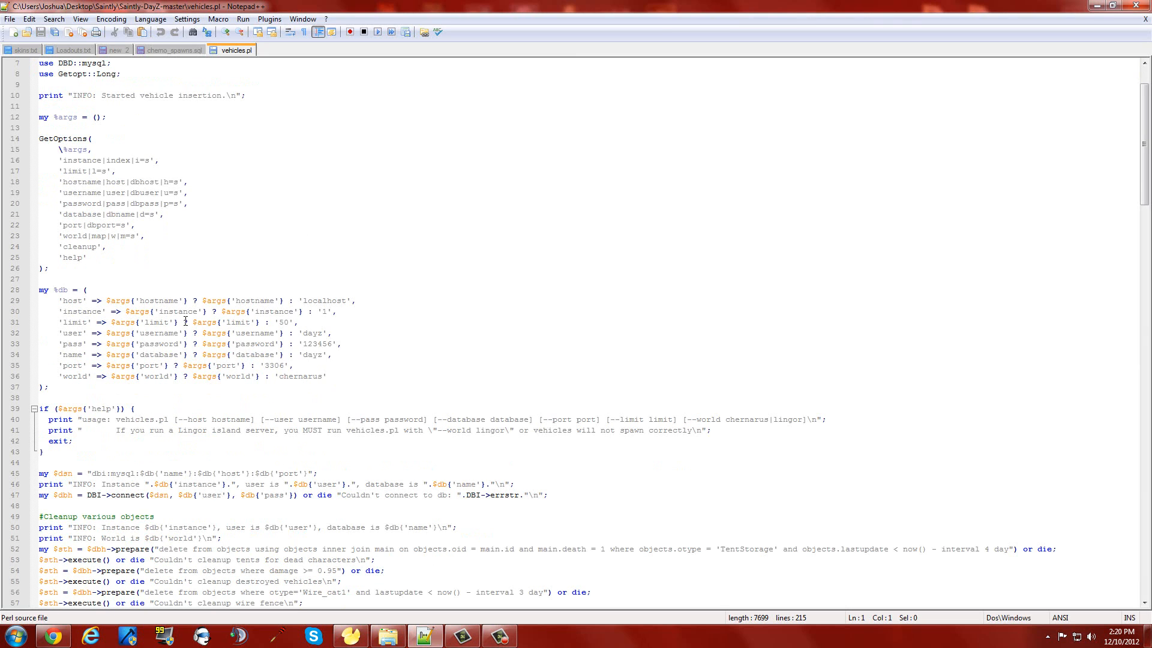
Replace the 50 in the %db 'limit' line of vehicles.pl with 14000.
triple_click(169, 322)
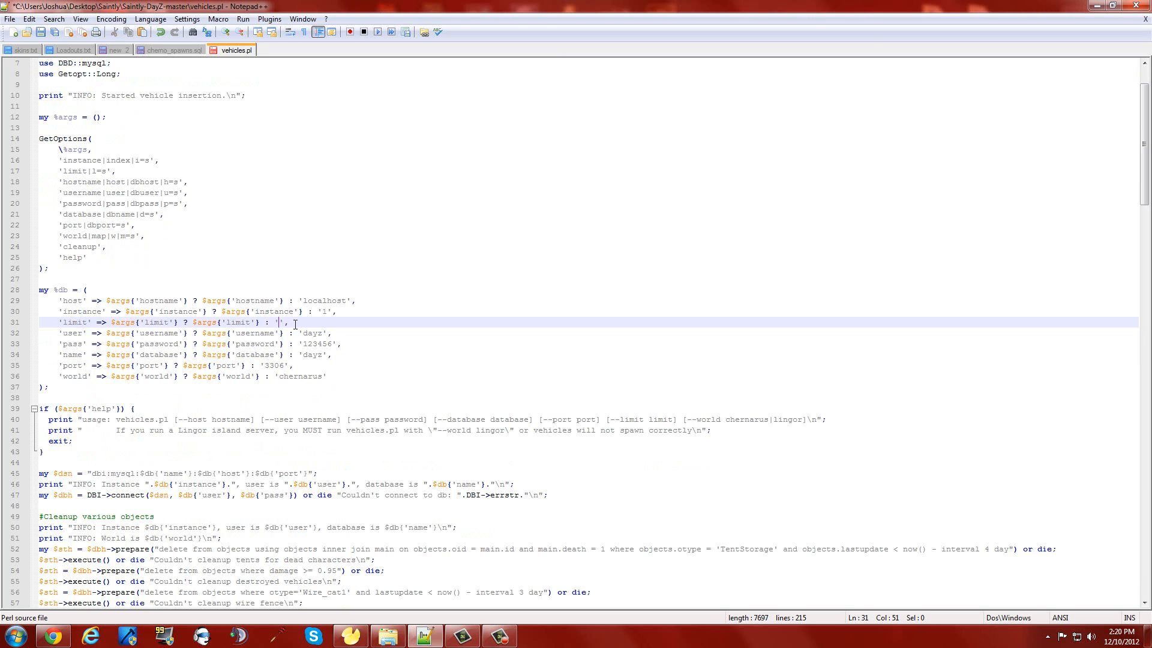
type("14000")
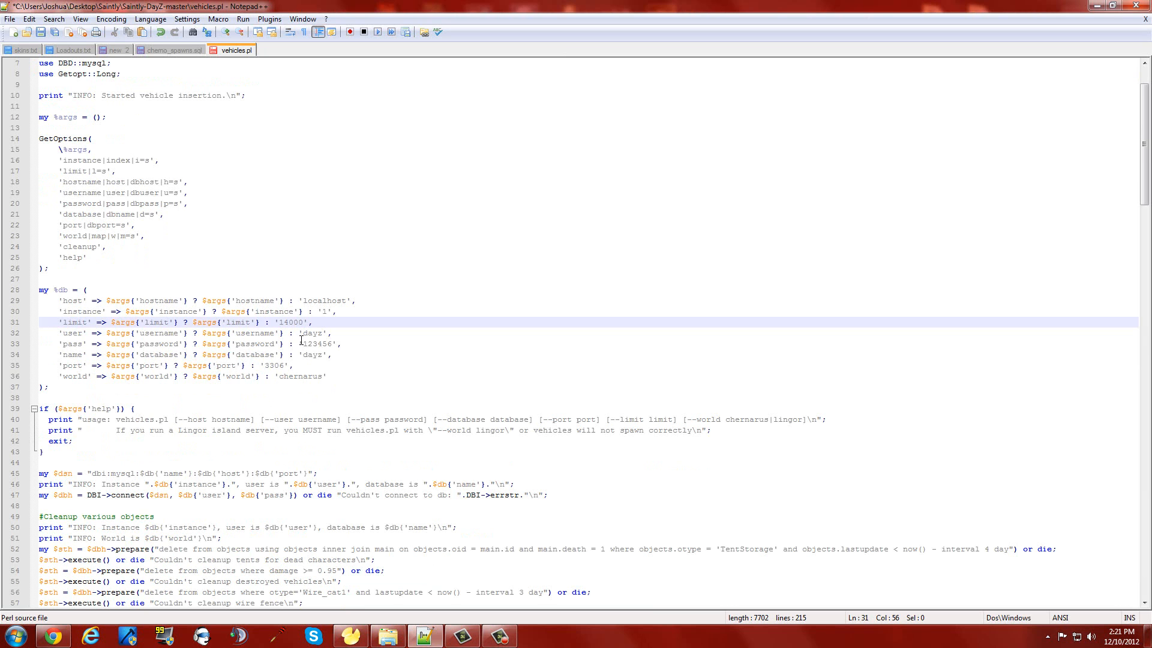
scroll("down", 3)
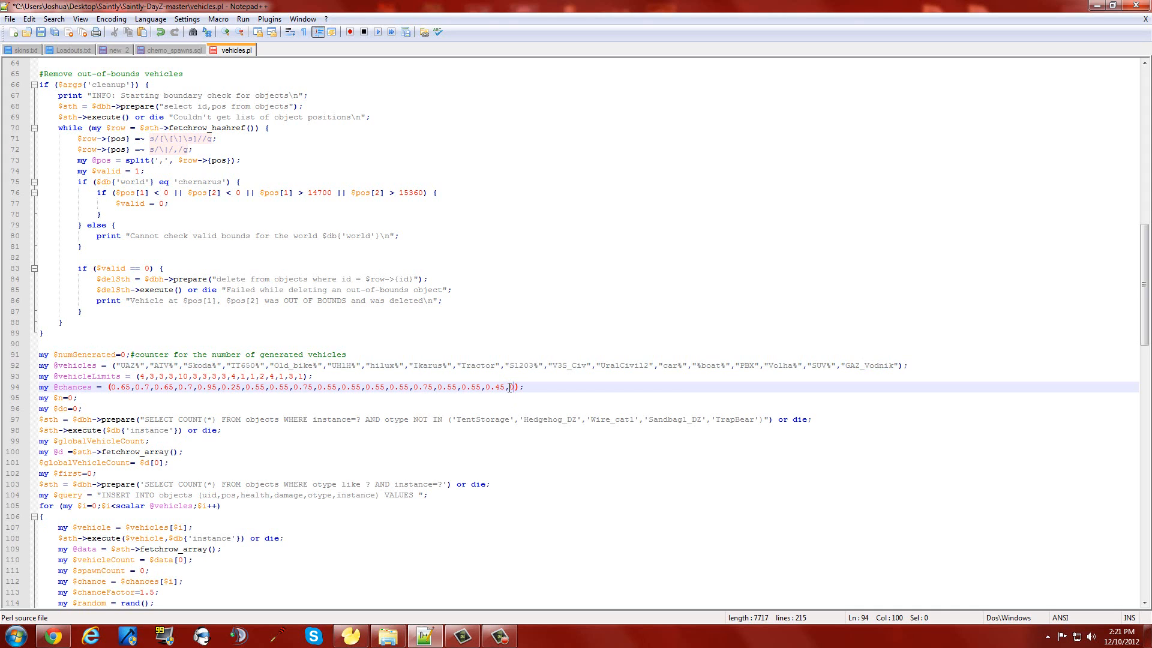
type(",1.00")
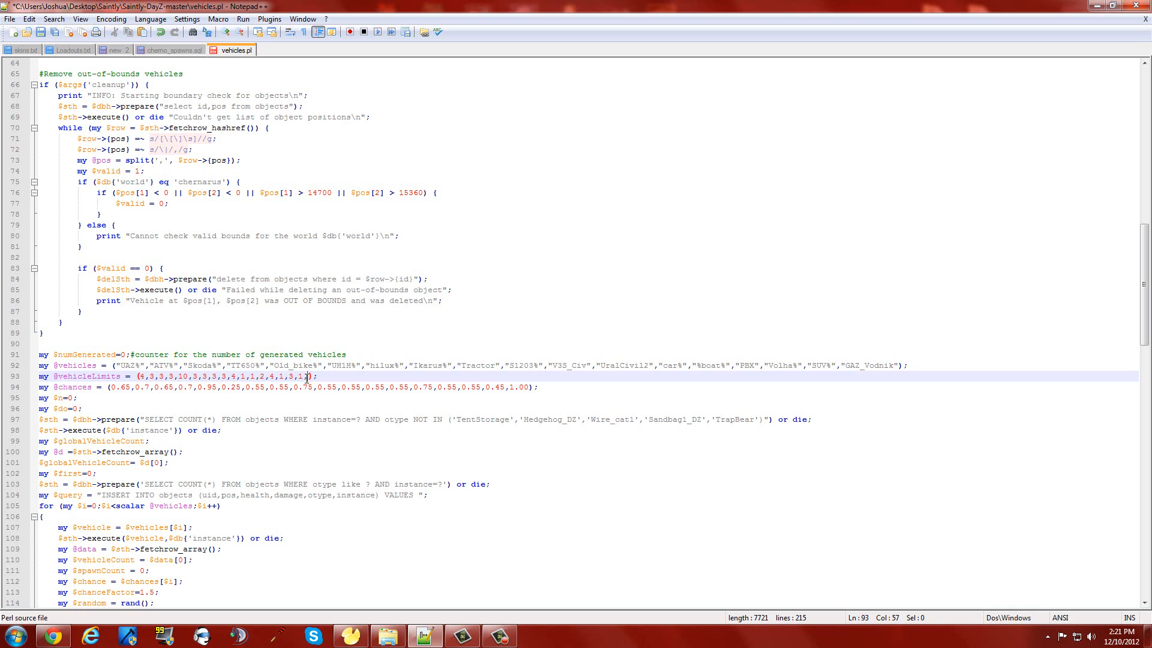
type("4000")
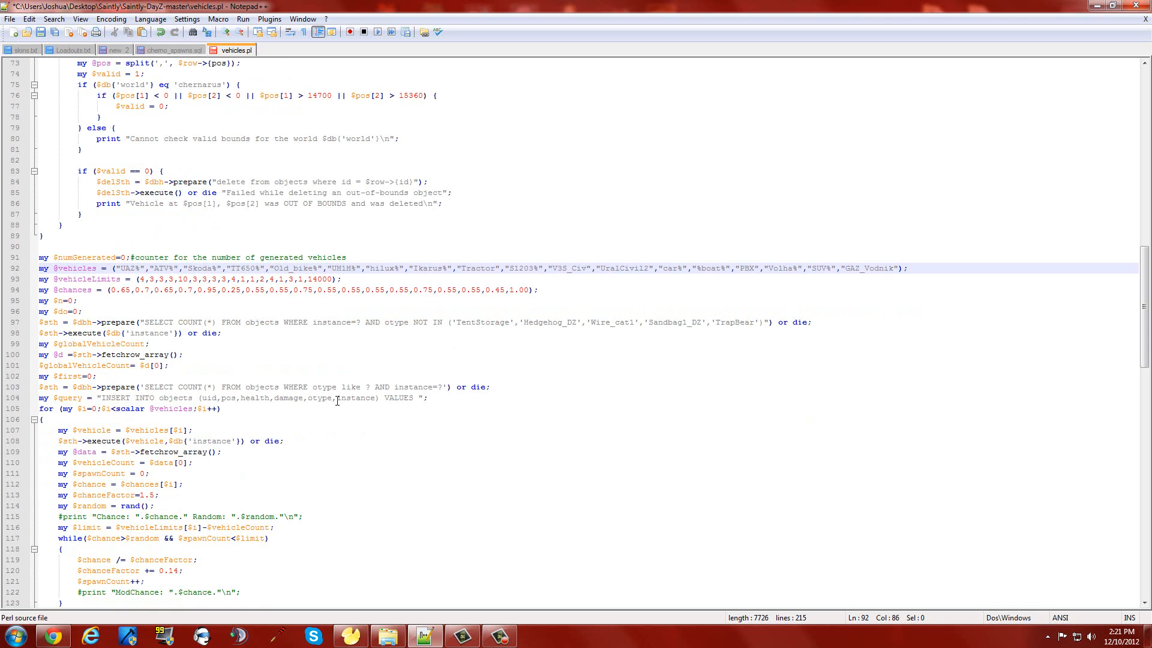
scroll("up", 3)
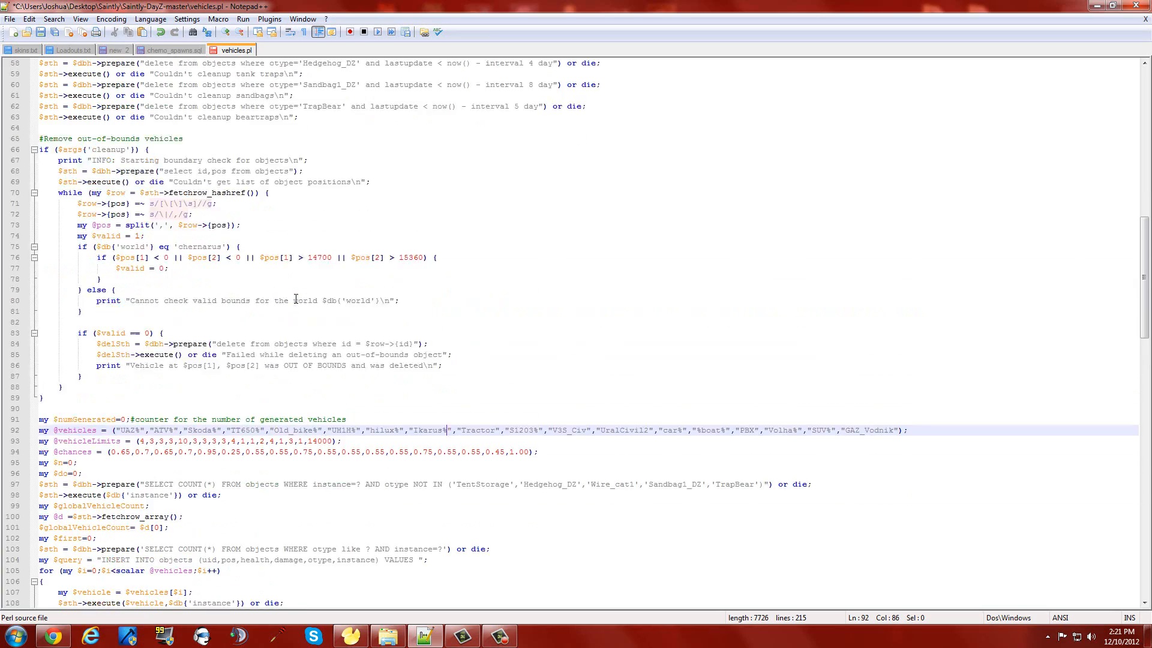
scroll("down", 3)
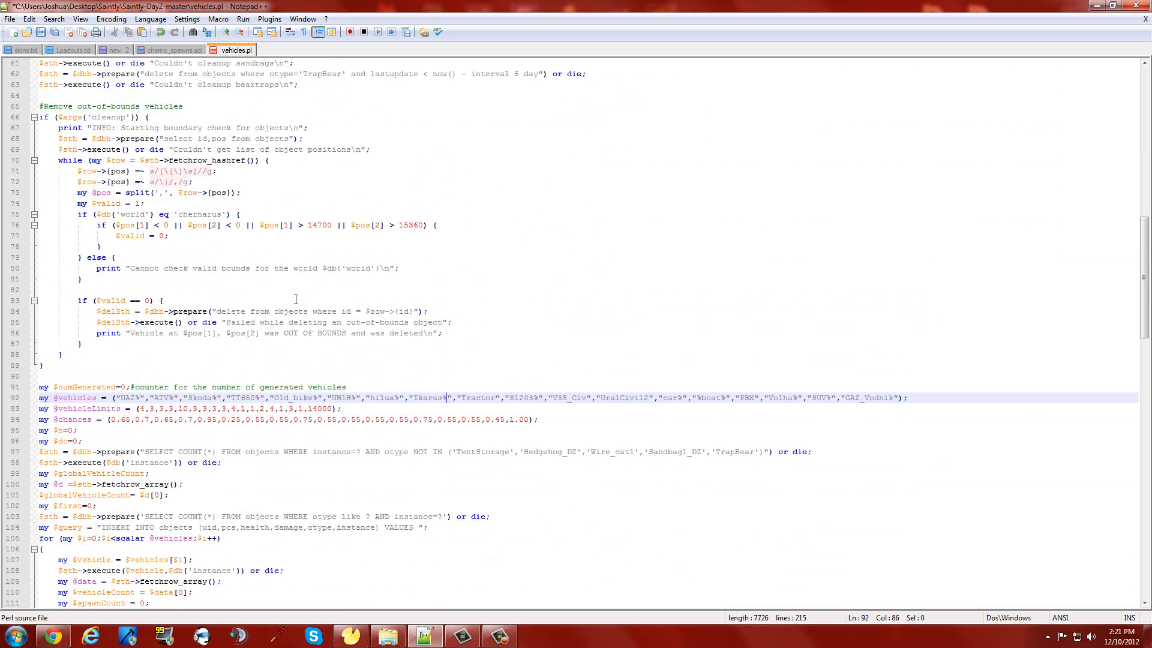
scroll("down", 3)
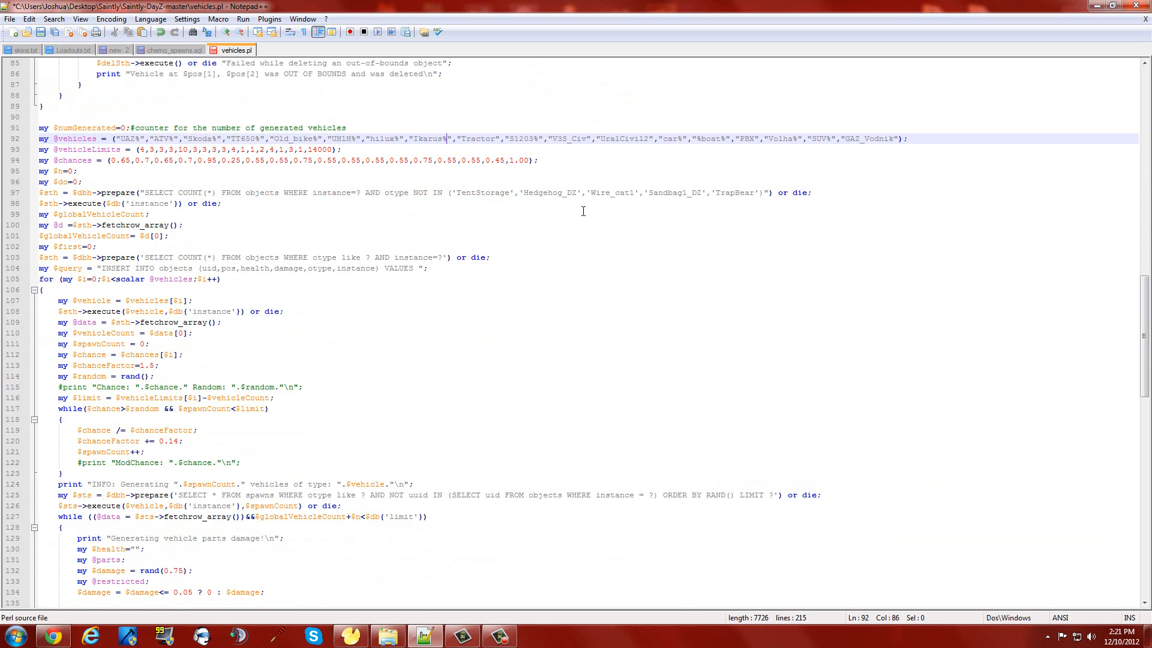
scroll("down", 3)
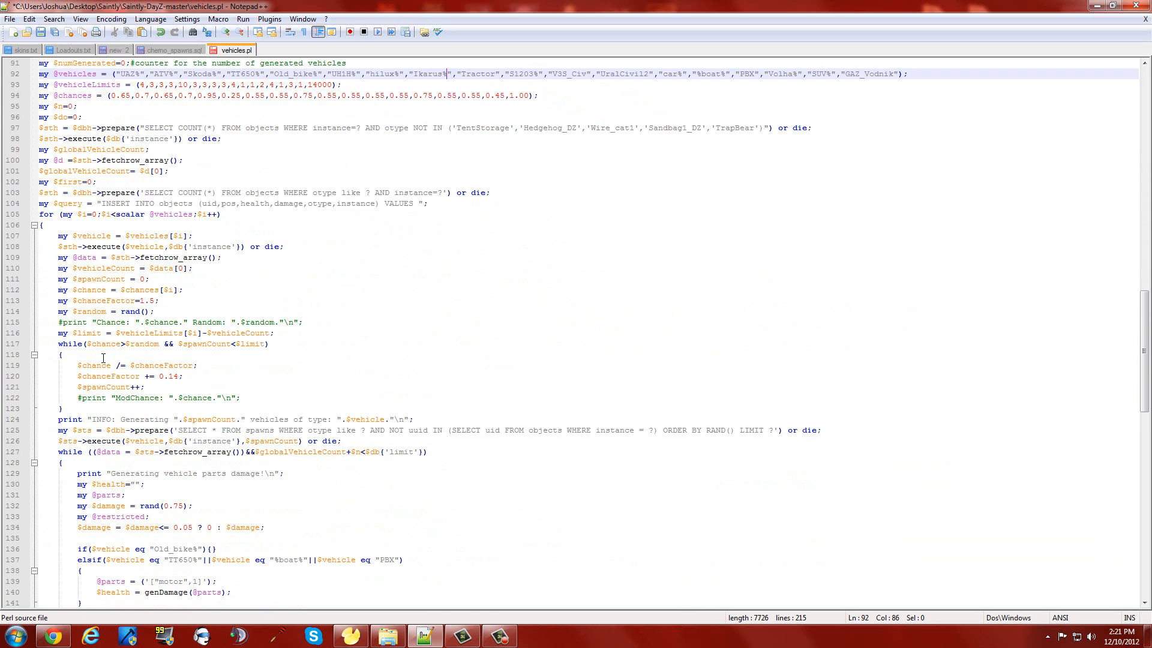
scroll("down", 3)
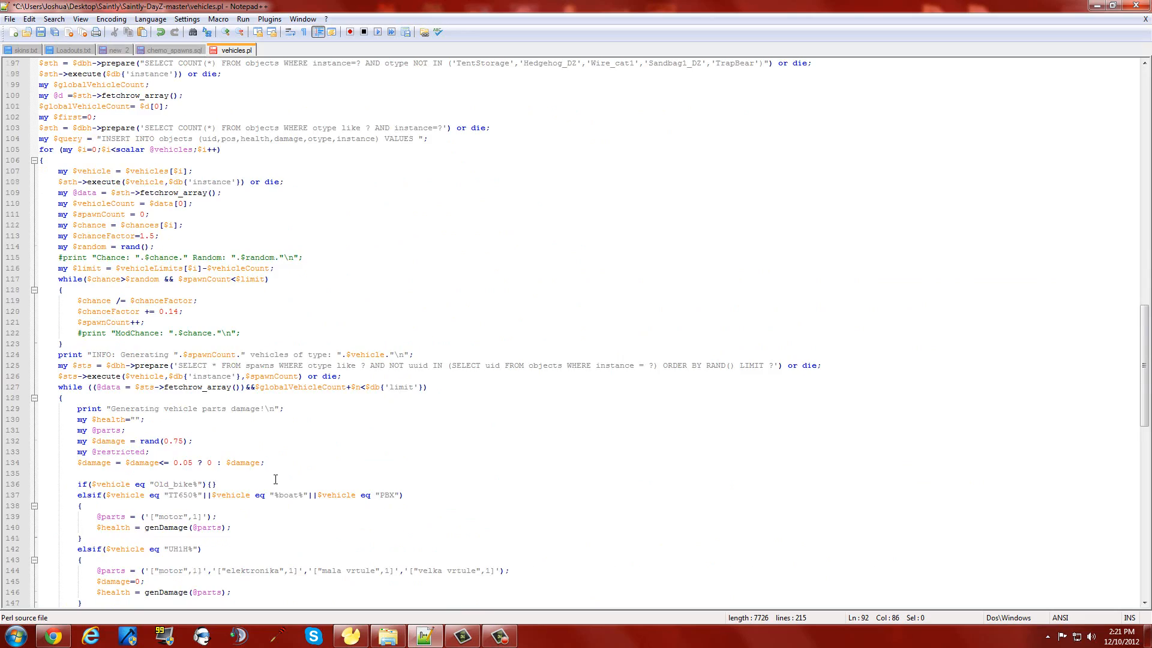
scroll("up", 3)
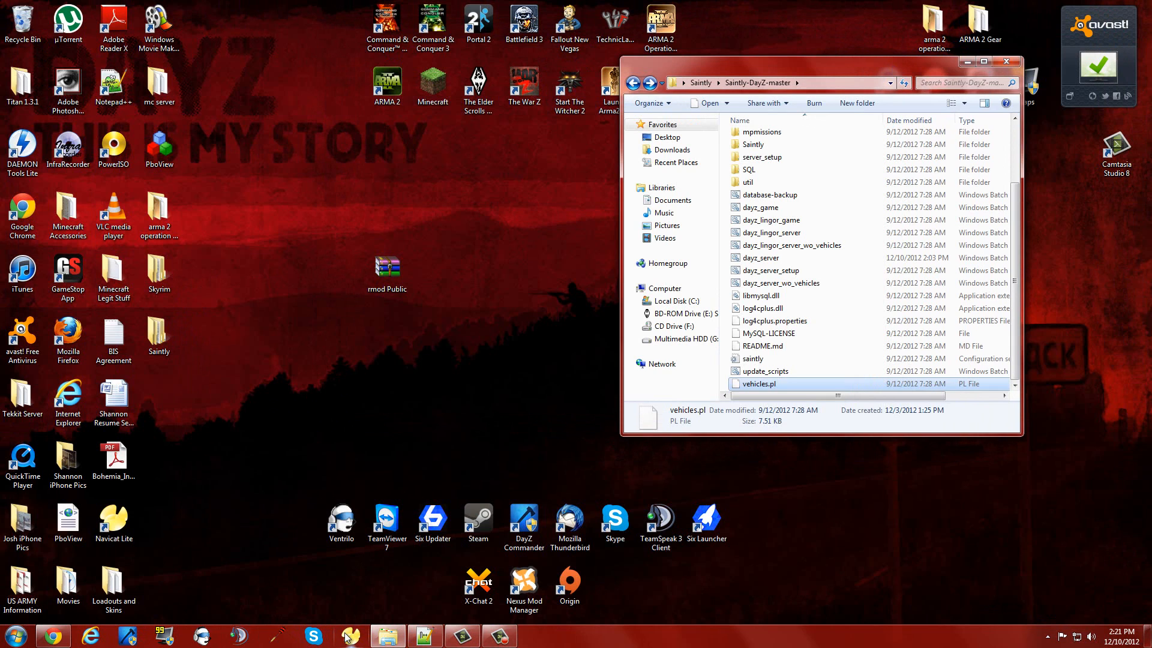
mouse_move(350, 636)
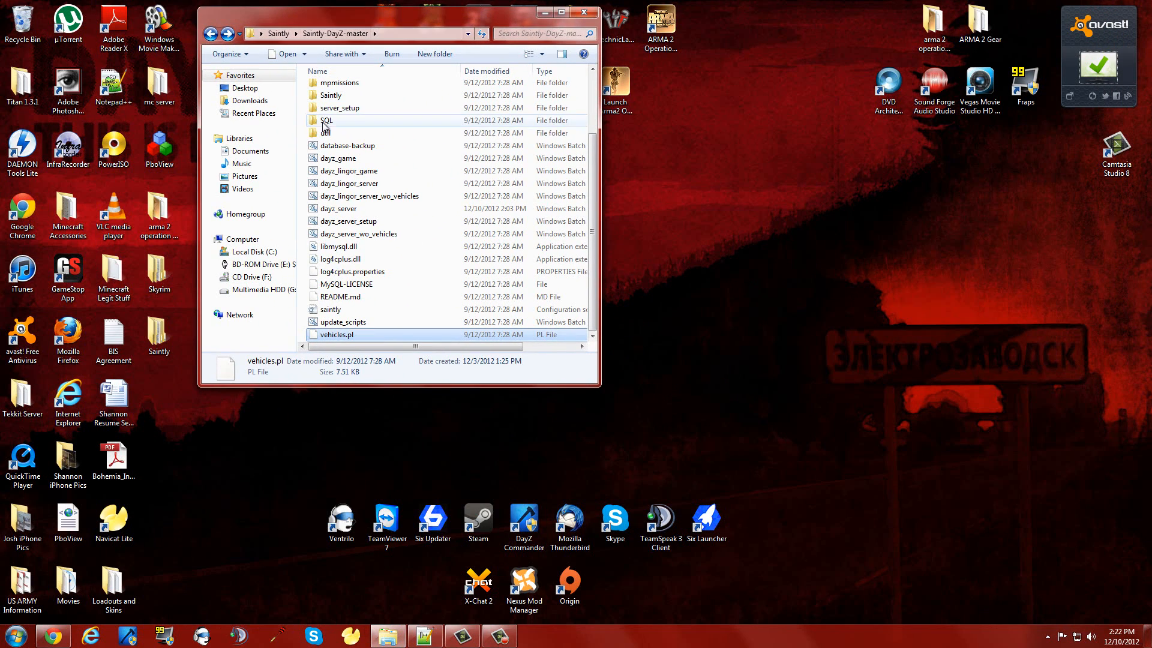
Reopen dayz_server in the text editor, then return to the rMod install instructions note.
right_click(338, 209)
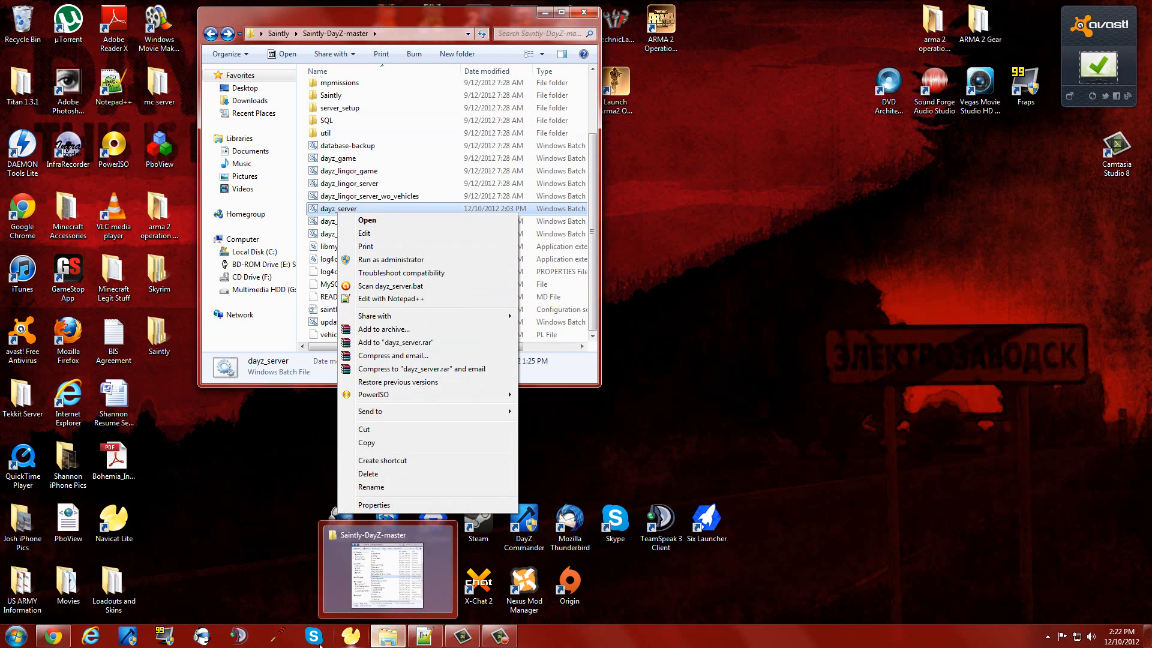
left_click(275, 228)
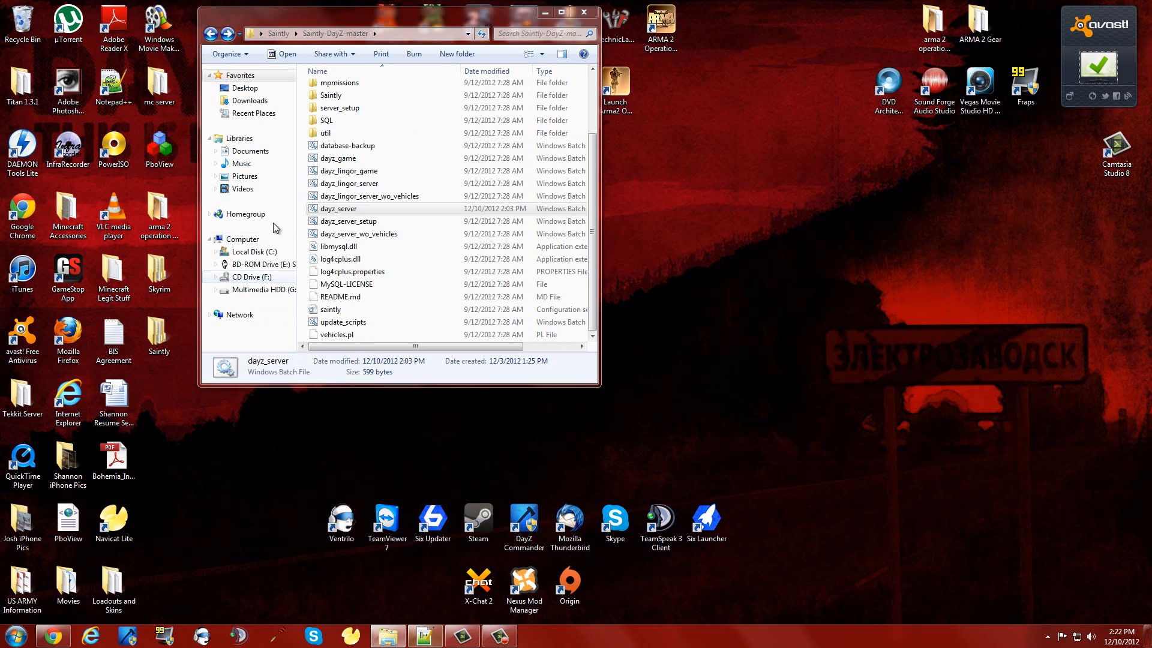
double_click(337, 334)
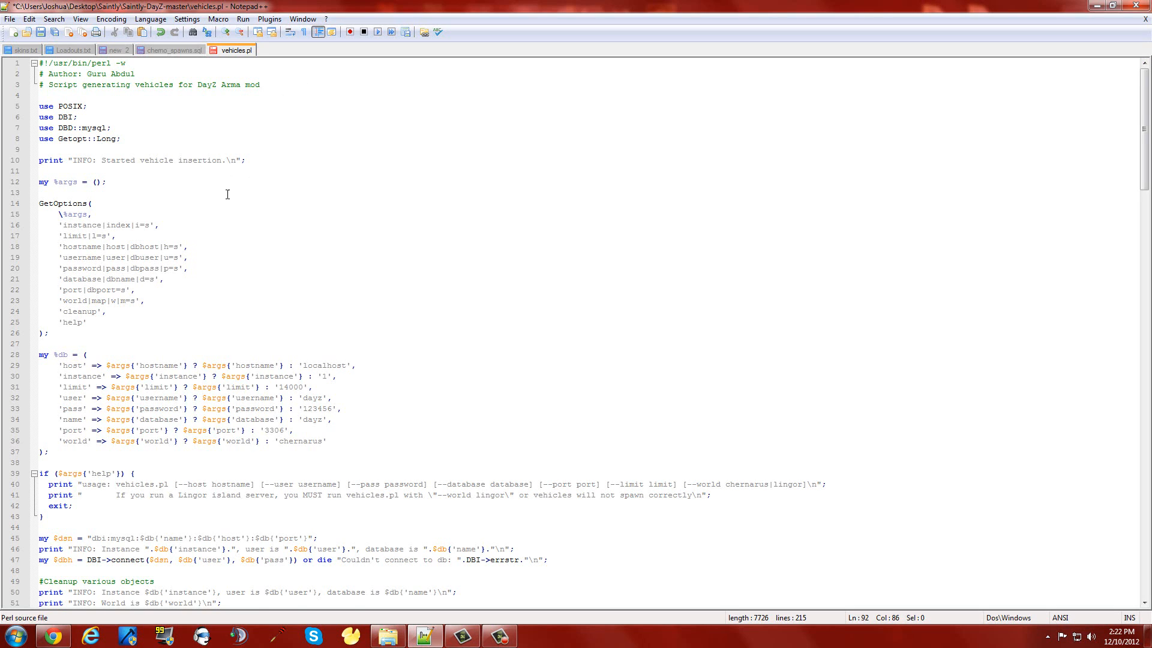
left_click(116, 49)
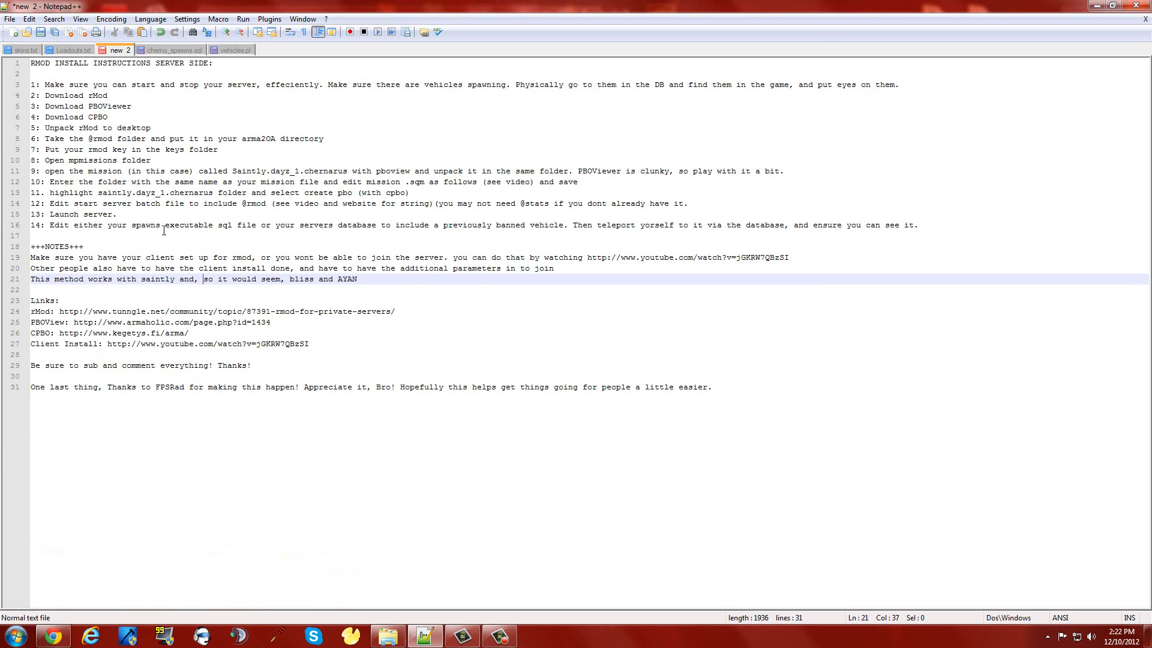
mouse_move(129, 213)
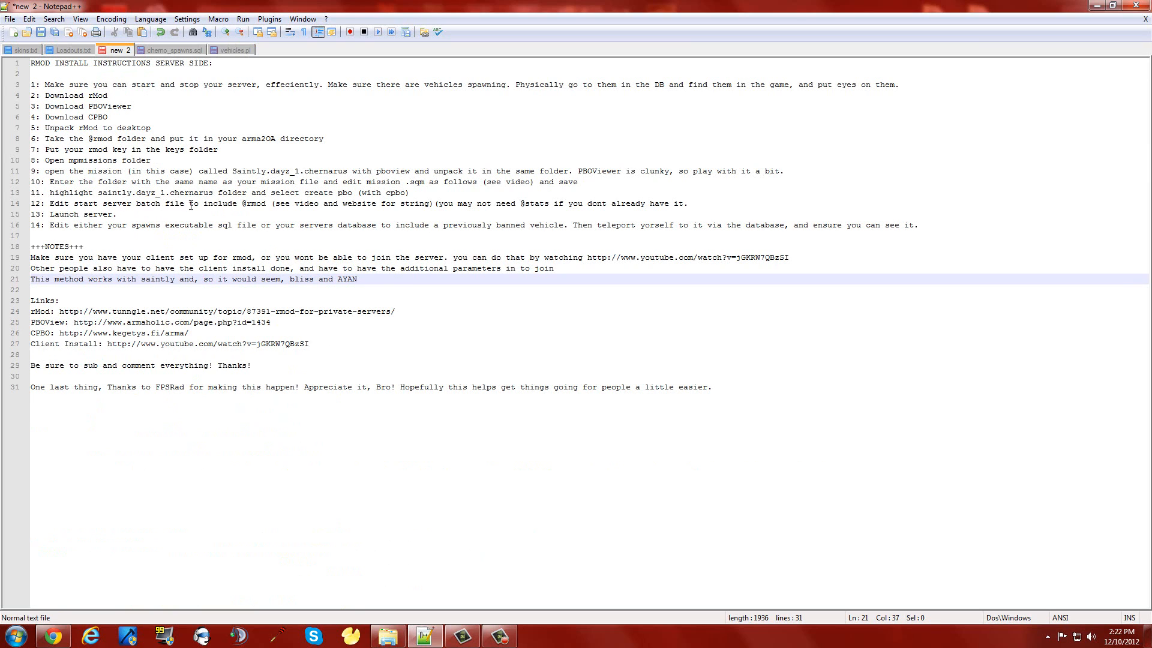
mouse_move(943, 57)
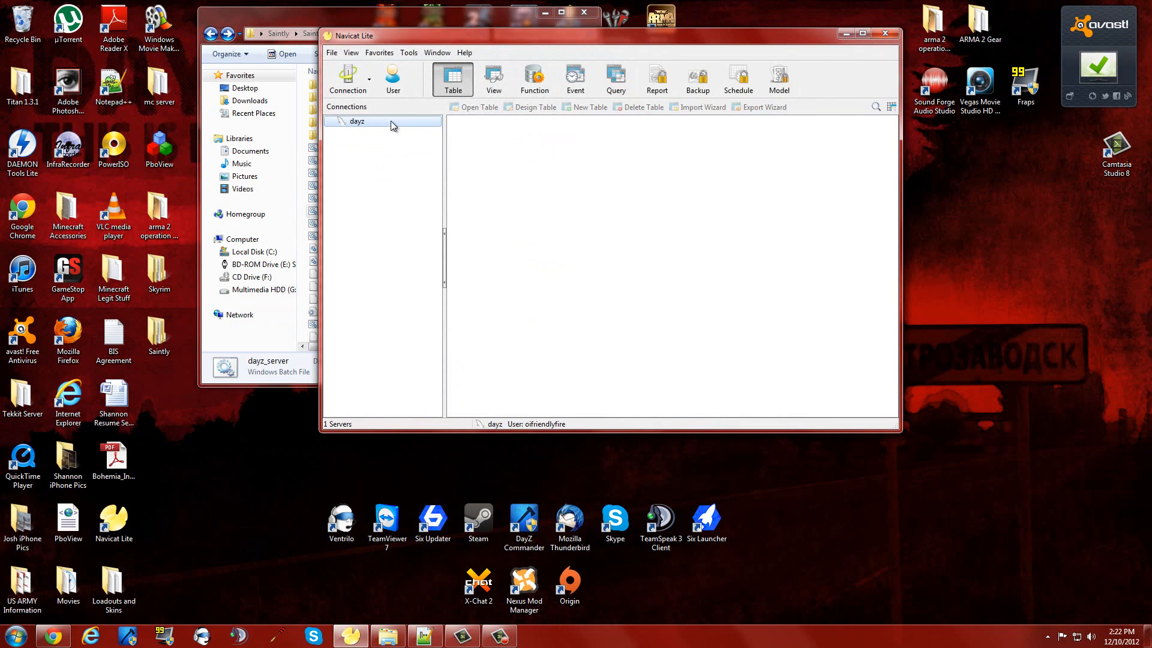
Open the dayz connection and view the spawns table's records.
double_click(356, 121)
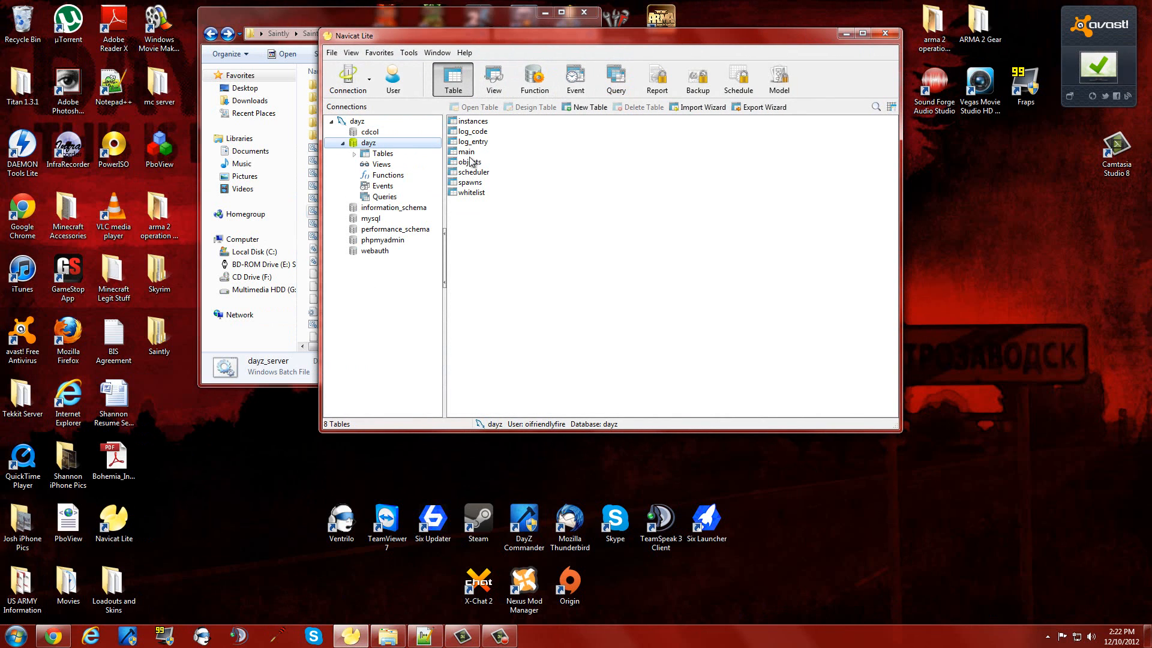
left_click(470, 182)
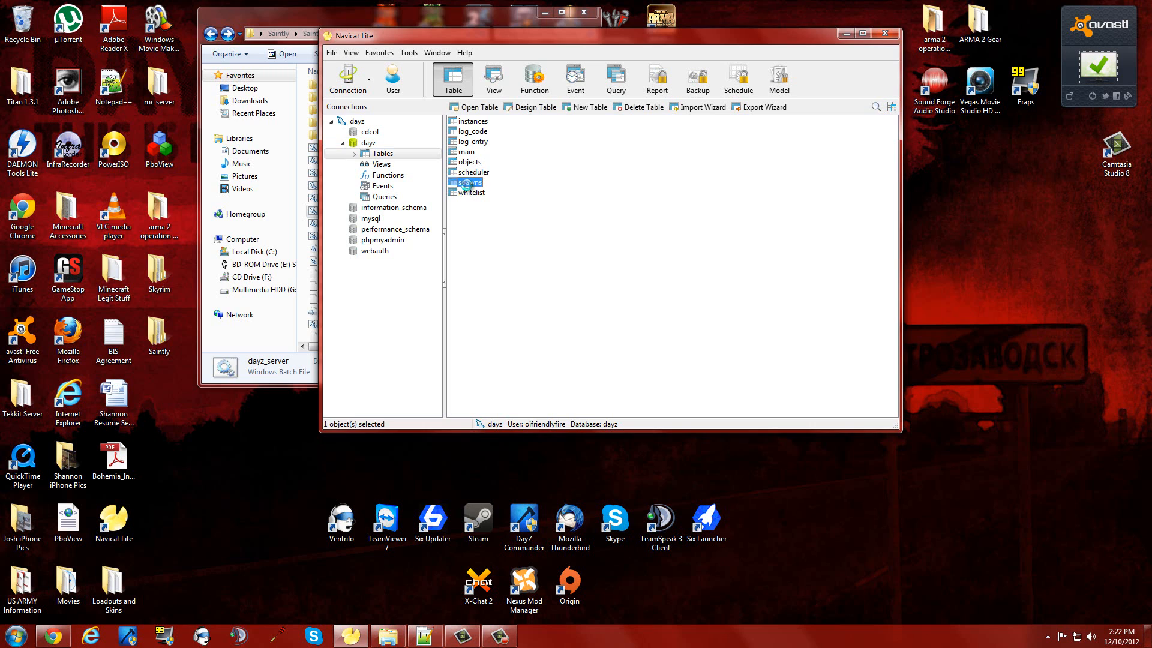
double_click(471, 183)
type("Smallboat_")
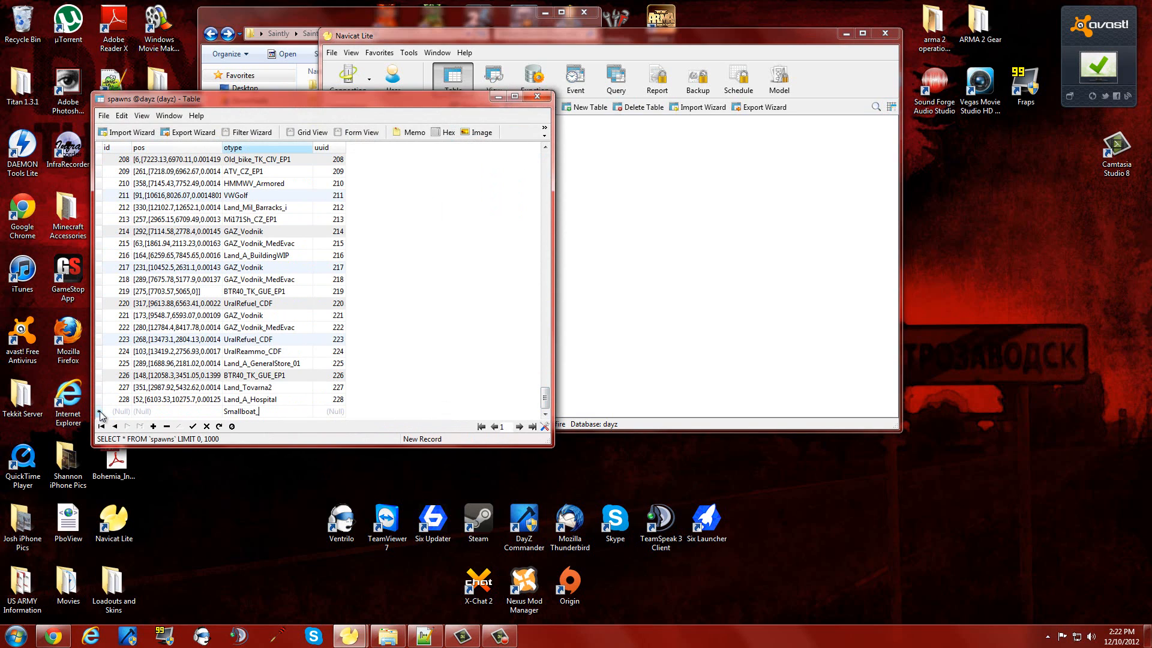
Fill a new spawns row: id 229, placeholder pos, GAZ_Vodnik type, uuid 229.
type("229")
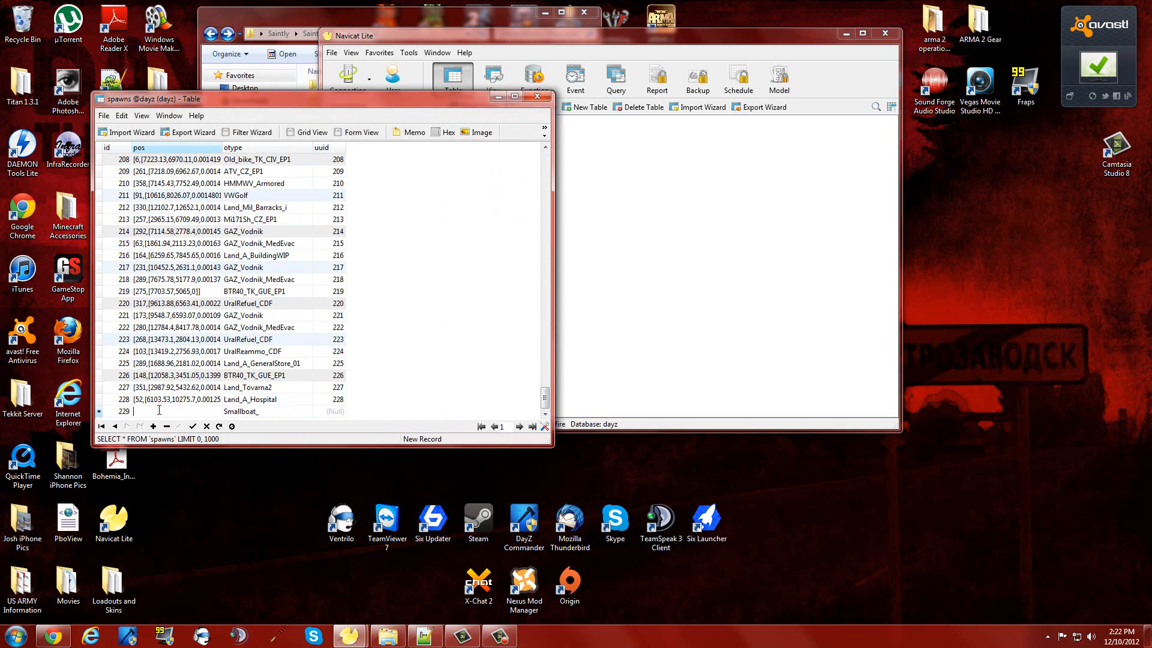
type("ldsfdlkjhlkf")
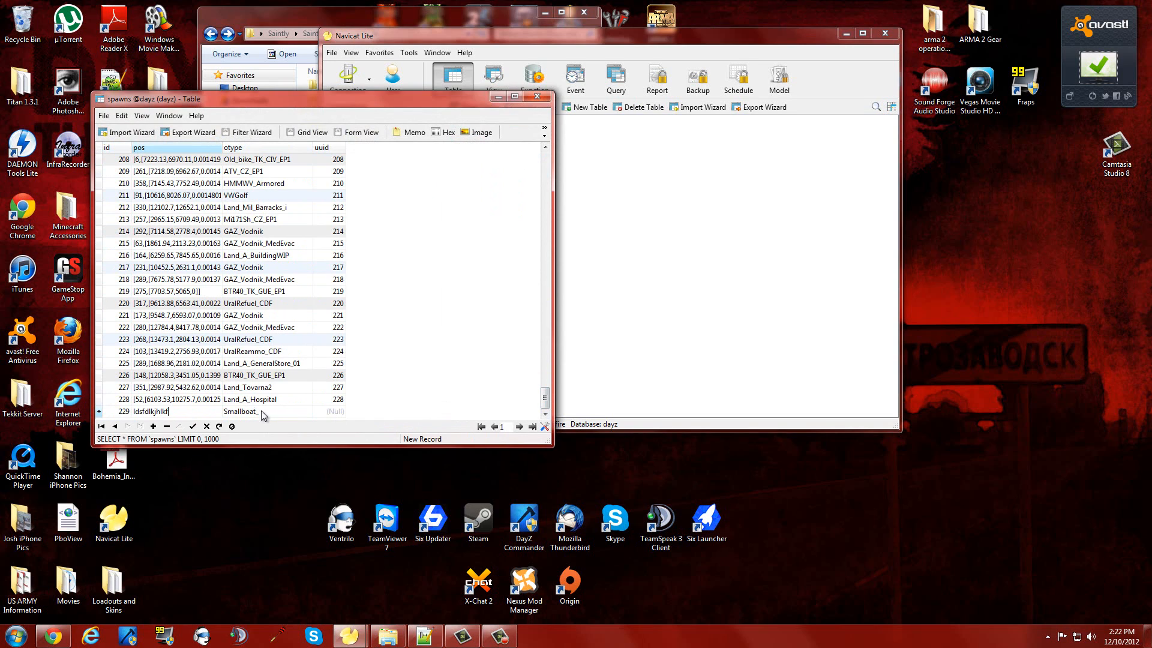
type("GAZ_Vodnik")
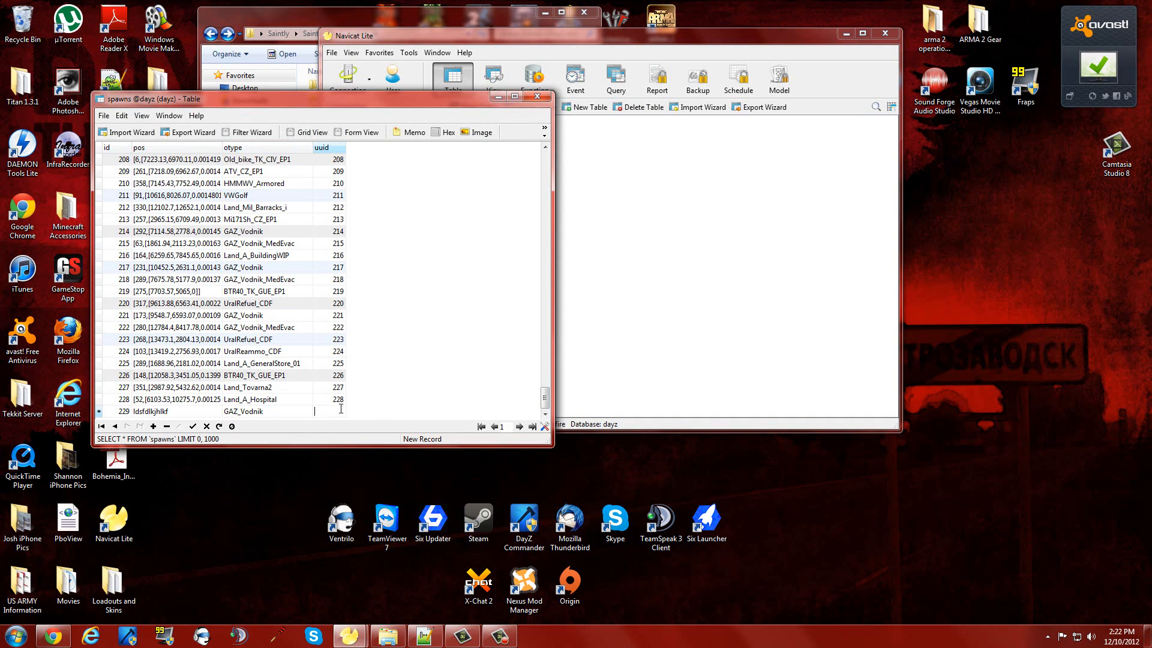
type("229")
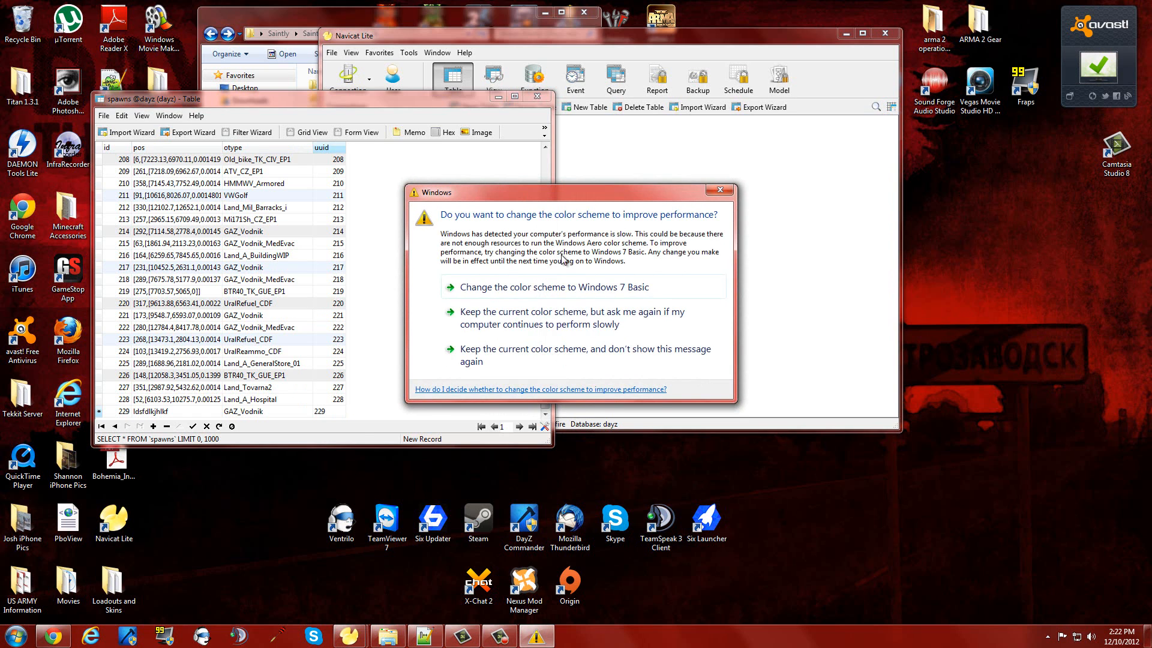
left_click(585, 354)
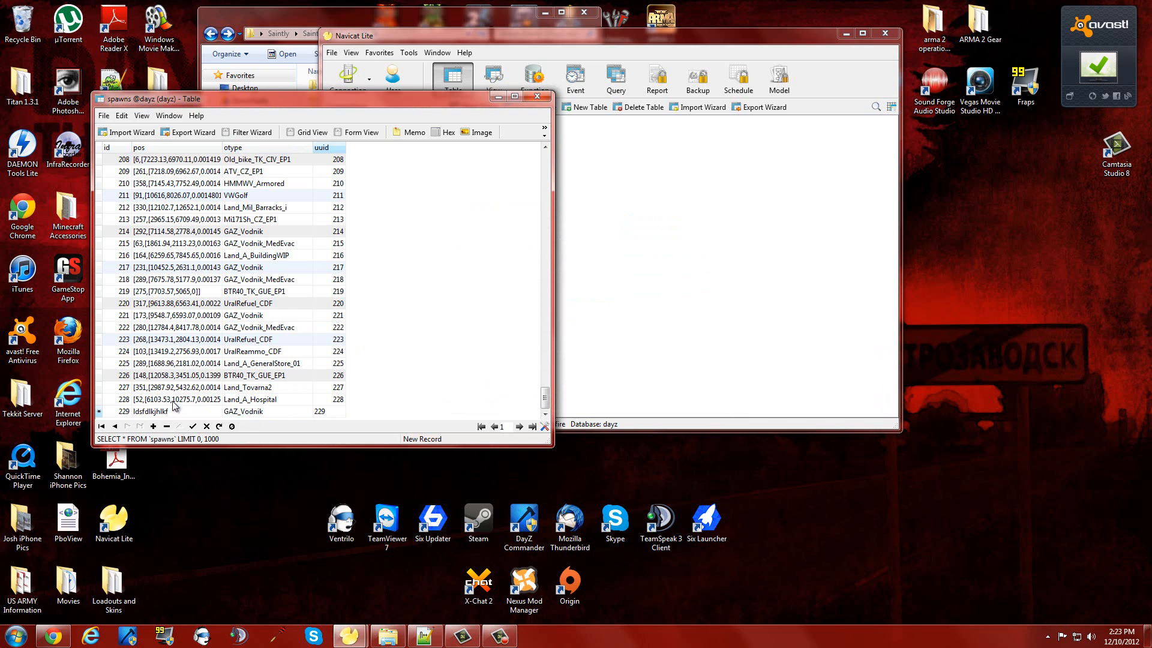
mouse_move(155, 328)
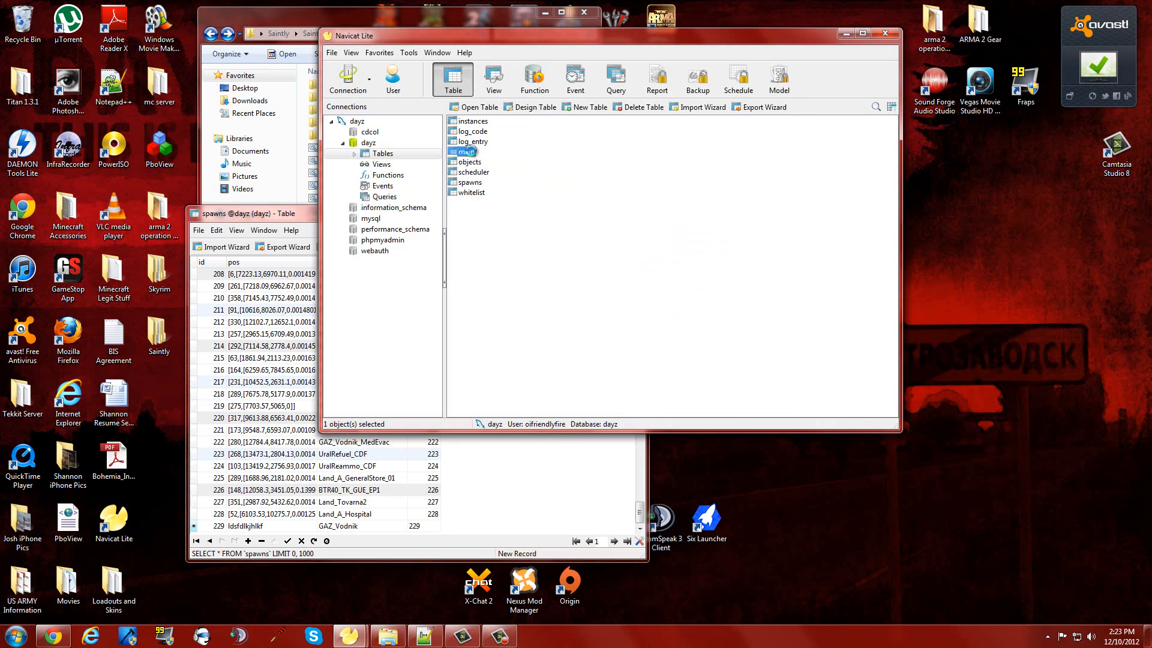
Delete the test GAZ_Vodnik spawn record 229 and close the spawns table window.
double_click(467, 151)
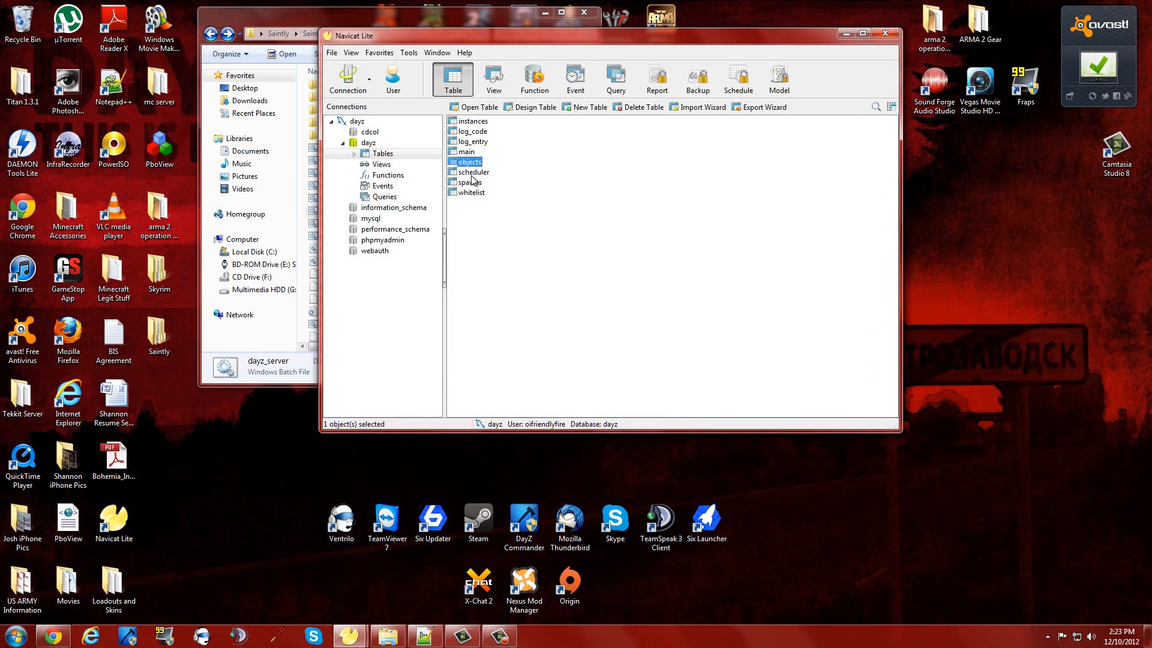
double_click(470, 182)
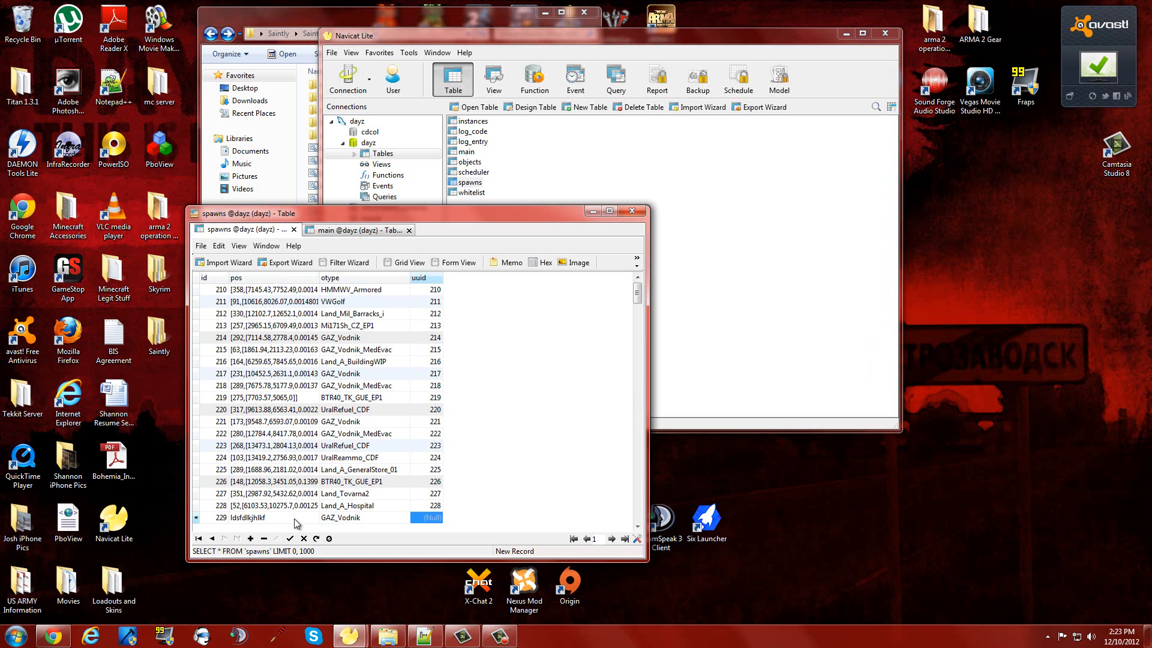
right_click(249, 517)
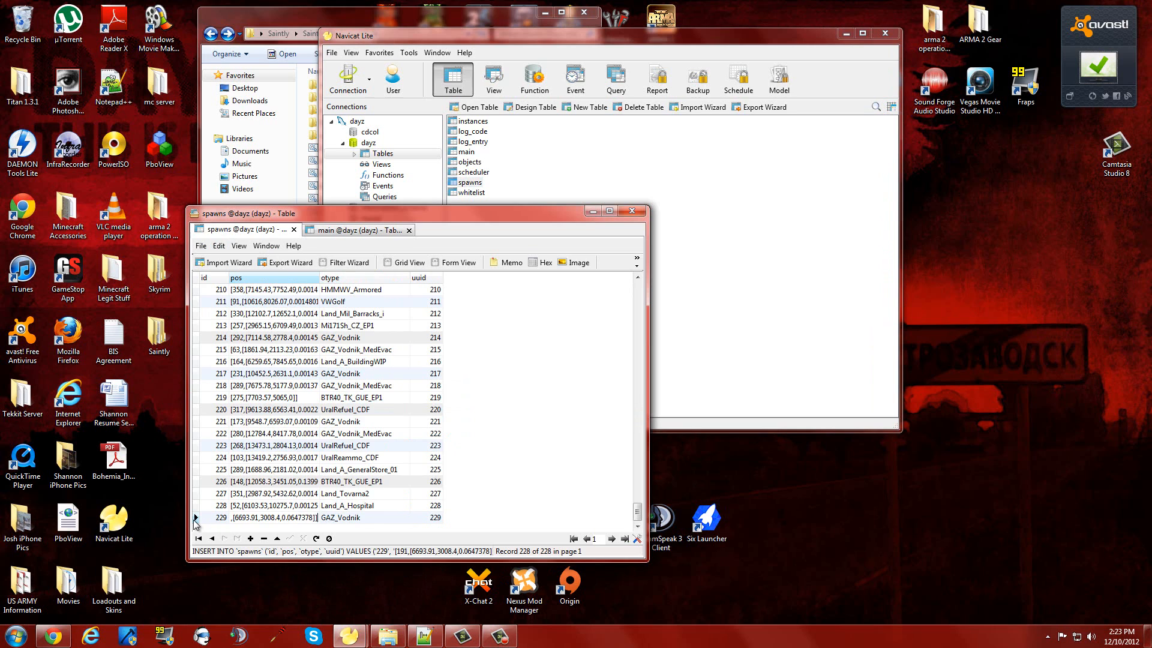
left_click(194, 523)
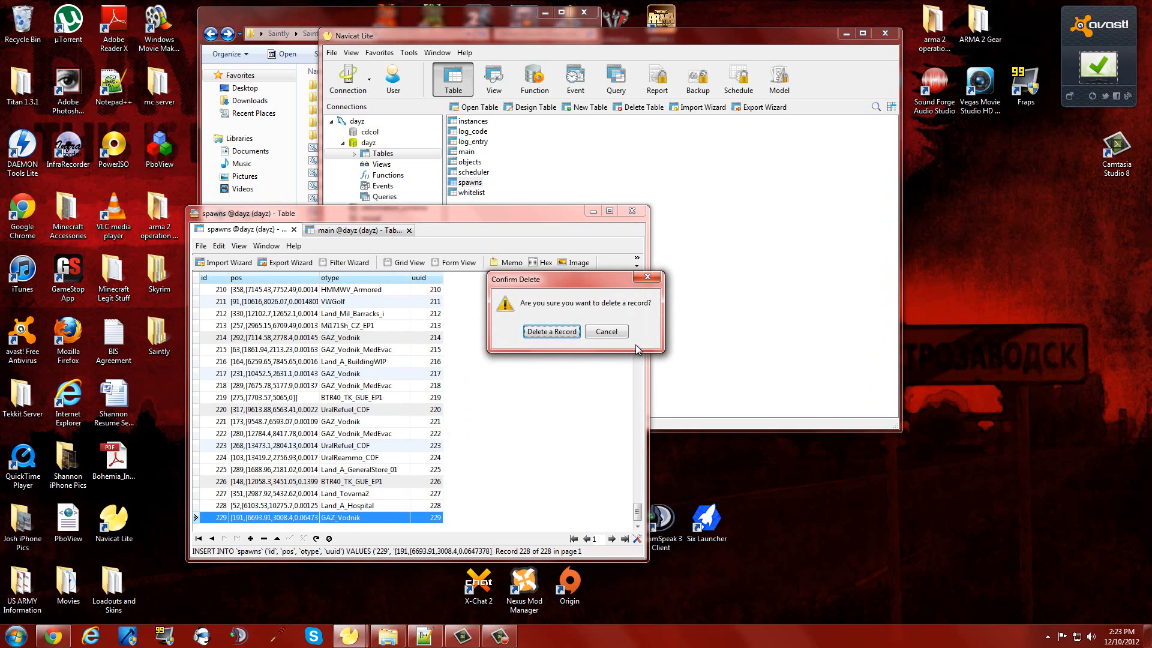
left_click(551, 332)
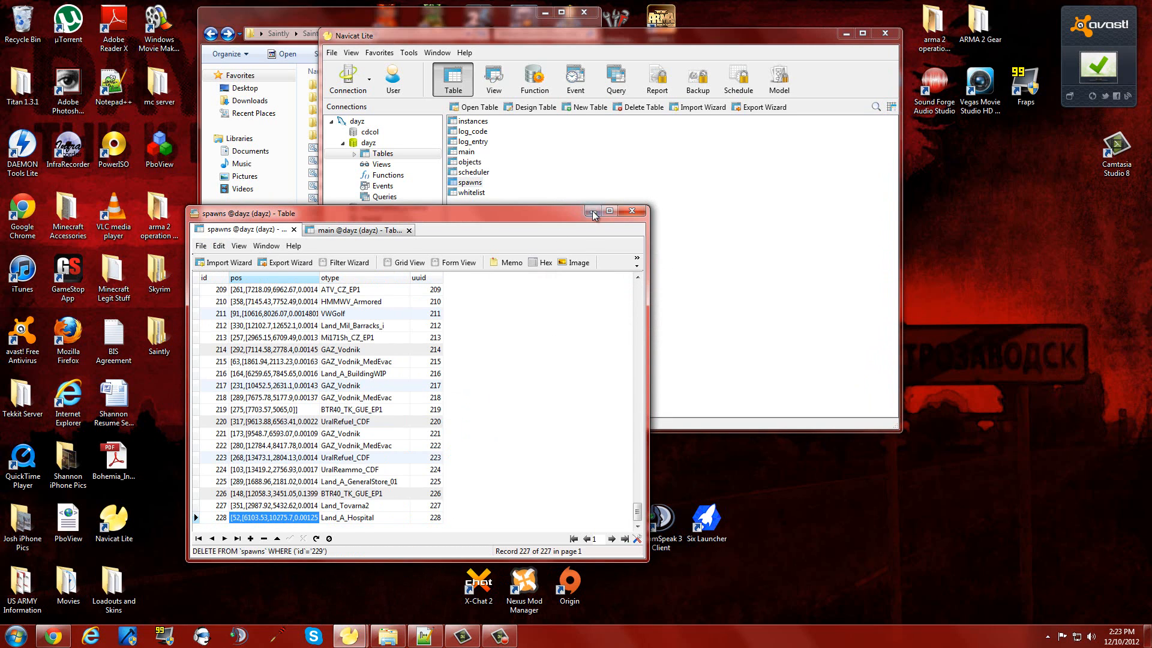
mouse_move(631, 211)
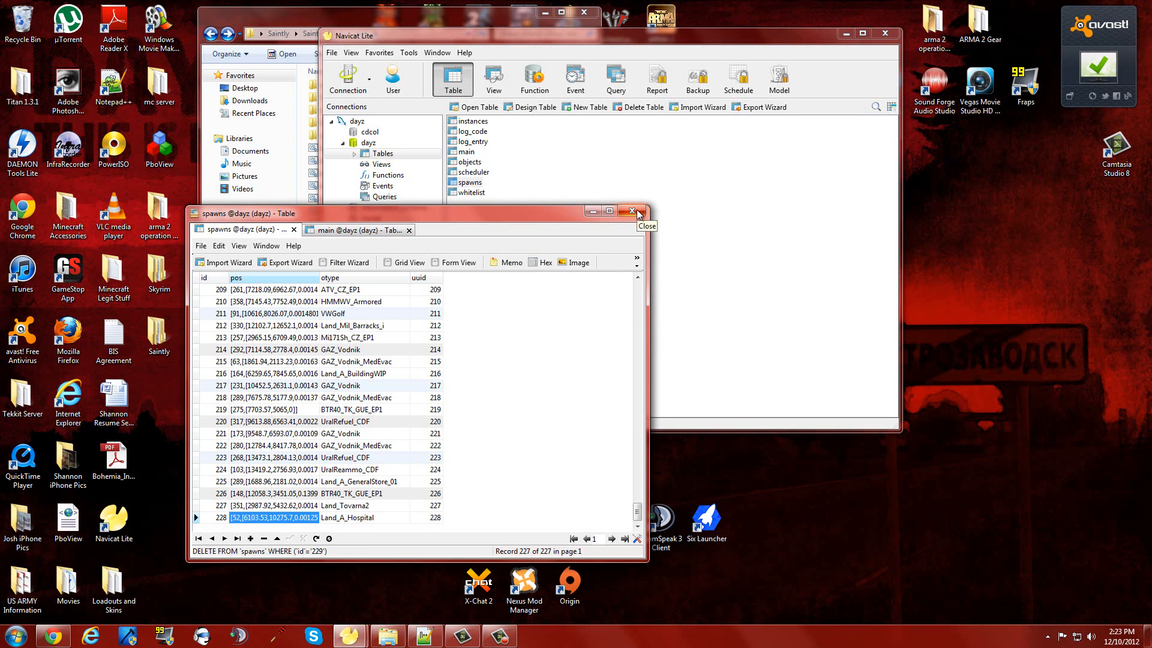
left_click(630, 211)
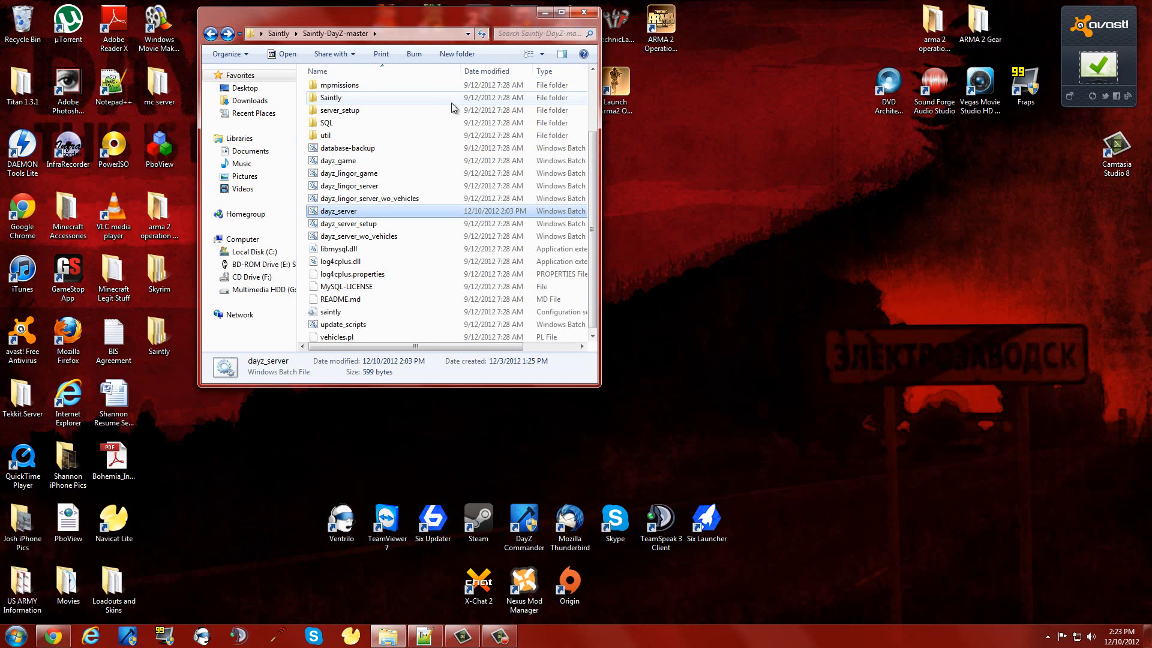
mouse_move(371, 639)
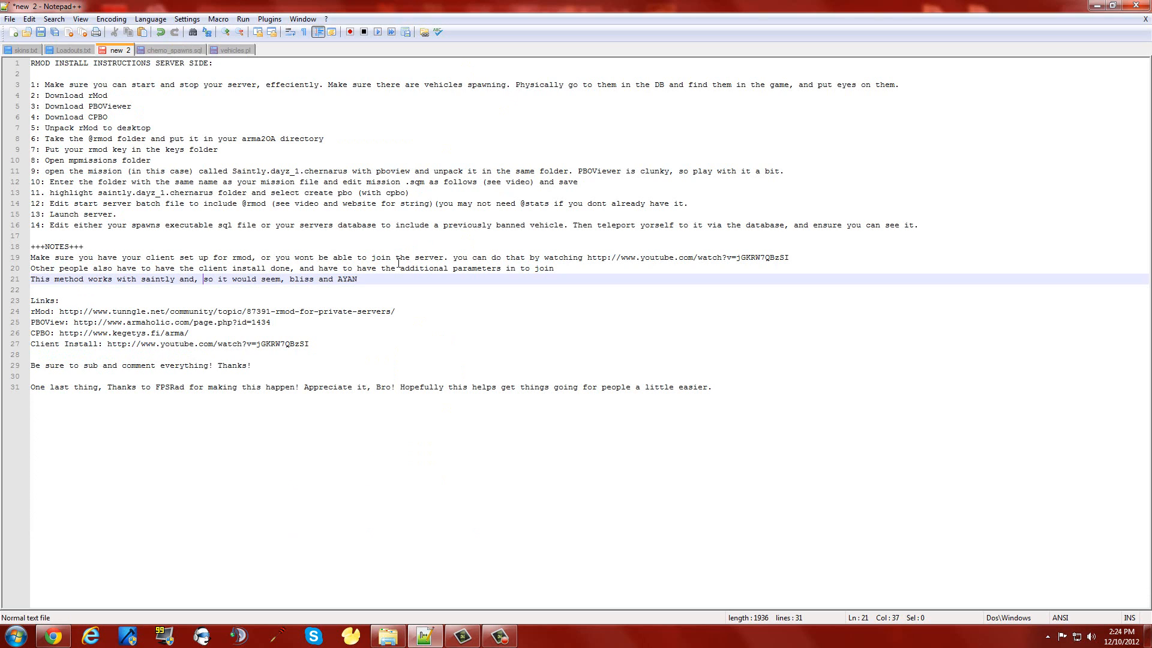
mouse_move(180, 471)
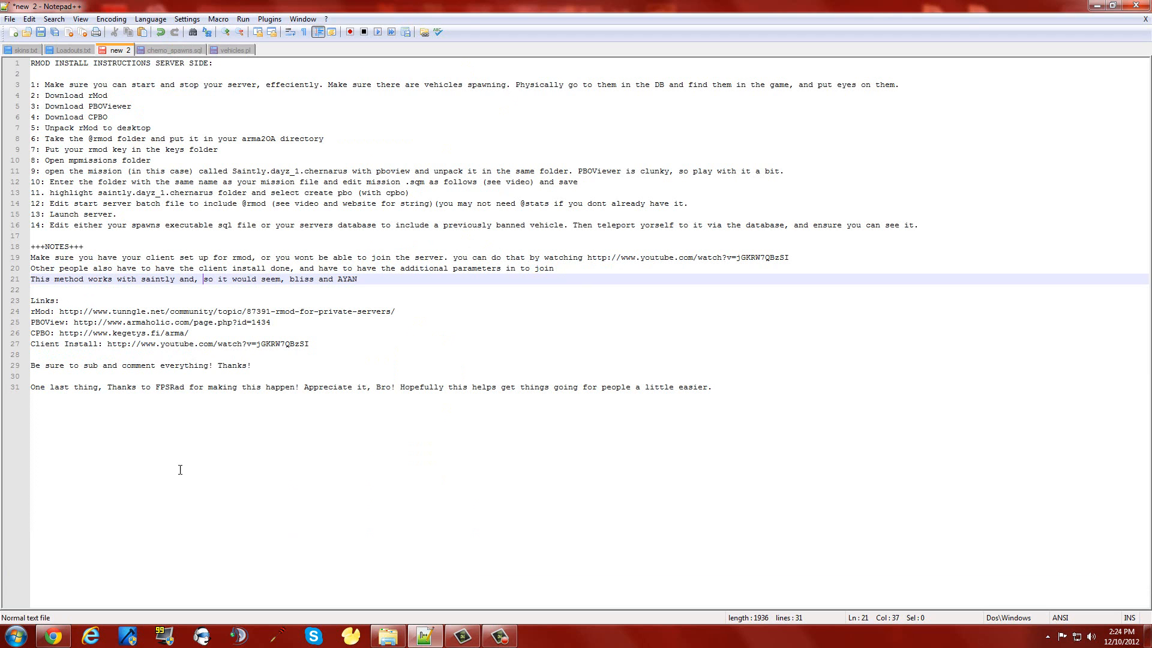
Check the YouTube tab in Chrome, minimize Chrome, and restore the unsaved rMod notes in Notepad++.
left_click(50, 636)
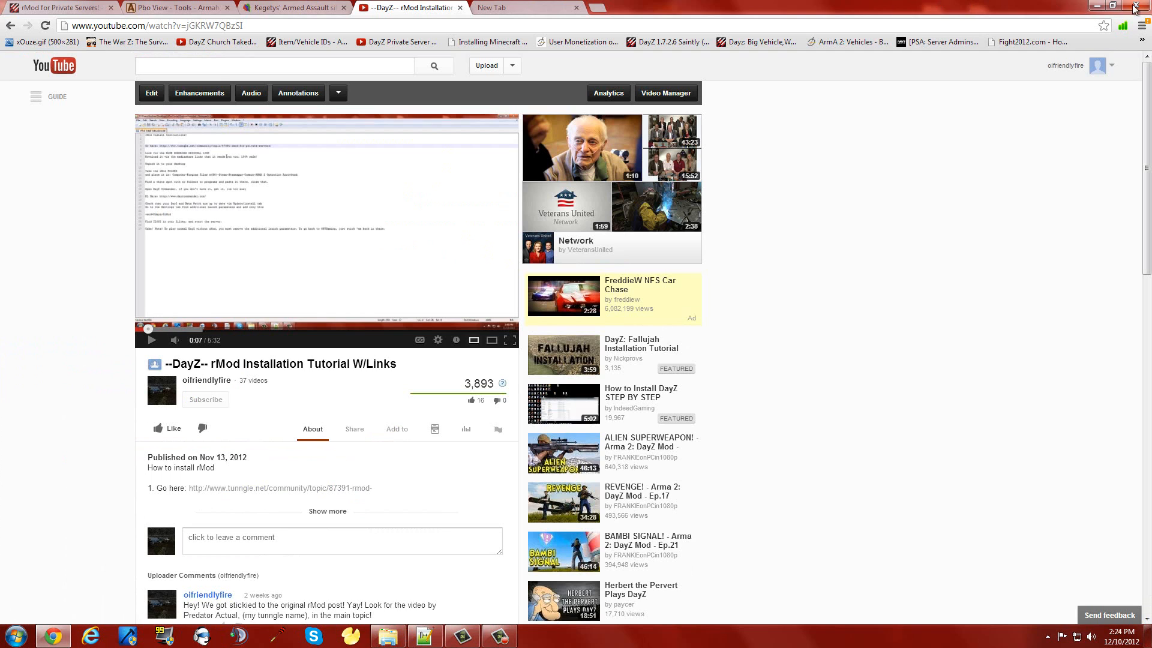
left_click(423, 636)
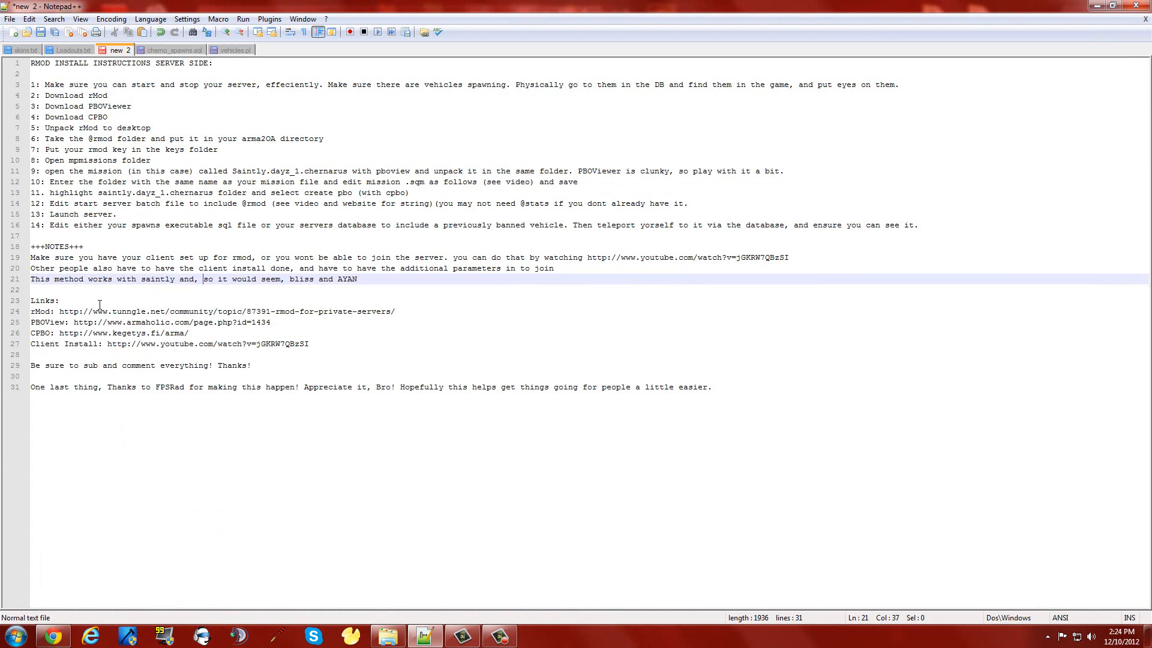
mouse_move(107, 267)
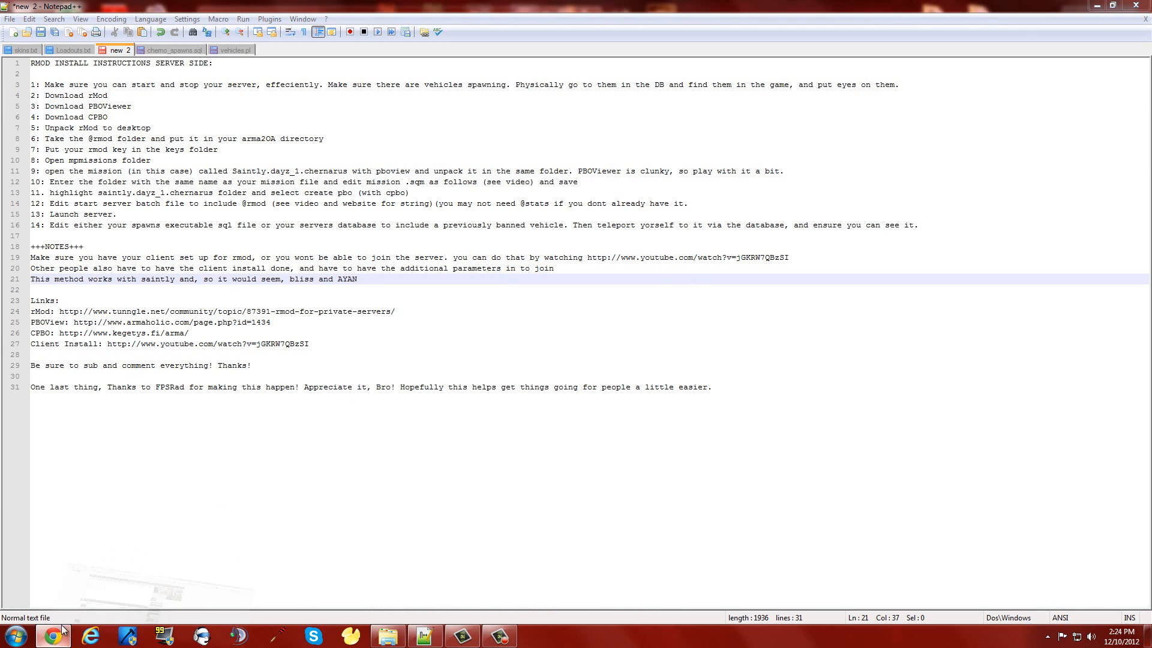
left_click(52, 636)
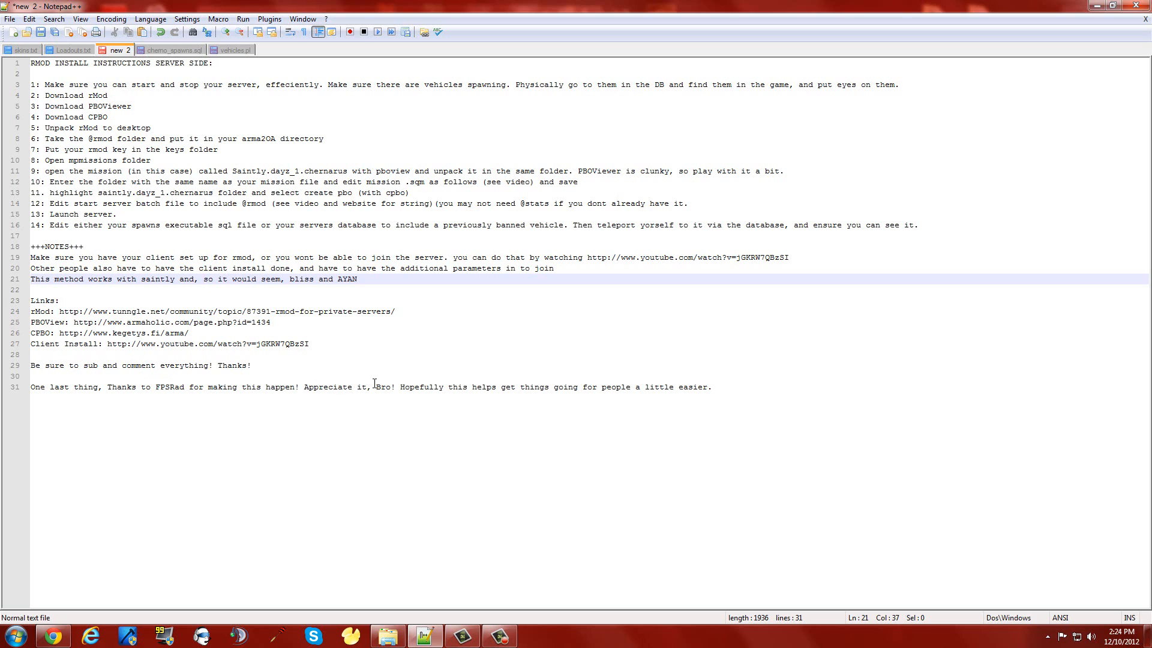
mouse_move(879, 586)
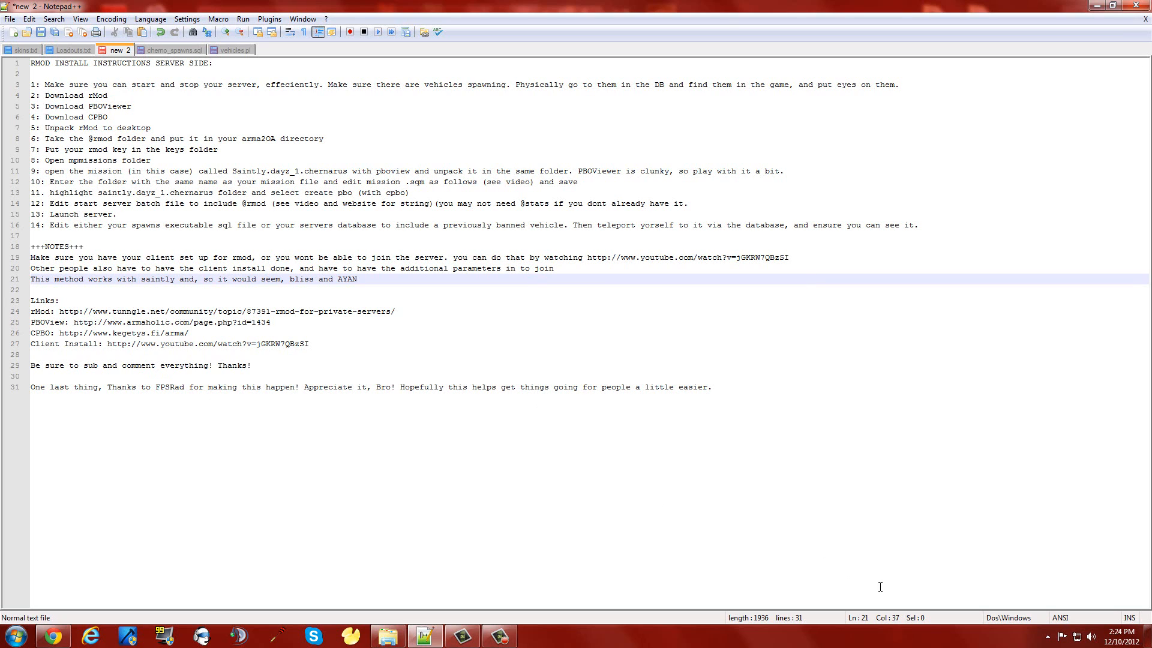